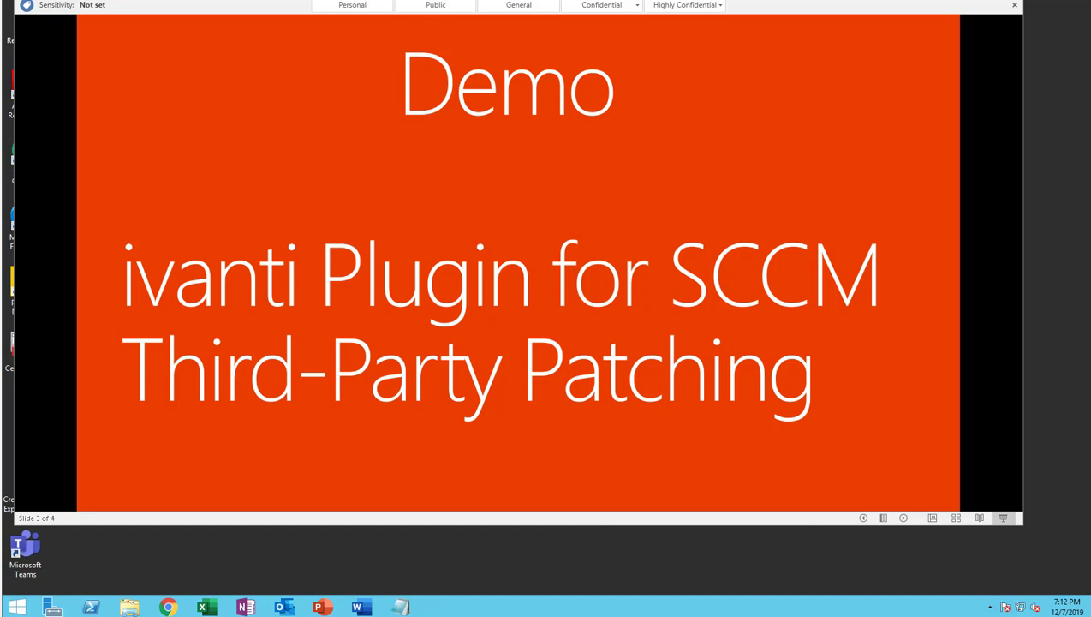
{"action": "mouse_move", "coordinate": [649, 388]}
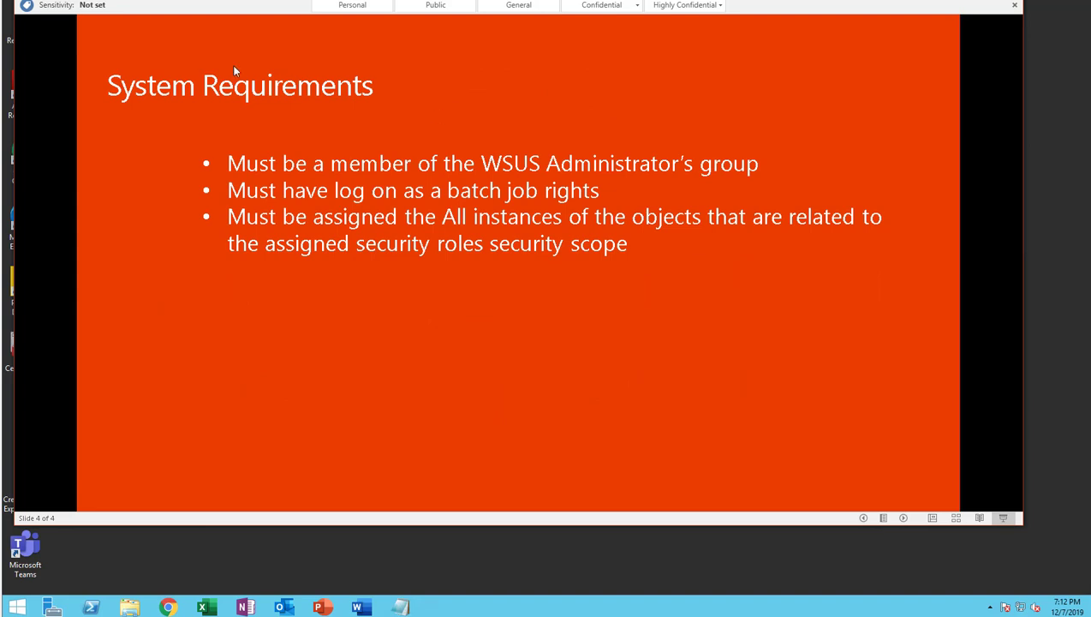
{"action": "mouse_move", "coordinate": [270, 181]}
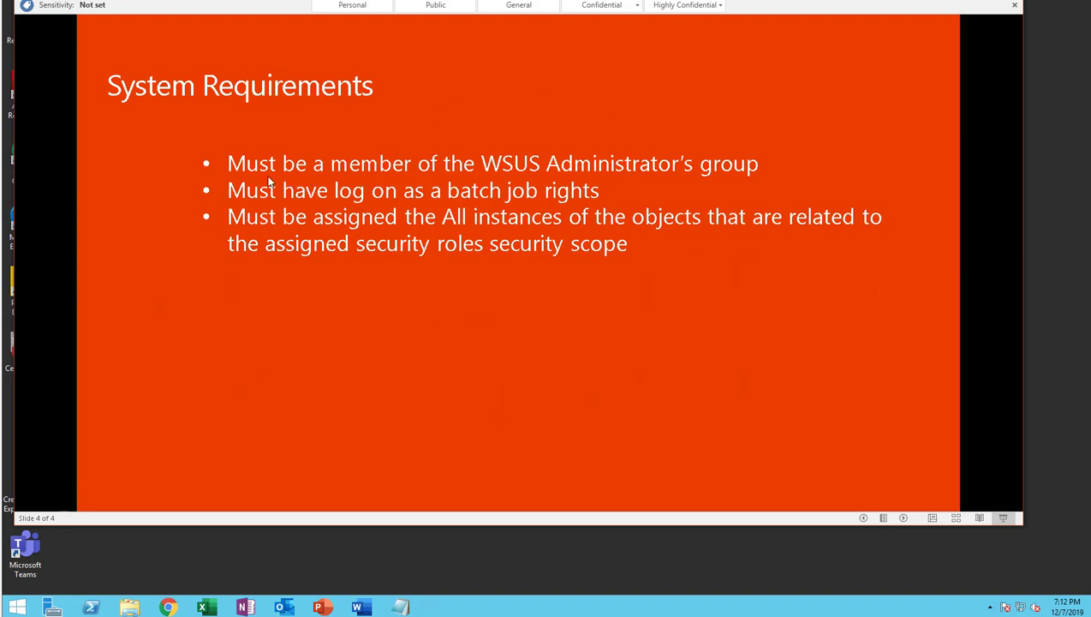
{"action": "mouse_move", "coordinate": [271, 180]}
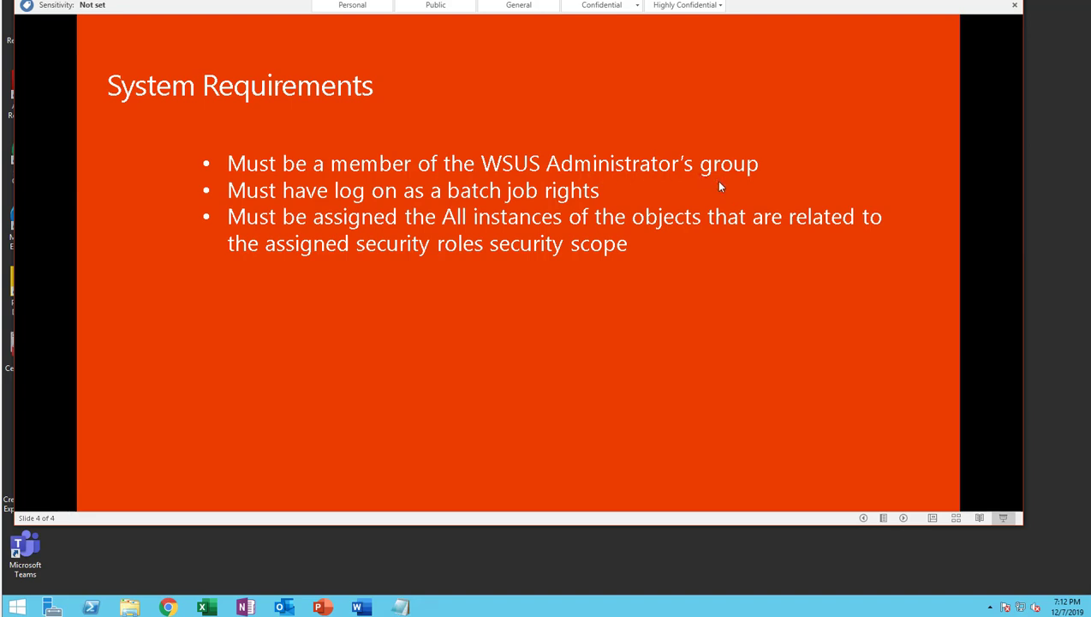
{"action": "mouse_move", "coordinate": [332, 206]}
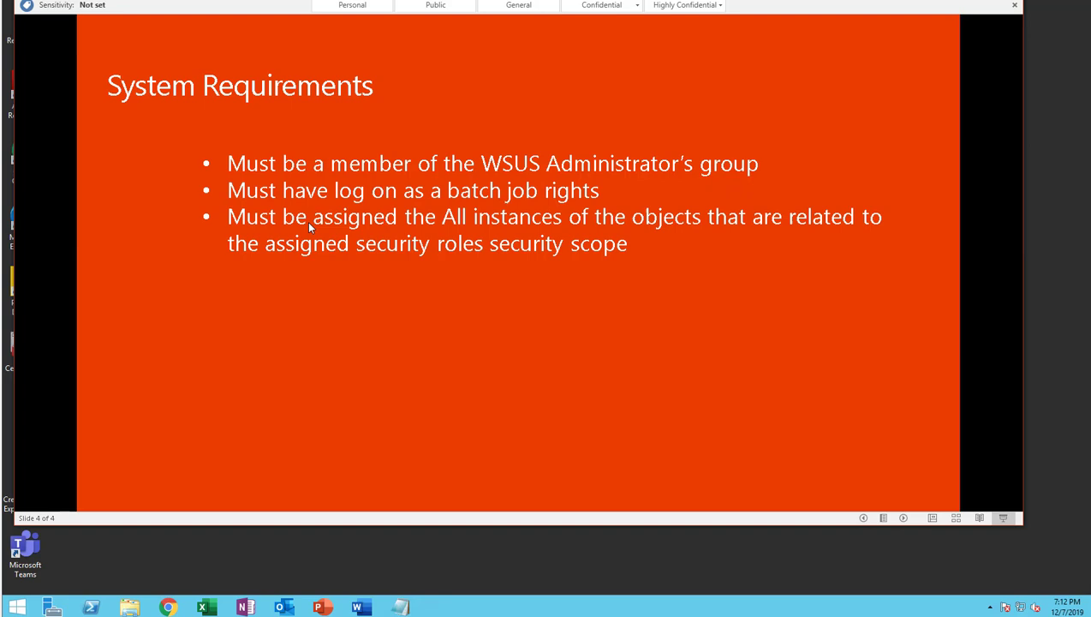
{"action": "mouse_move", "coordinate": [787, 238]}
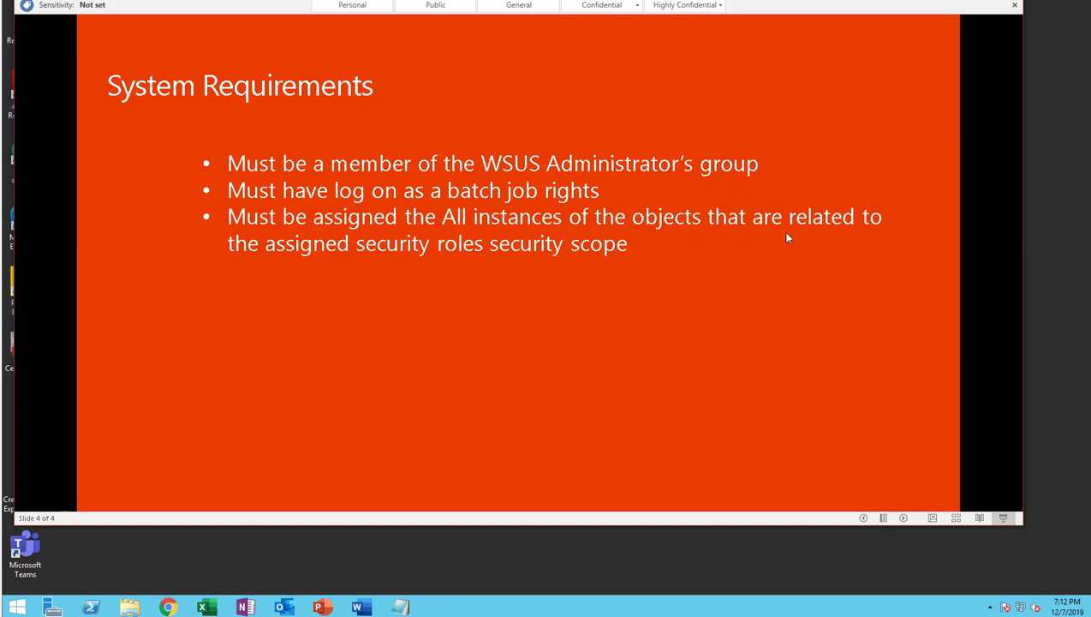
{"action": "mouse_move", "coordinate": [540, 261]}
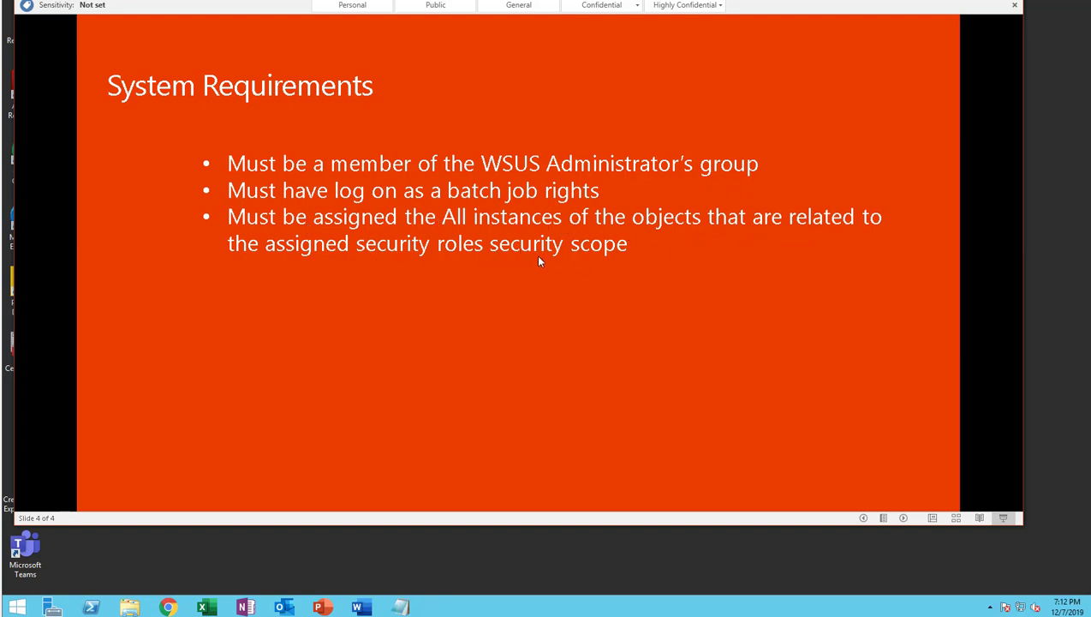
{"action": "mouse_move", "coordinate": [562, 319]}
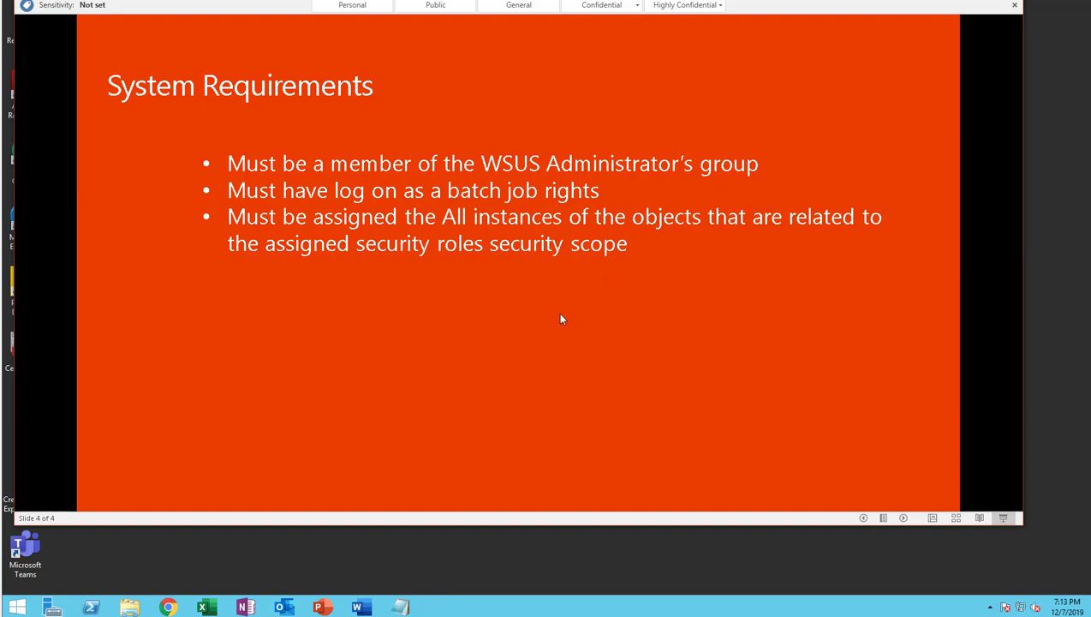
{"action": "mouse_move", "coordinate": [67, 595]}
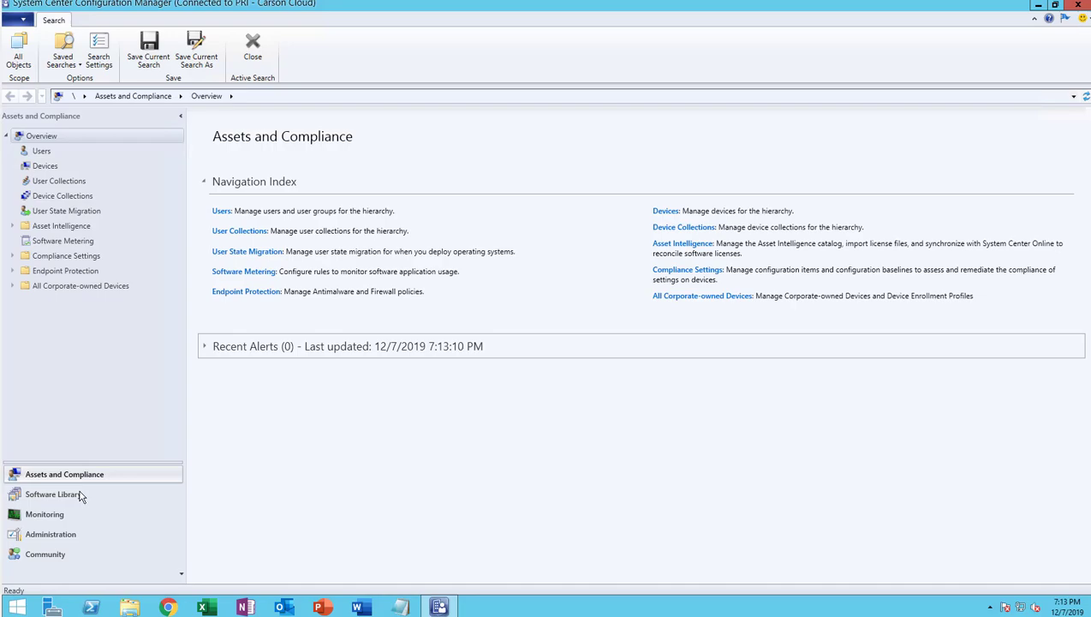
Step: Switch to the Software Library, expand Software Updates, and open File Explorer at This PC
{"action": "left_click", "coordinate": [53, 494]}
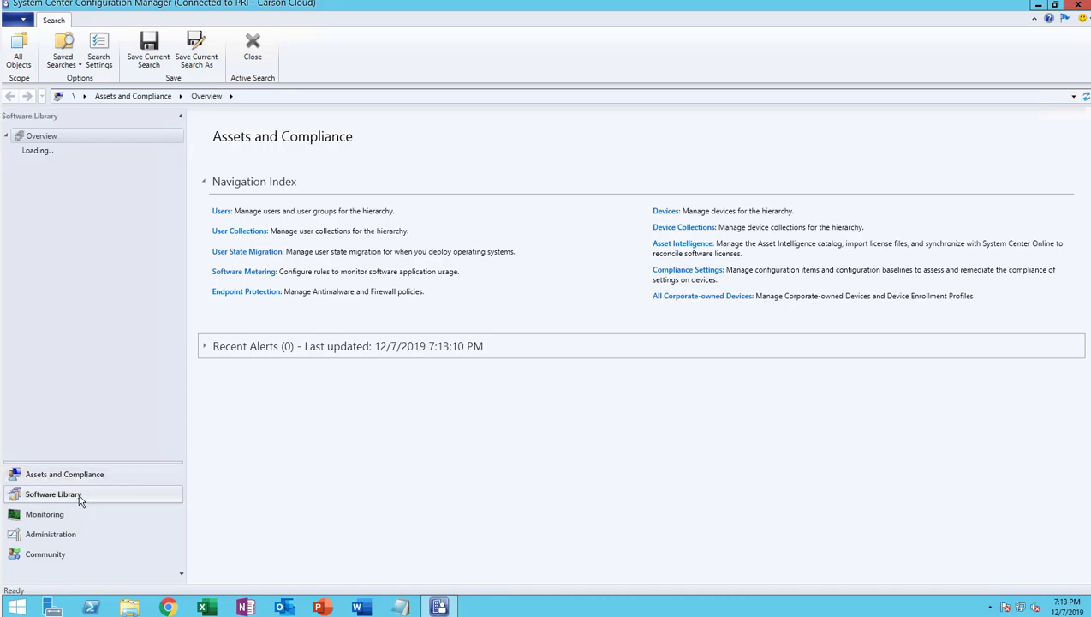
{"action": "left_click", "coordinate": [54, 494]}
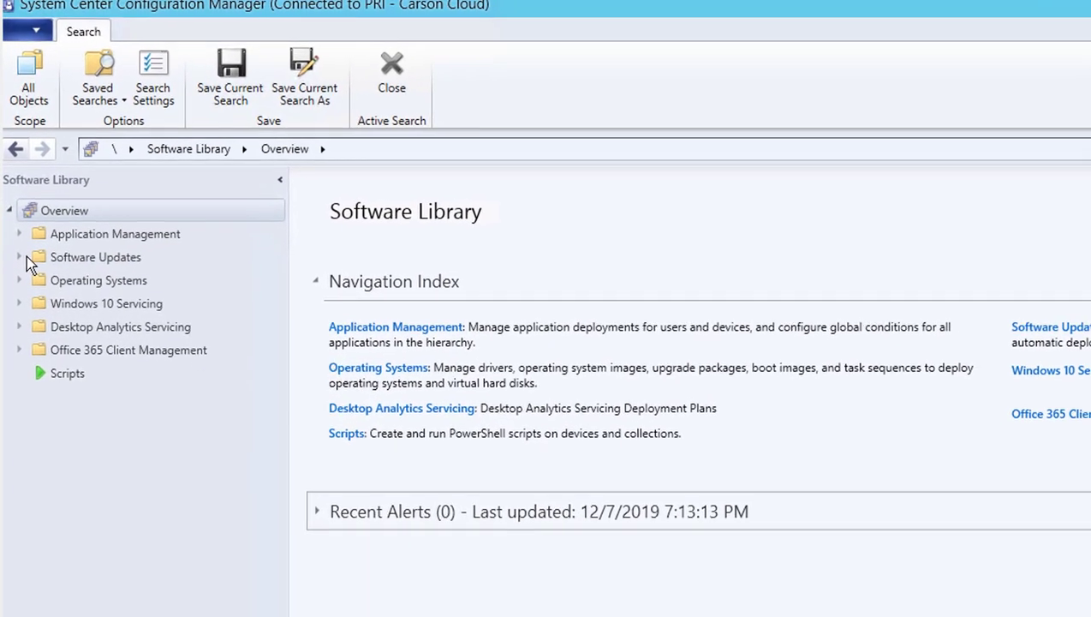
{"action": "left_click", "coordinate": [19, 256]}
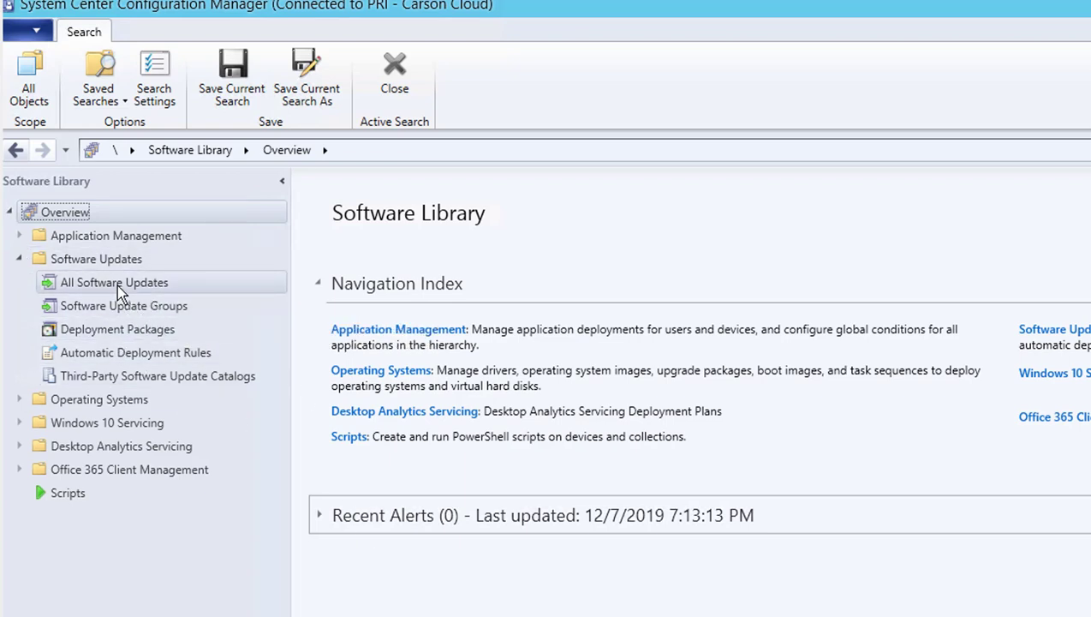
{"action": "mouse_move", "coordinate": [153, 376]}
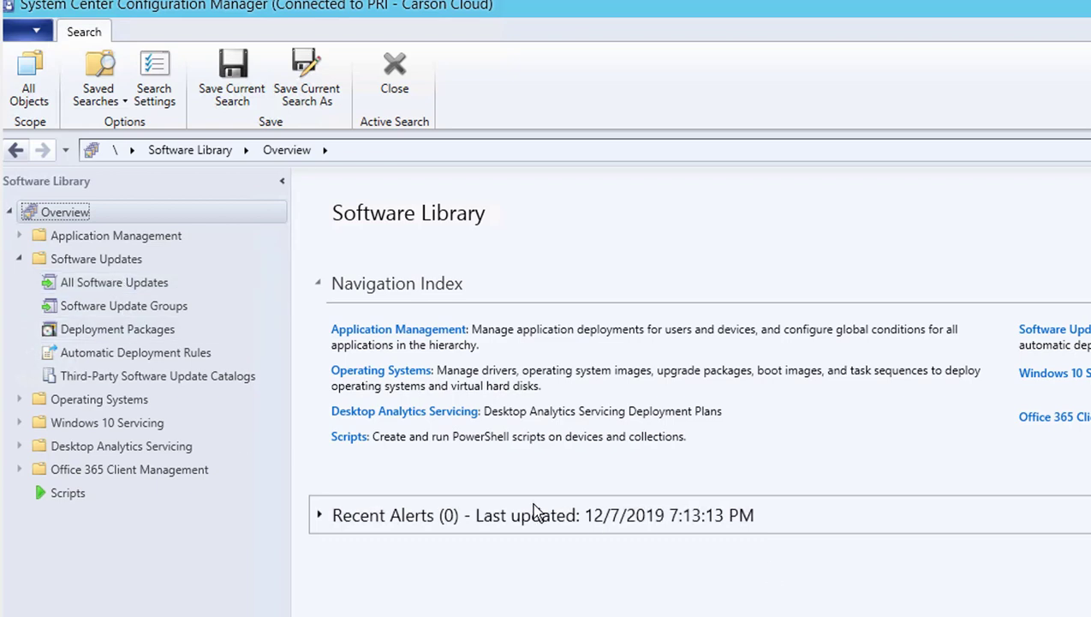
{"action": "left_click", "coordinate": [68, 492]}
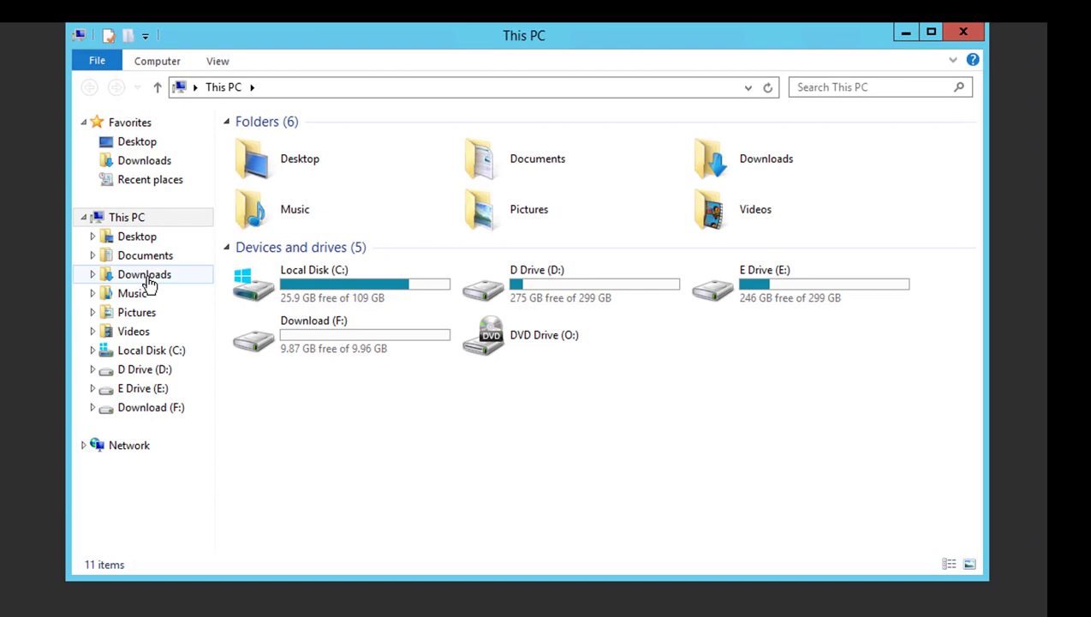
Step: Run SCCMPatchSetup_2019.2.exe from Downloads as administrator, approving the UAC prompt
{"action": "double_click", "coordinate": [144, 274]}
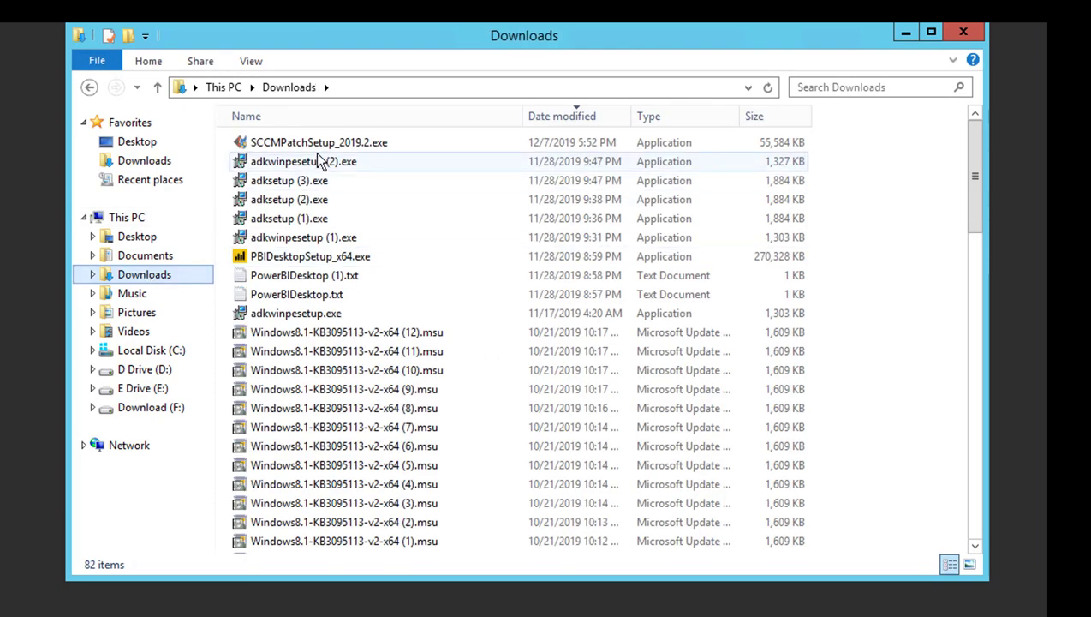
{"action": "mouse_move", "coordinate": [312, 143]}
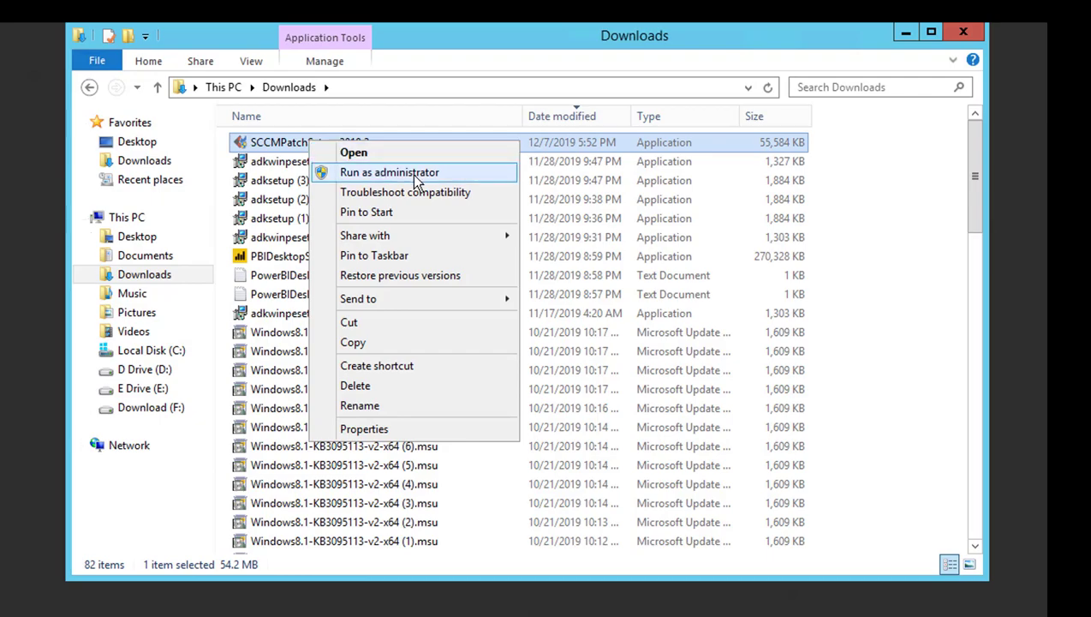
{"action": "left_click", "coordinate": [389, 172]}
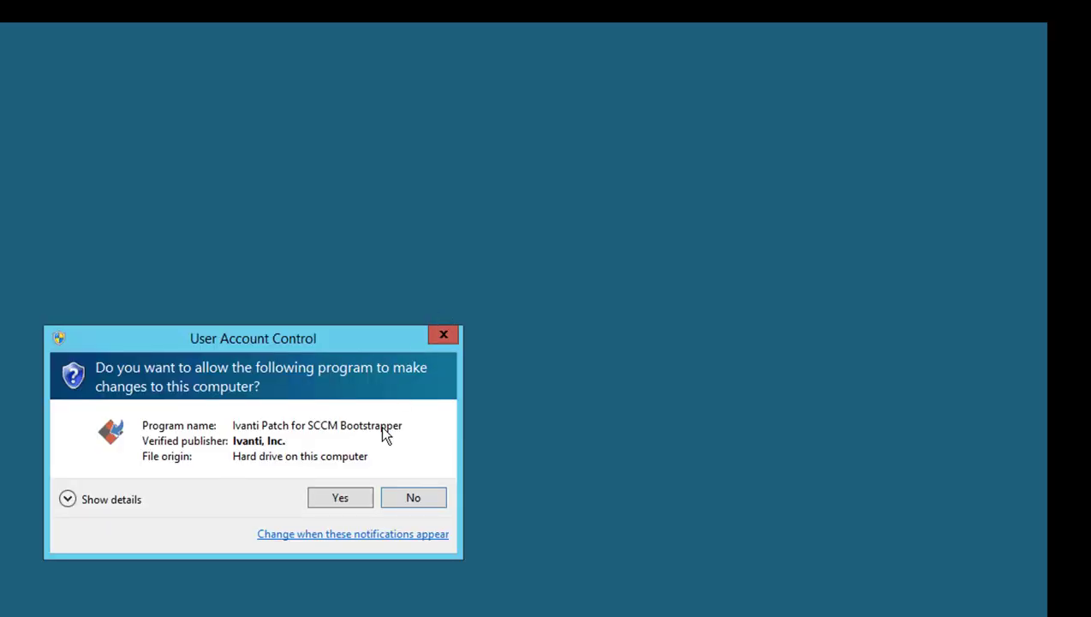
{"action": "left_click", "coordinate": [339, 498]}
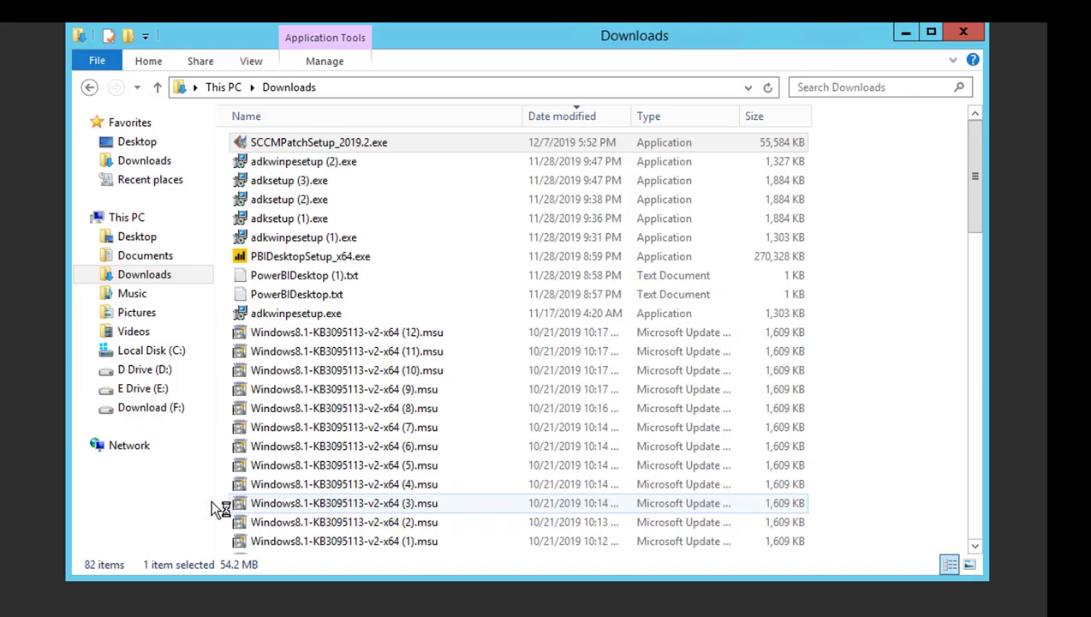
{"action": "double_click", "coordinate": [344, 503]}
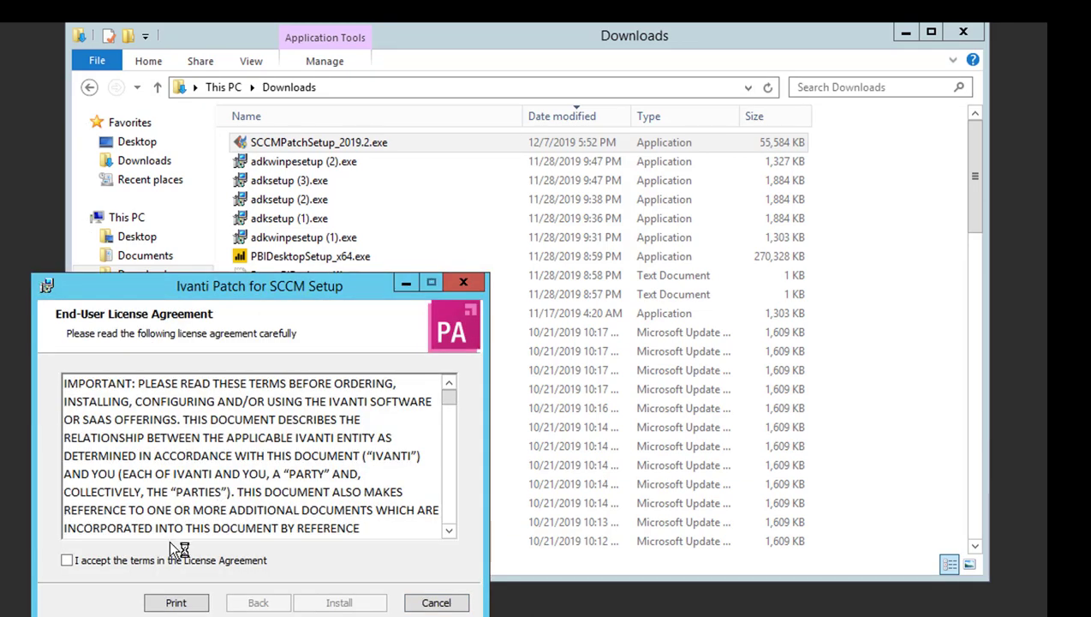
{"action": "mouse_move", "coordinate": [137, 587]}
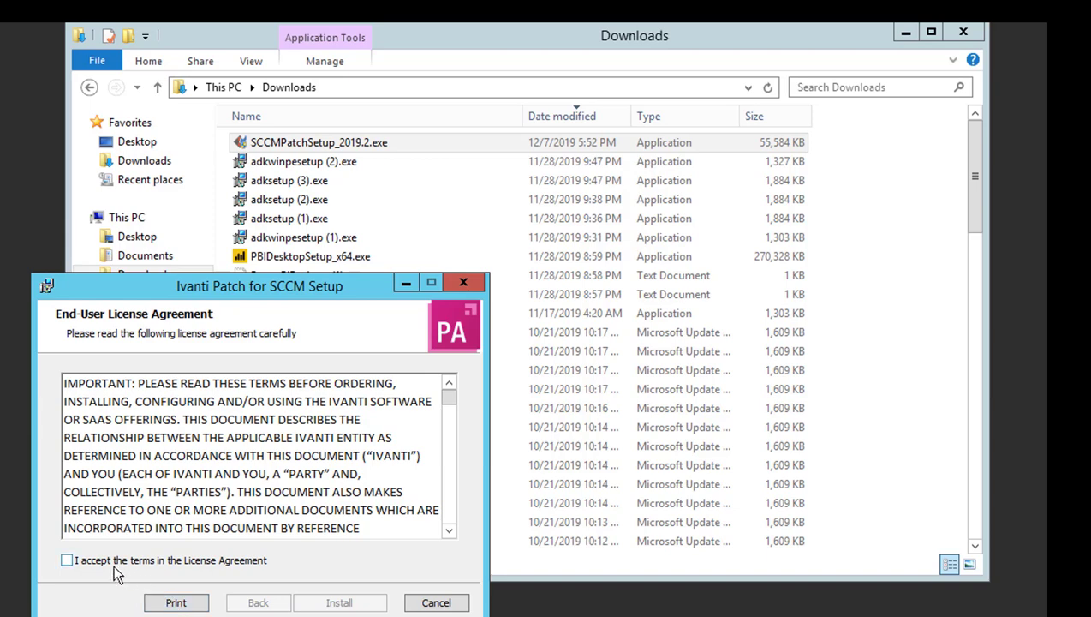
Step: Accept the license terms, install Ivanti Patch for SCCM, and finish the wizard
{"action": "left_click", "coordinate": [67, 560]}
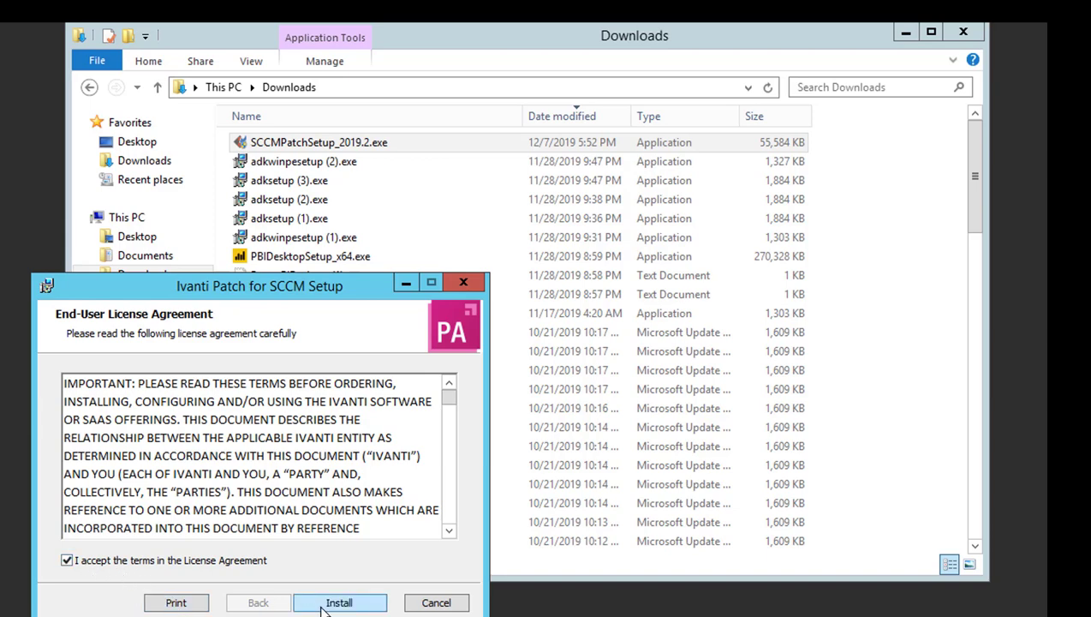
{"action": "left_click", "coordinate": [340, 603]}
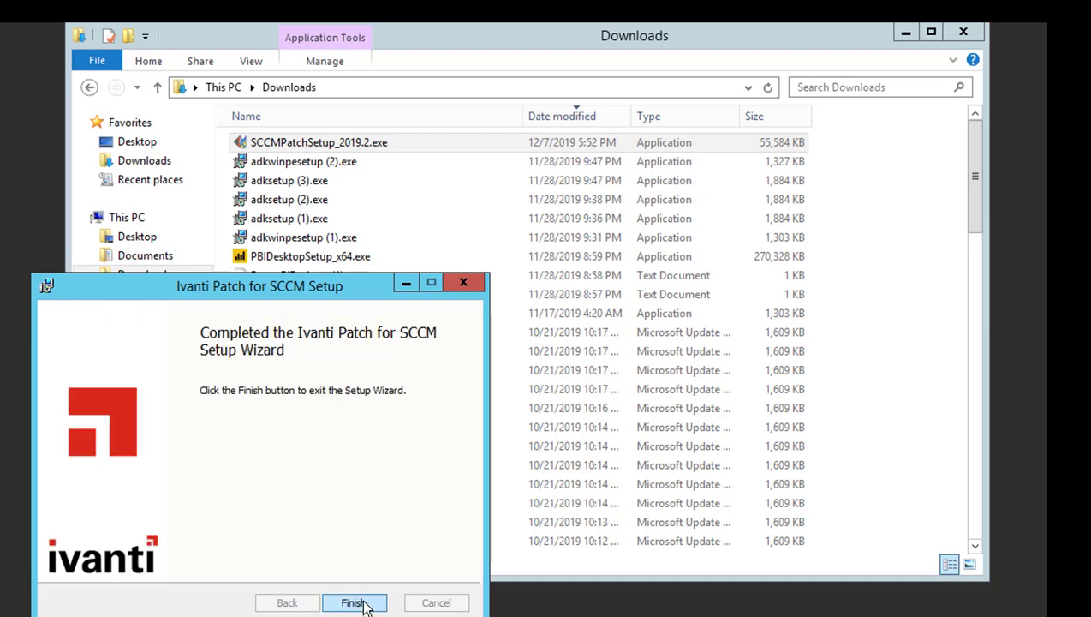
{"action": "left_click", "coordinate": [353, 602]}
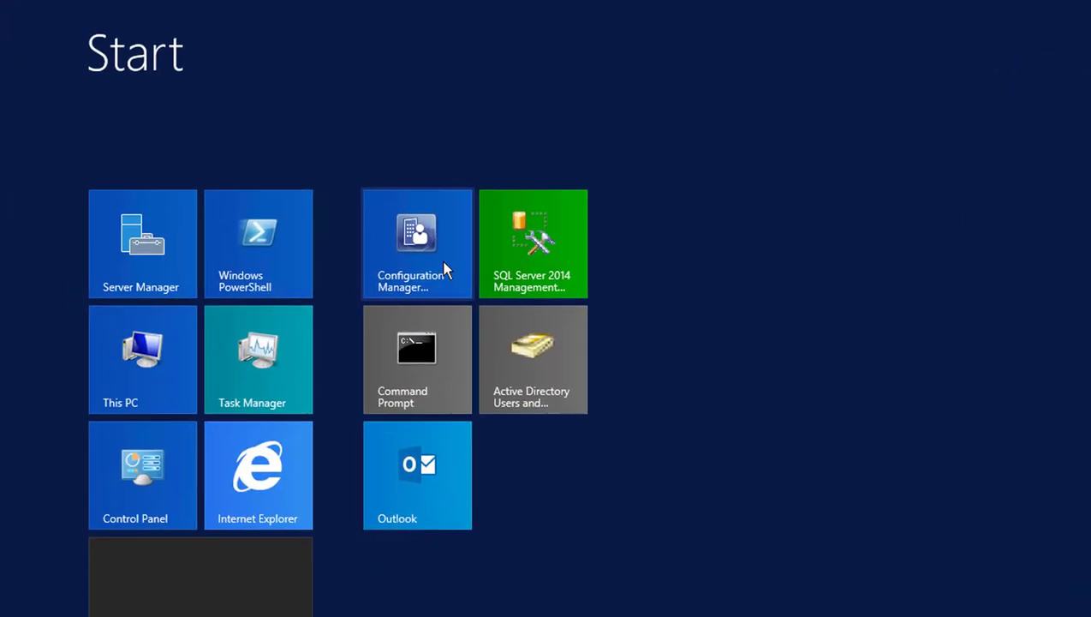
Step: Run the Configuration Manager tile as administrator, approving User Account Control
{"action": "right_click", "coordinate": [417, 243]}
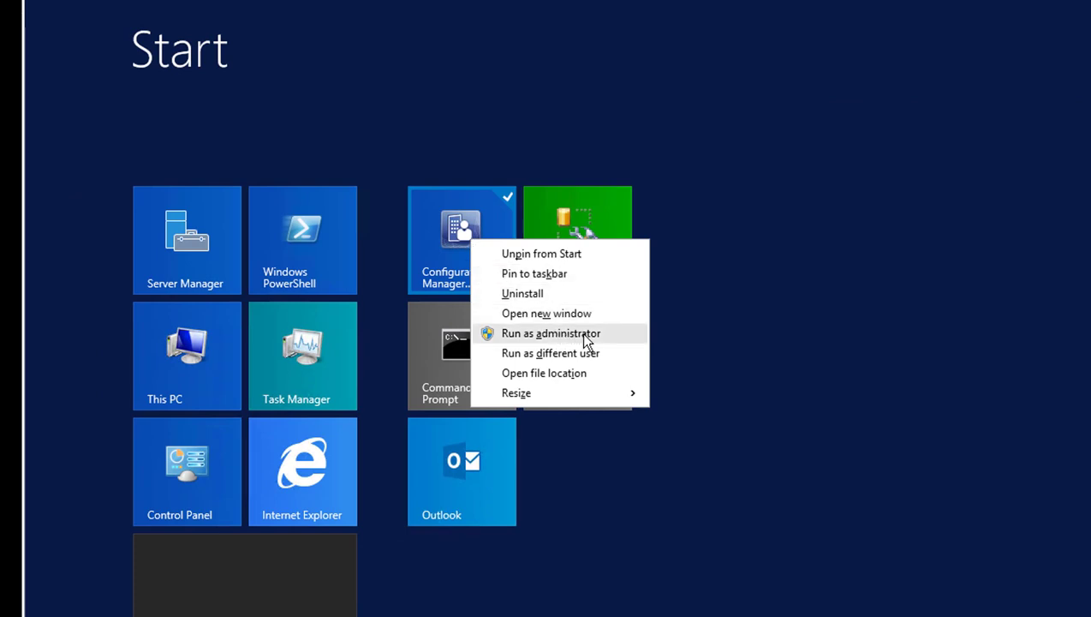
{"action": "mouse_move", "coordinate": [589, 343]}
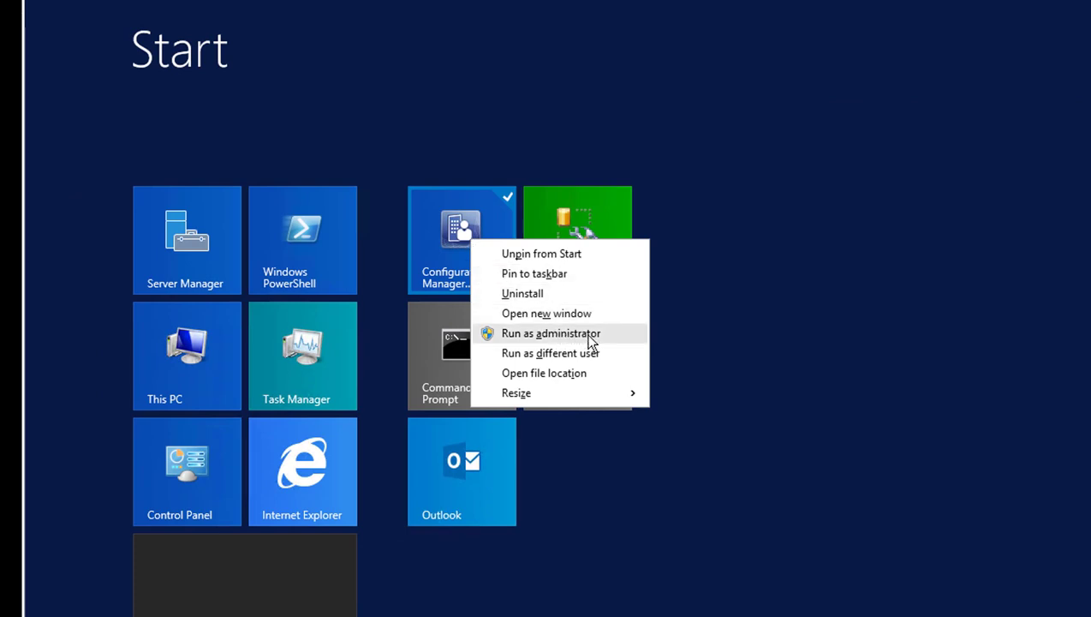
{"action": "left_click", "coordinate": [551, 333]}
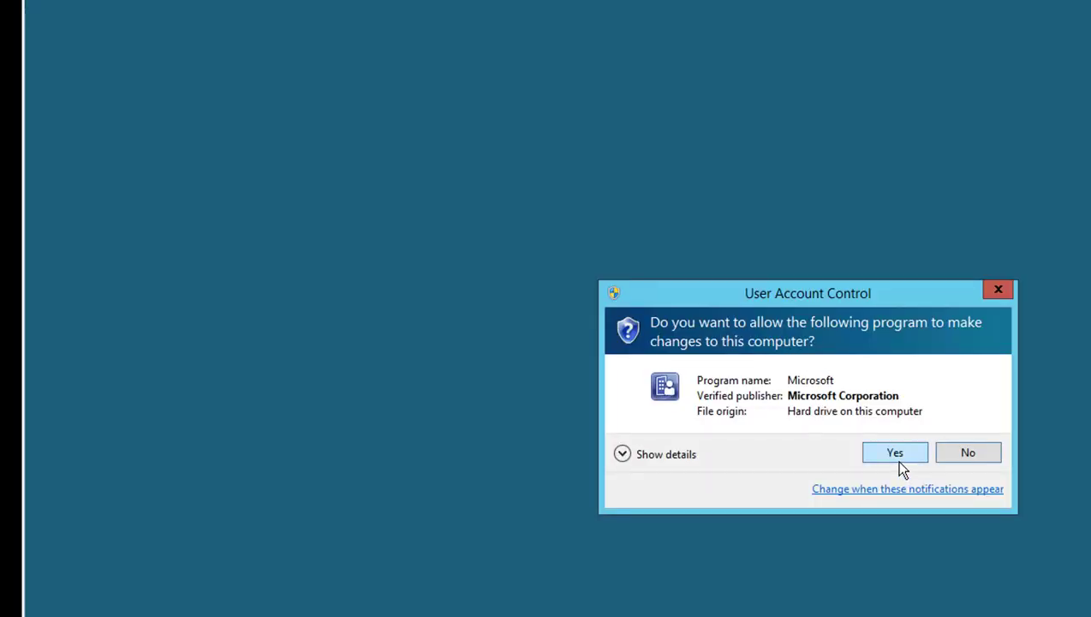
{"action": "left_click", "coordinate": [894, 452]}
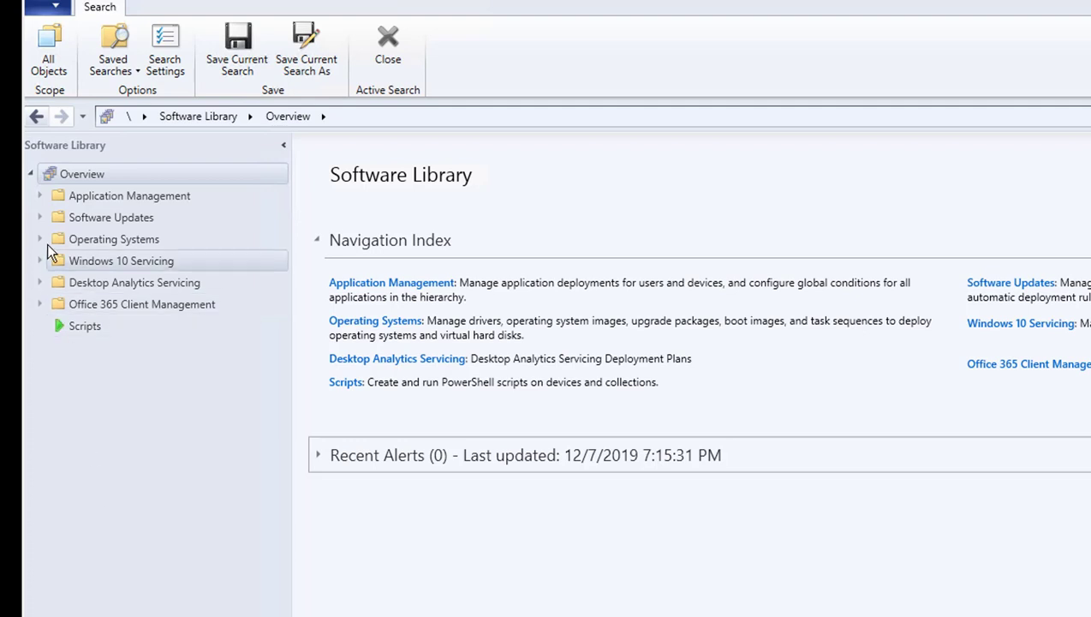
Step: Expand Software Updates, select the Ivanti Patch node, and open its Settings wizard
{"action": "left_click", "coordinate": [39, 217]}
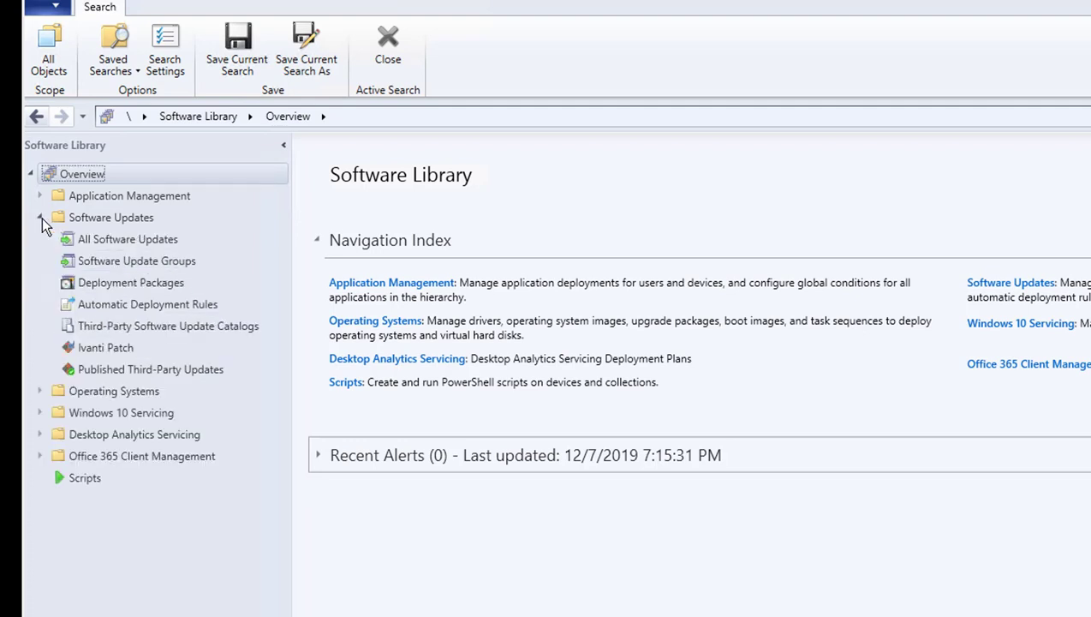
{"action": "mouse_move", "coordinate": [106, 347]}
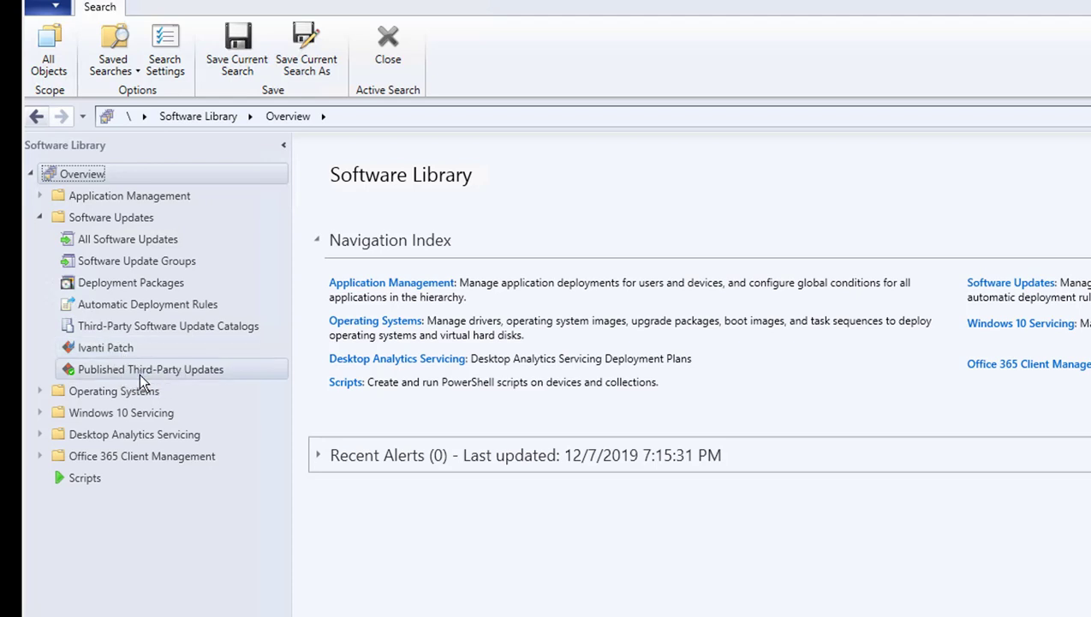
{"action": "mouse_move", "coordinate": [132, 373]}
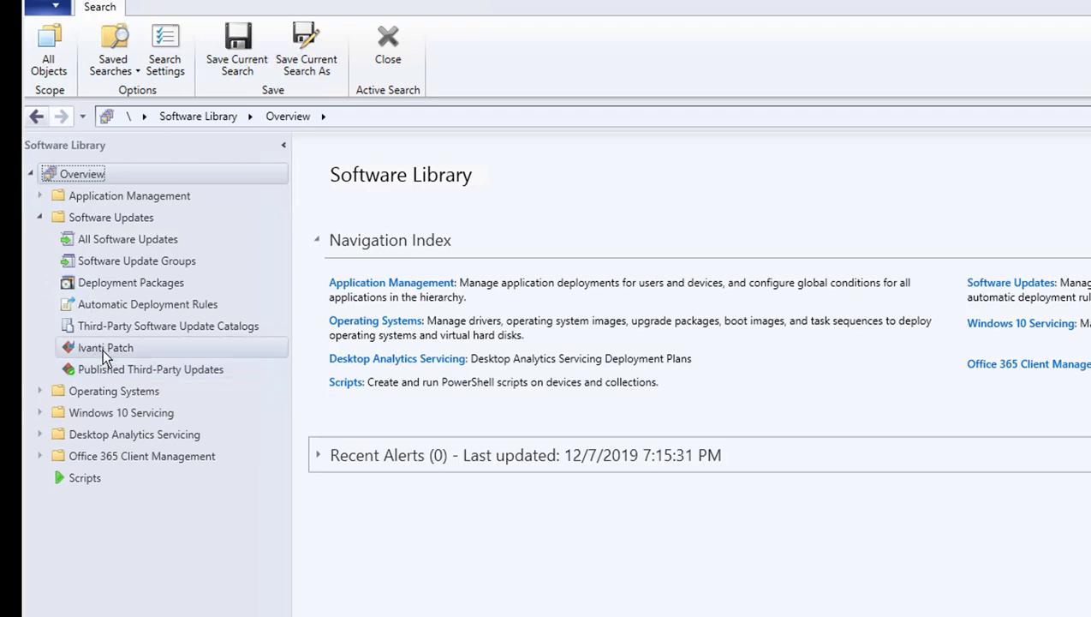
{"action": "mouse_move", "coordinate": [118, 357]}
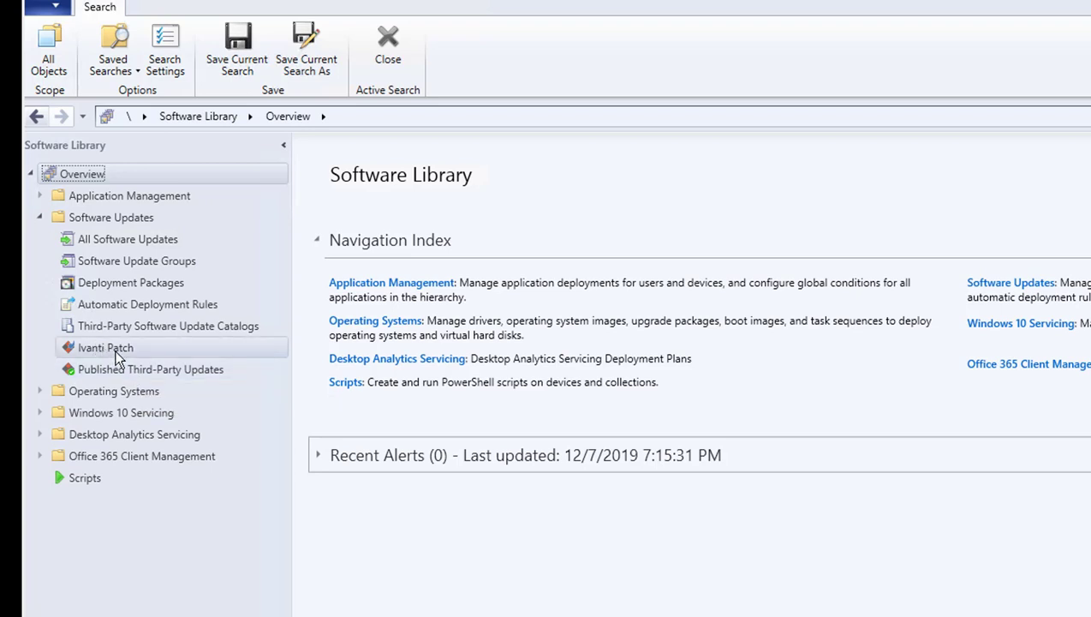
{"action": "mouse_move", "coordinate": [127, 353]}
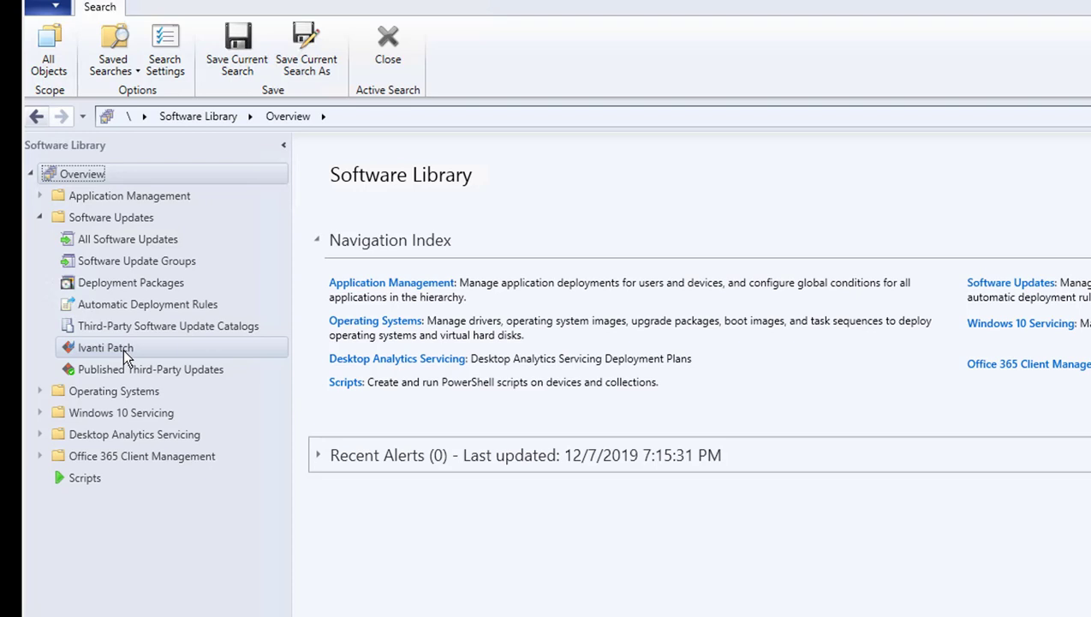
{"action": "left_click", "coordinate": [104, 347]}
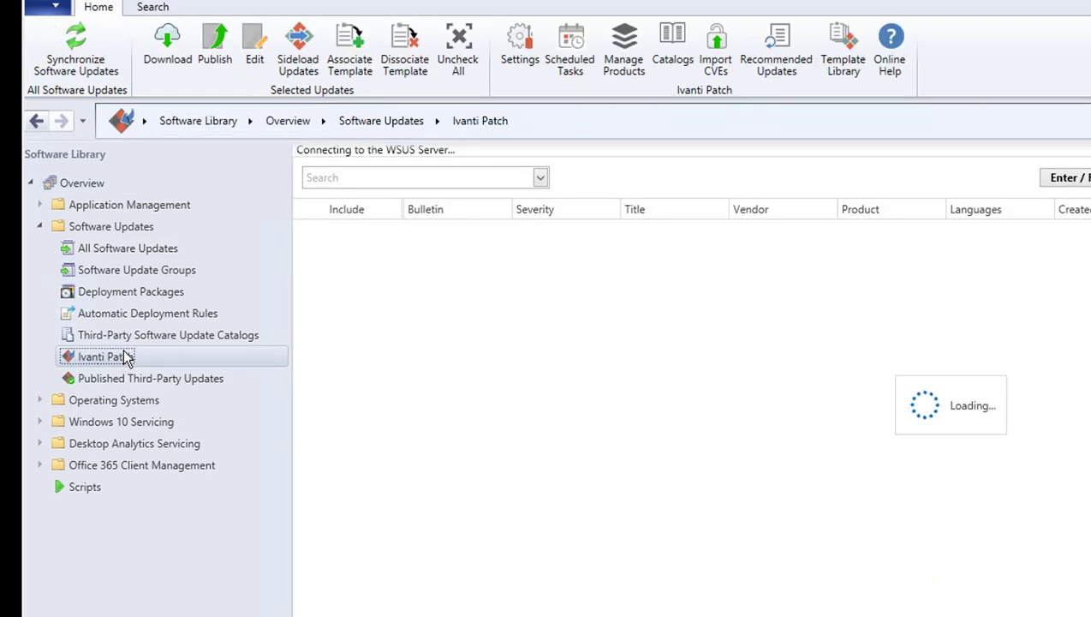
{"action": "left_click", "coordinate": [520, 43]}
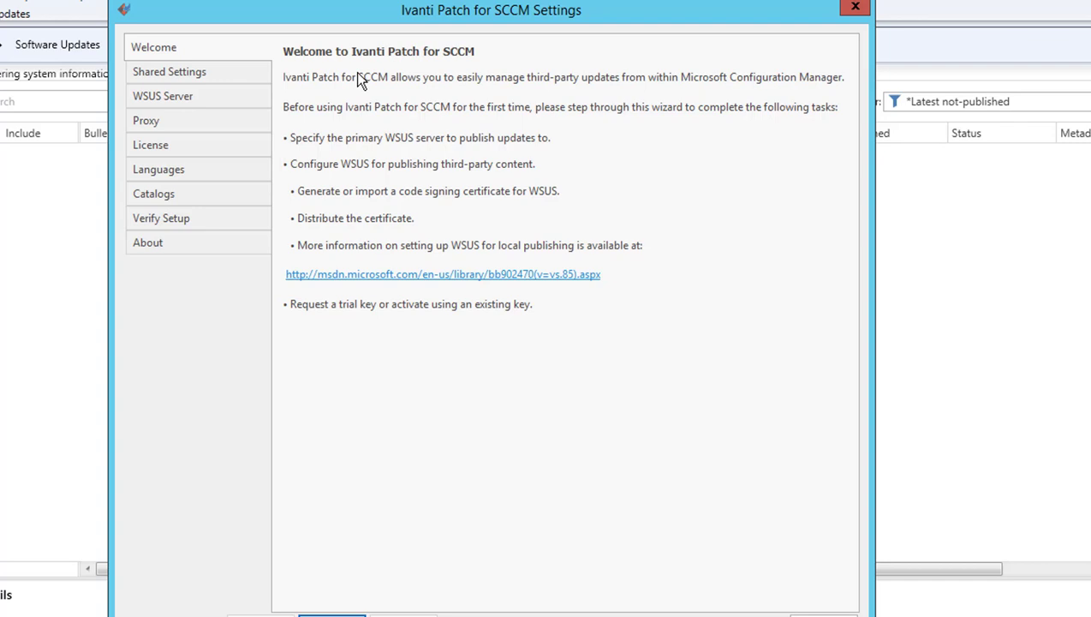
{"action": "mouse_move", "coordinate": [523, 109]}
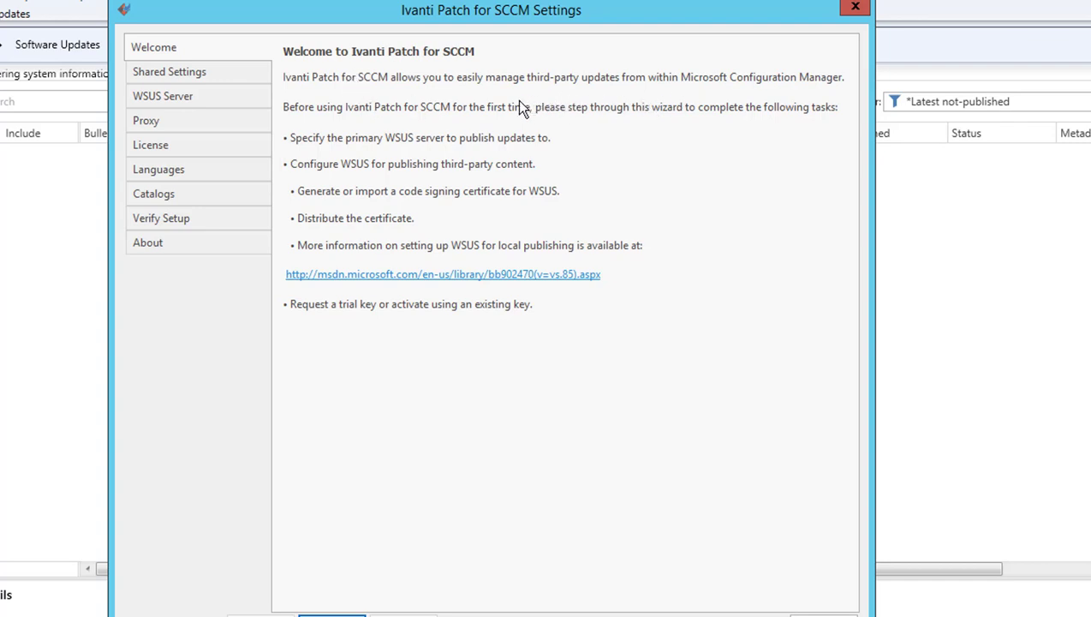
{"action": "mouse_move", "coordinate": [594, 104]}
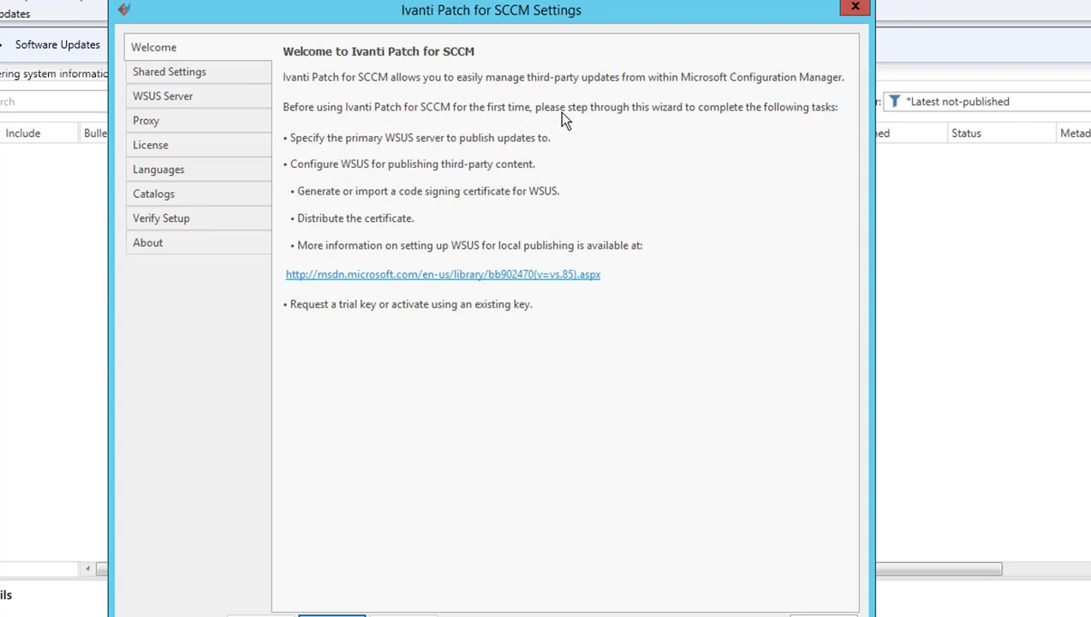
{"action": "mouse_move", "coordinate": [660, 159]}
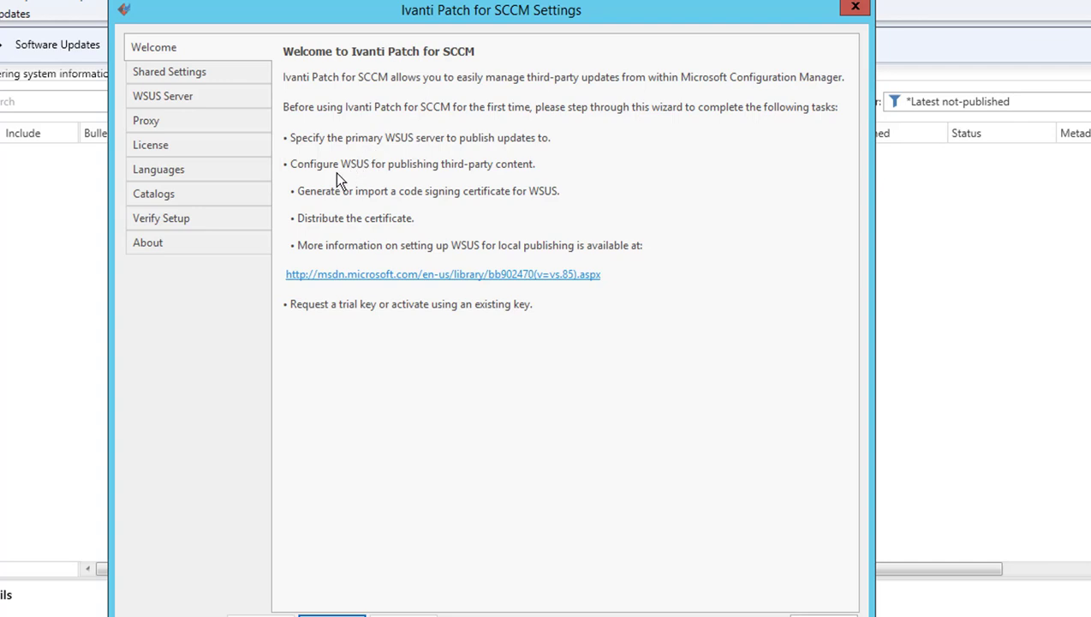
{"action": "mouse_move", "coordinate": [324, 200]}
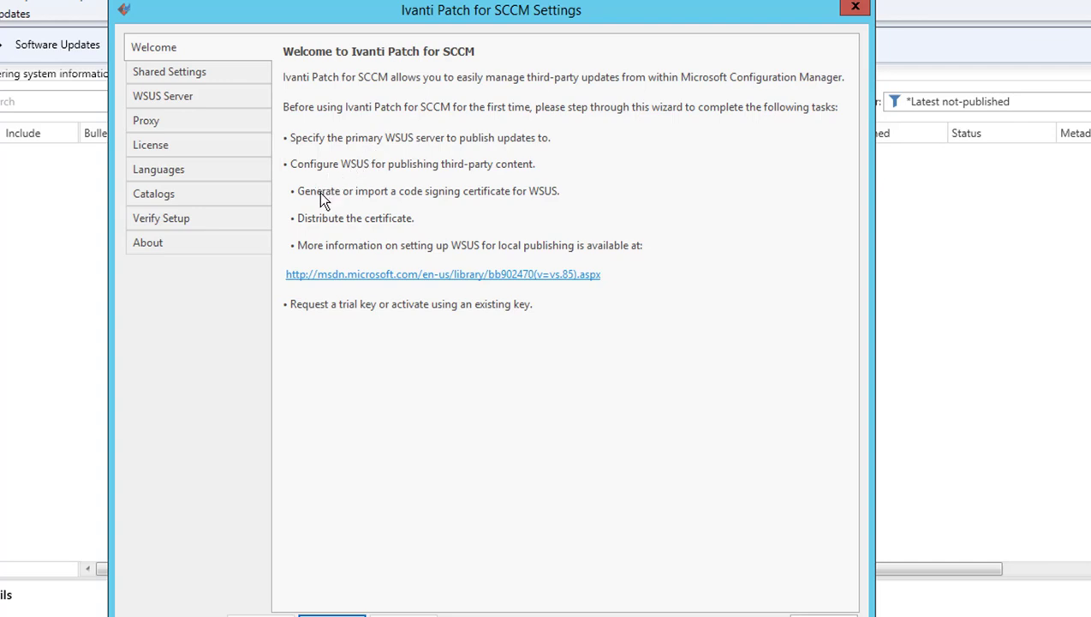
{"action": "mouse_move", "coordinate": [311, 226]}
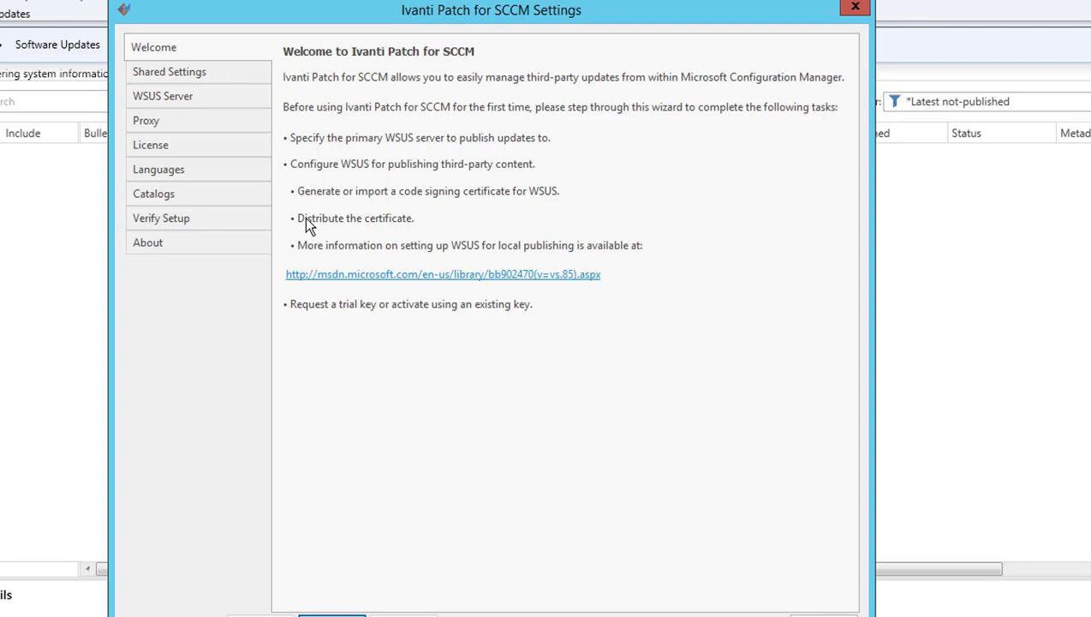
{"action": "mouse_move", "coordinate": [385, 227]}
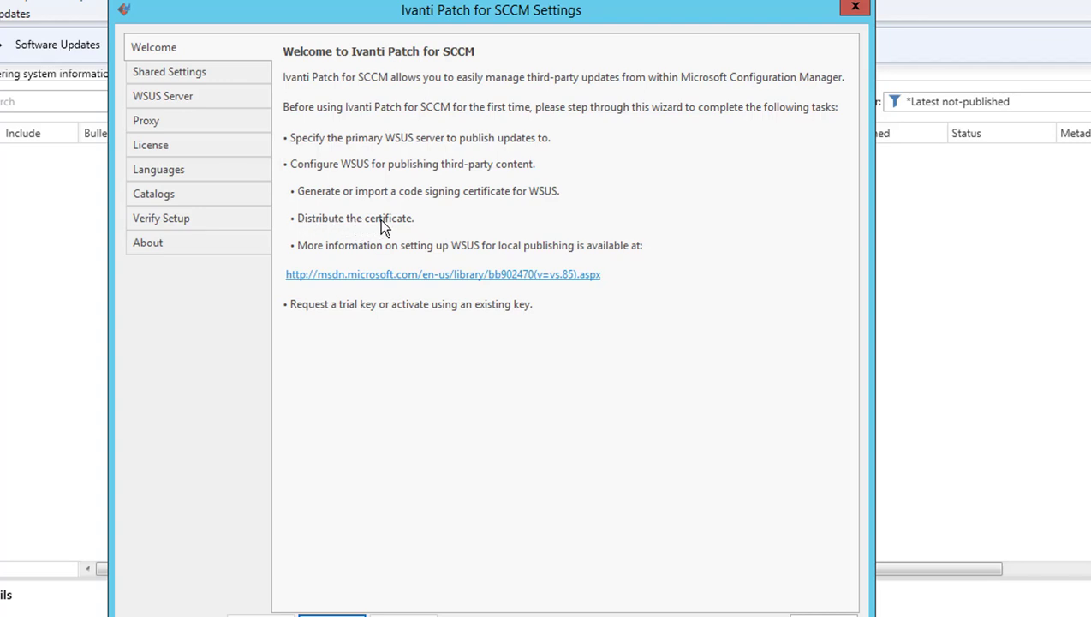
{"action": "mouse_move", "coordinate": [414, 221]}
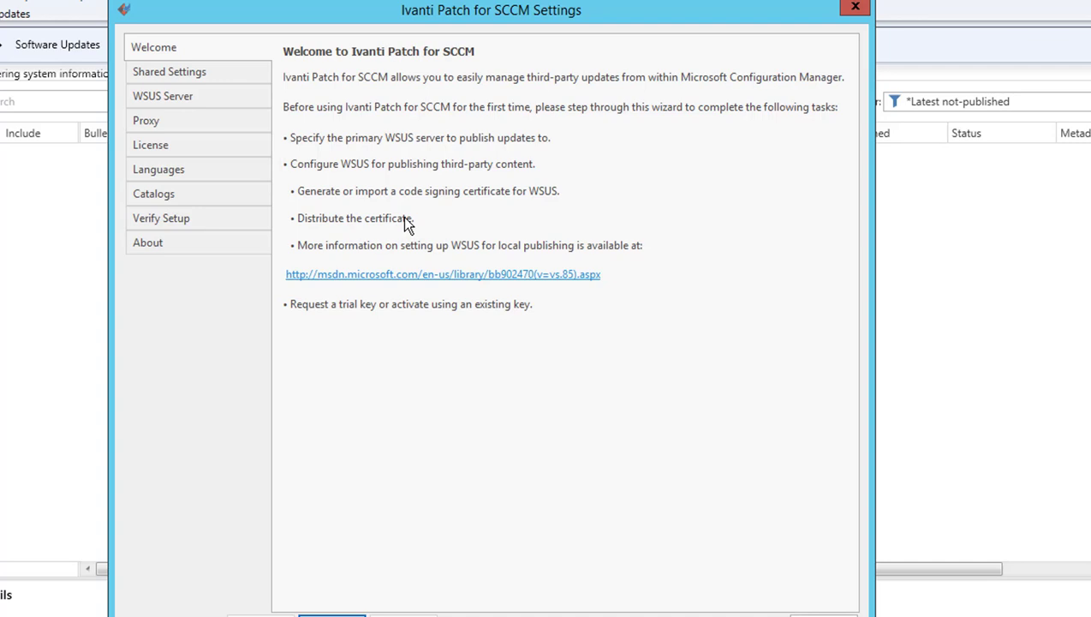
{"action": "mouse_move", "coordinate": [439, 221]}
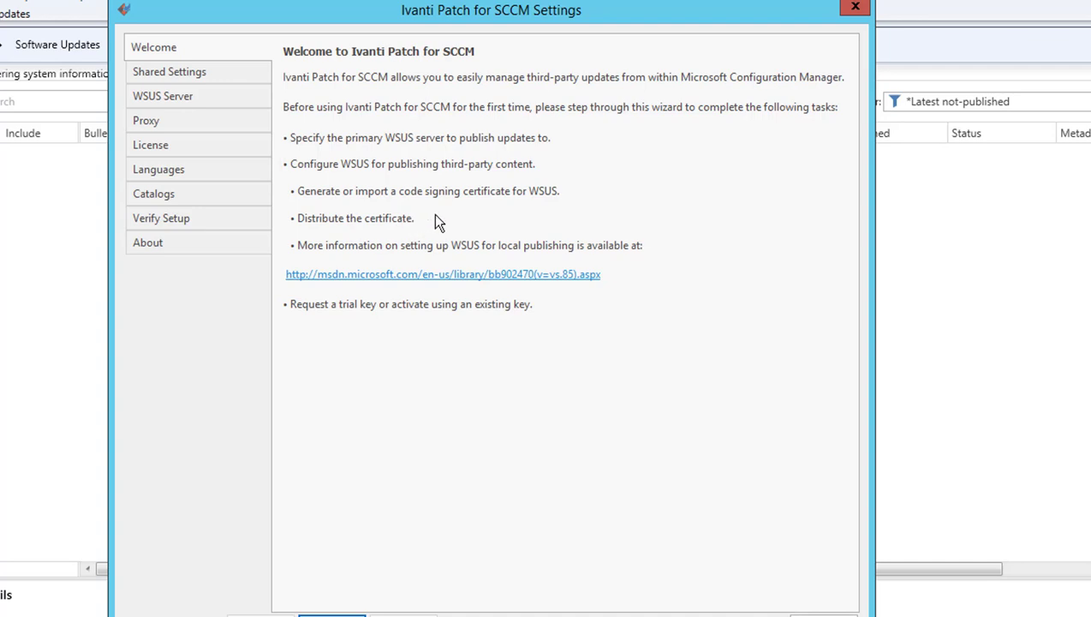
{"action": "mouse_move", "coordinate": [387, 236]}
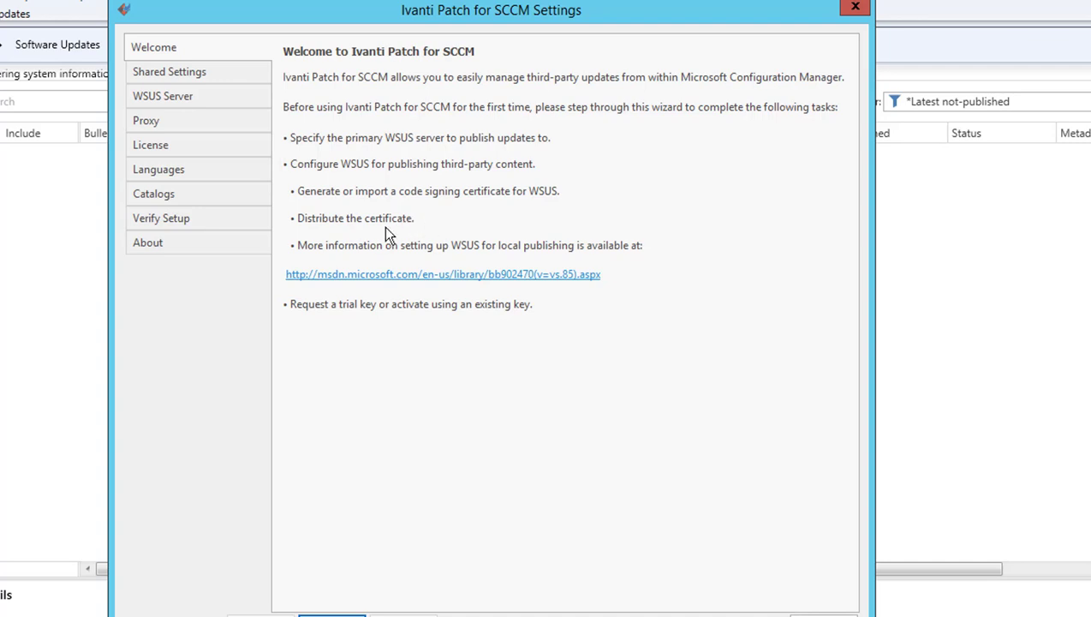
{"action": "mouse_move", "coordinate": [343, 231]}
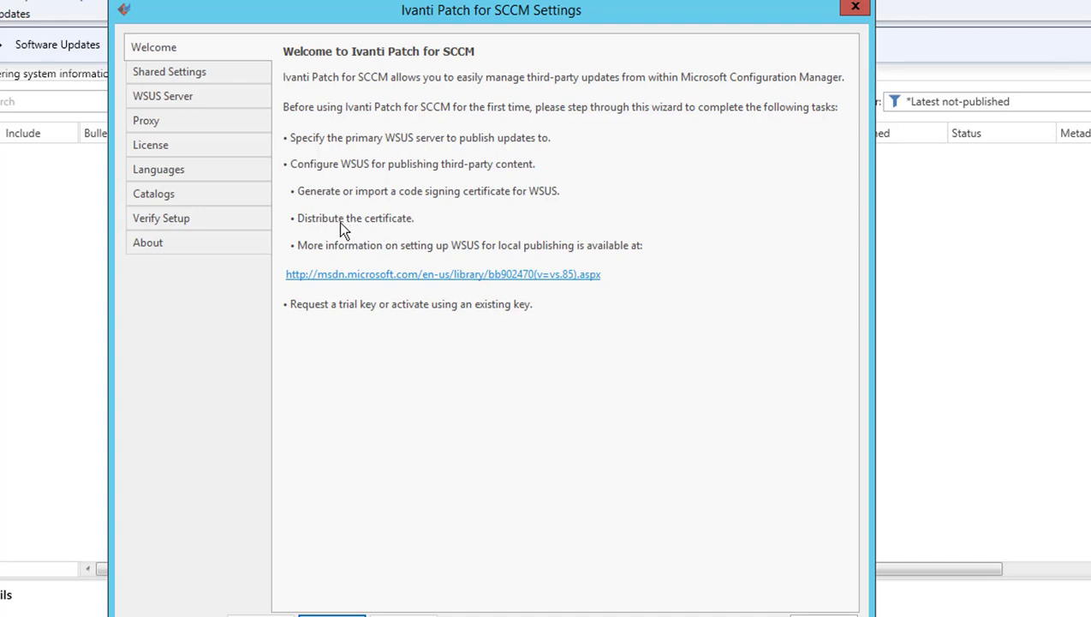
{"action": "mouse_move", "coordinate": [415, 228]}
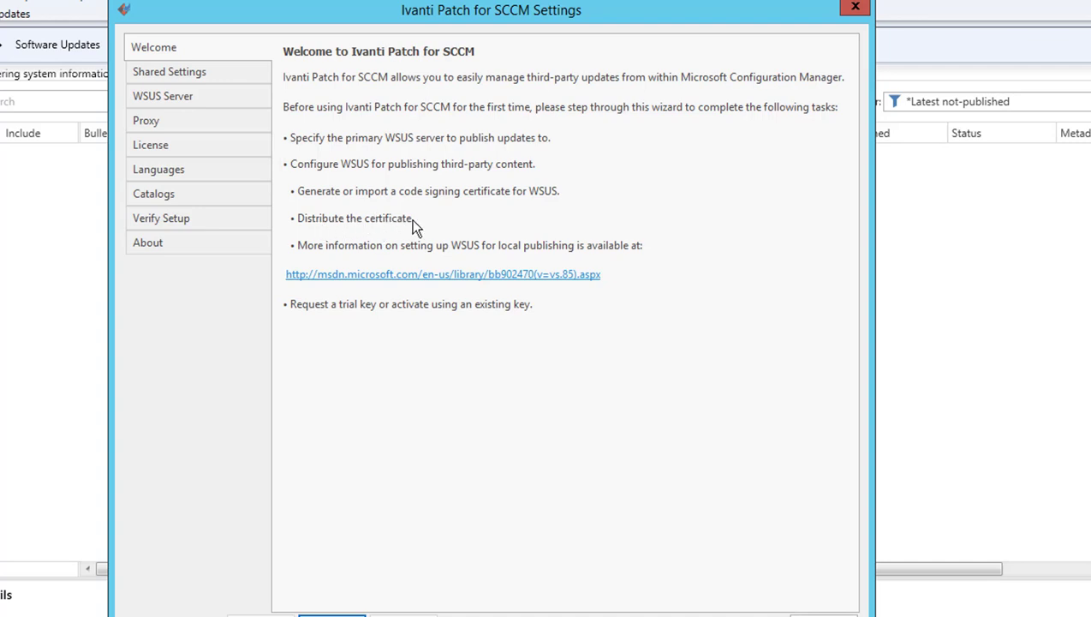
{"action": "mouse_move", "coordinate": [444, 217]}
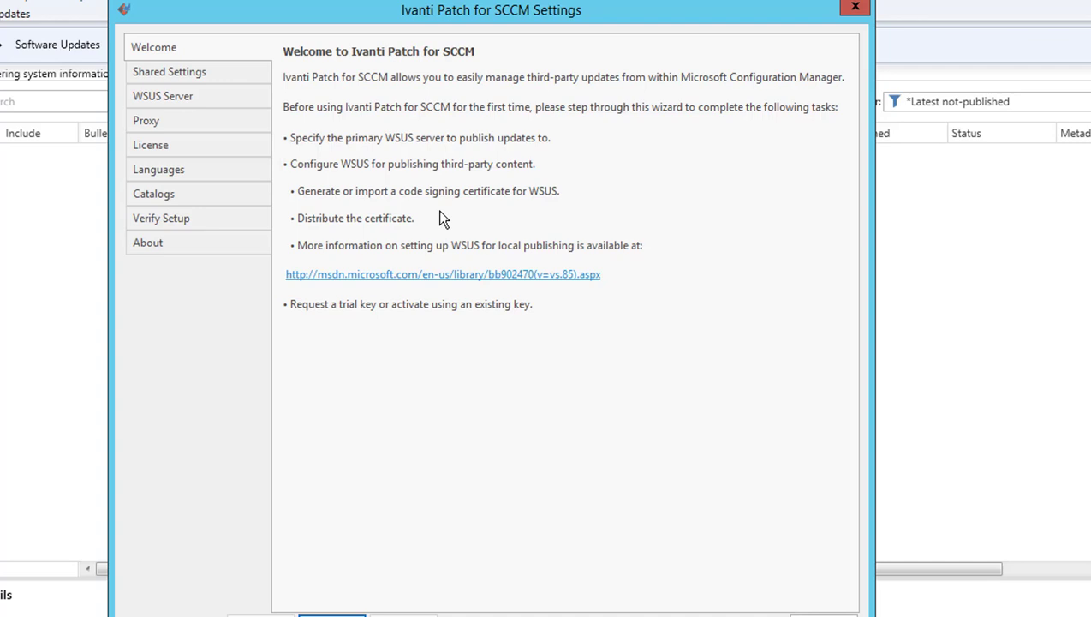
{"action": "mouse_move", "coordinate": [558, 255]}
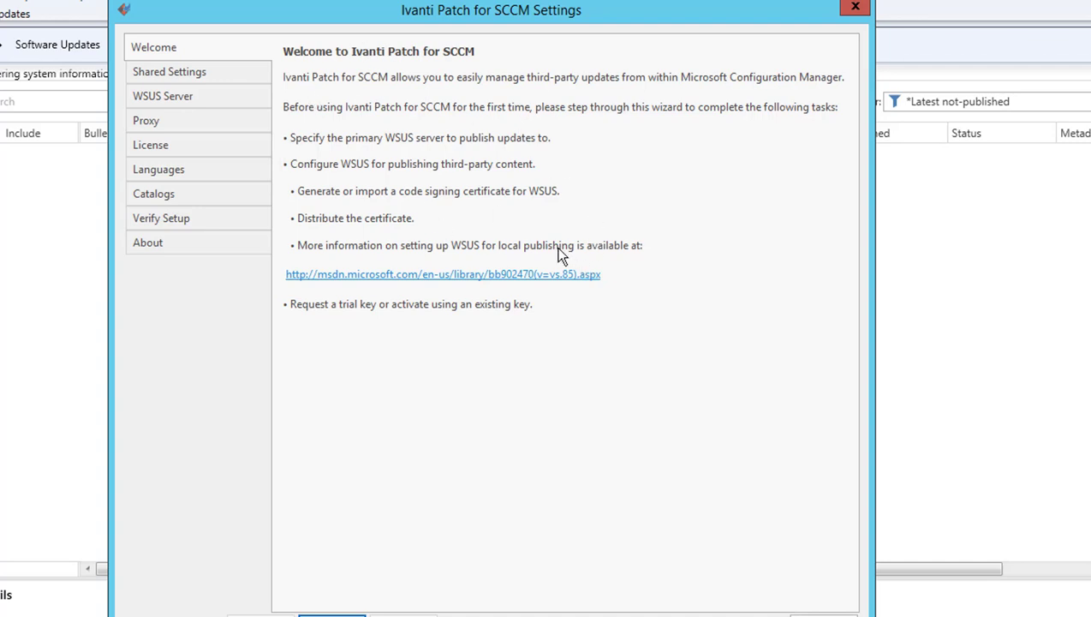
{"action": "mouse_move", "coordinate": [562, 255]}
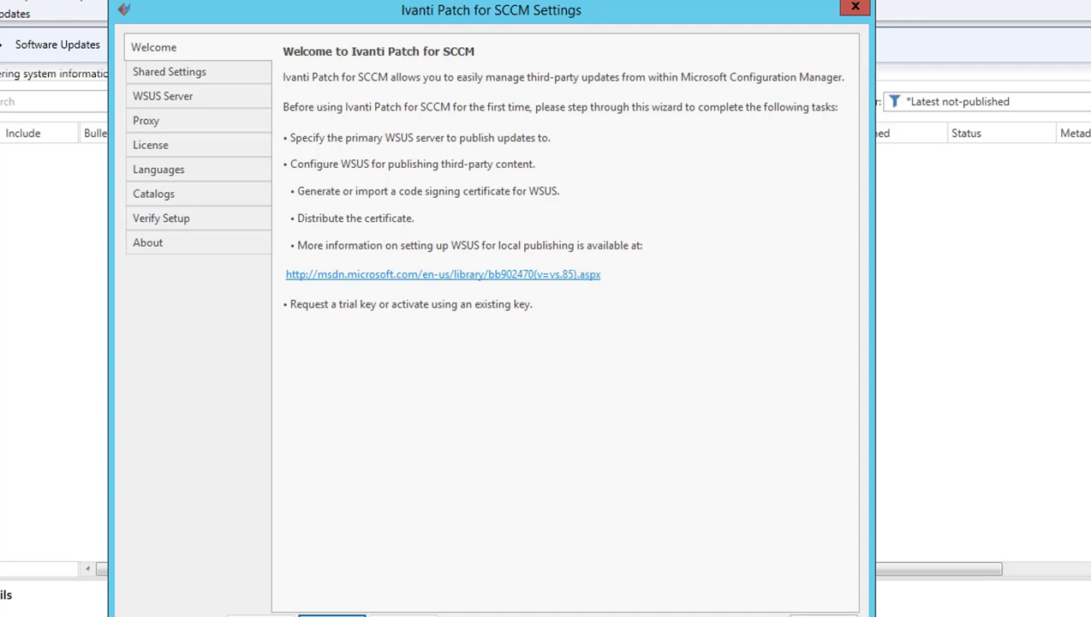
Step: Show the Shared Settings page with Use Shared Settings left unchecked
{"action": "left_click", "coordinate": [168, 71]}
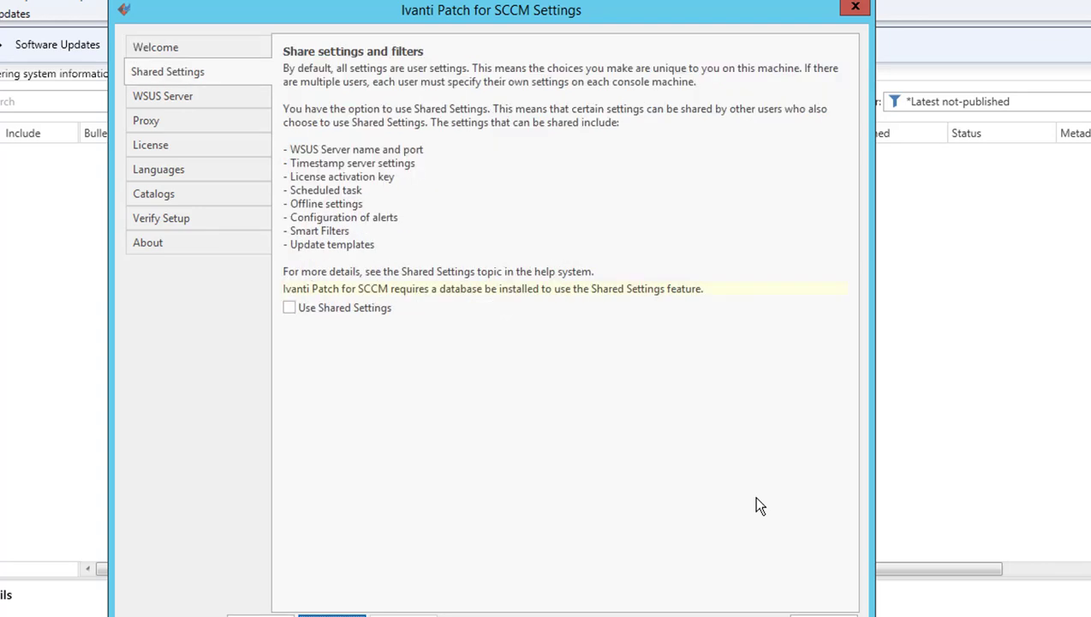
{"action": "mouse_move", "coordinate": [527, 118]}
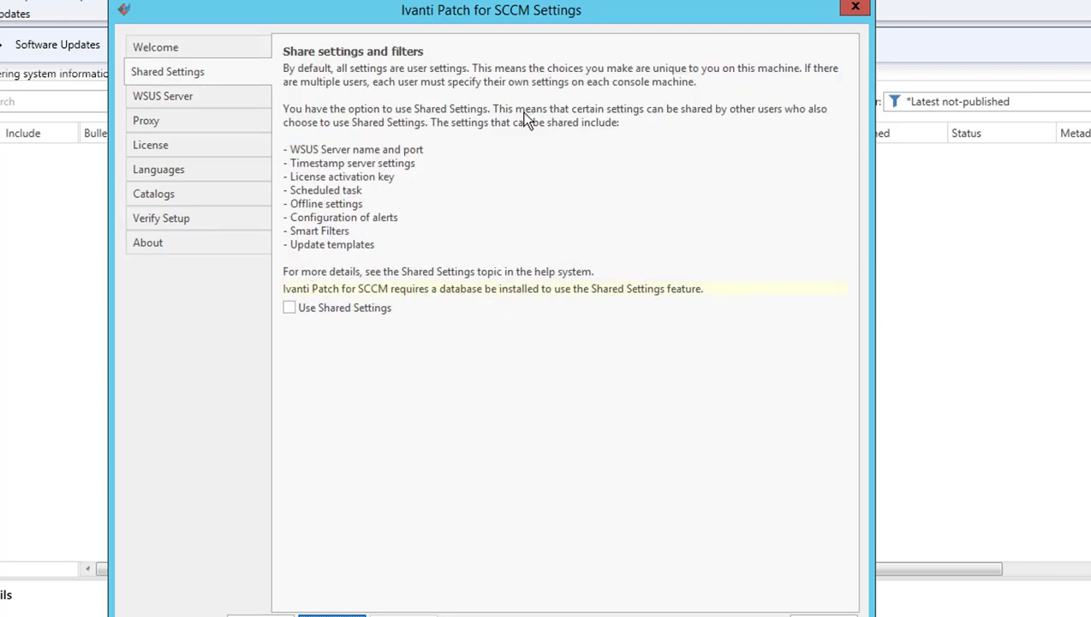
{"action": "mouse_move", "coordinate": [522, 137]}
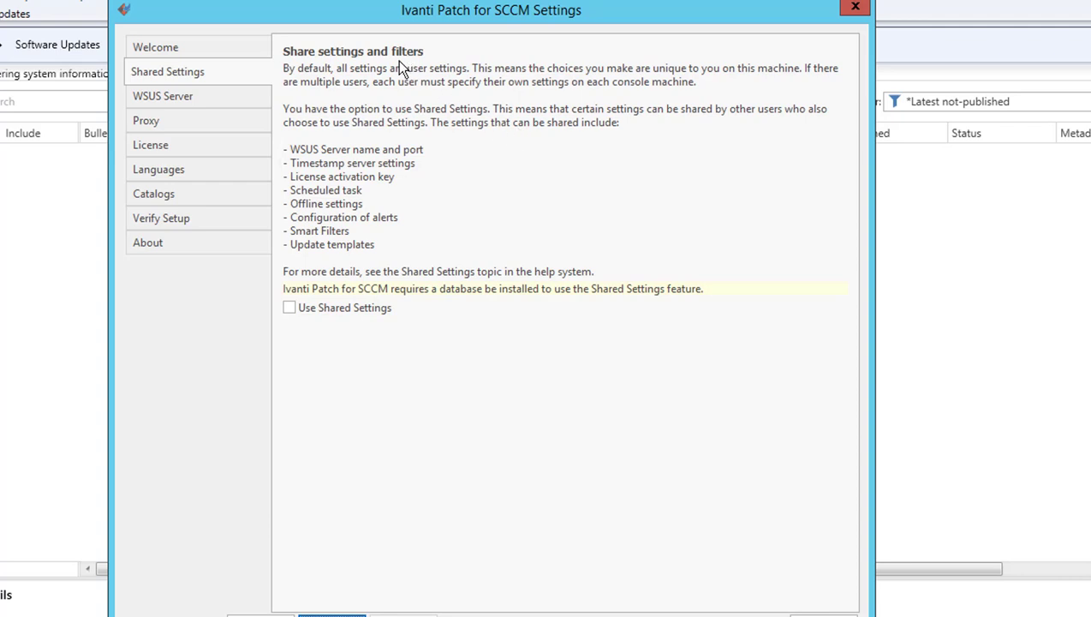
{"action": "mouse_move", "coordinate": [348, 91]}
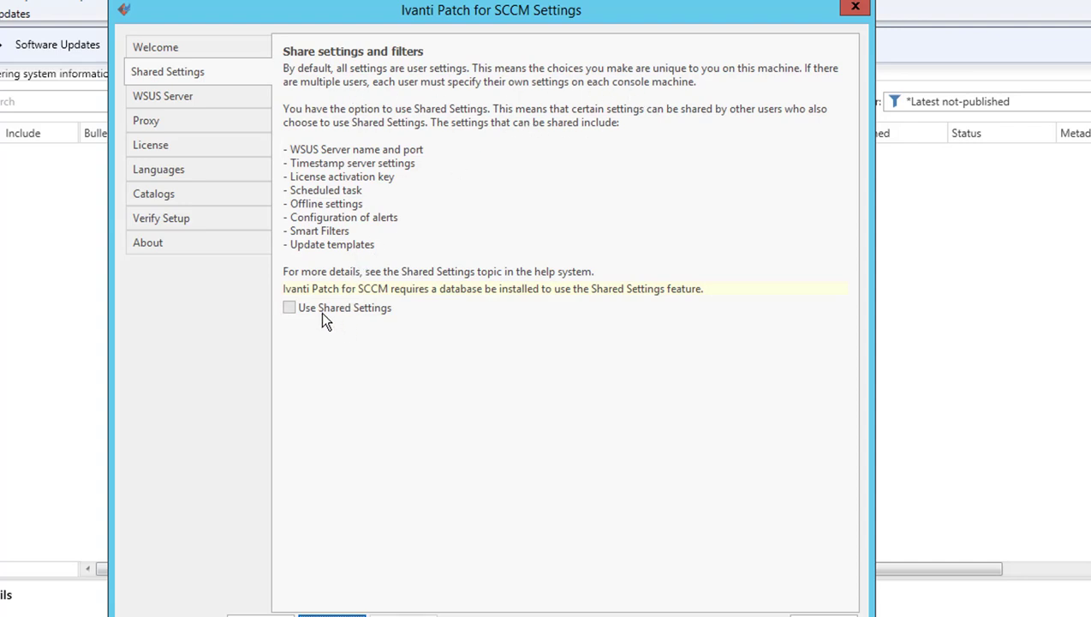
{"action": "mouse_move", "coordinate": [484, 139]}
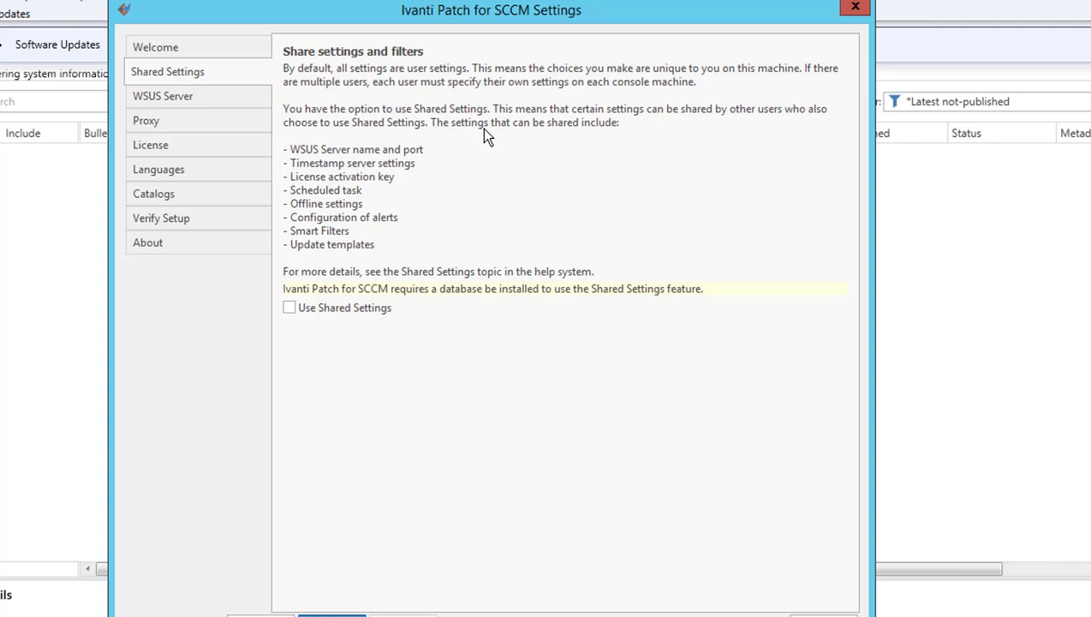
{"action": "mouse_move", "coordinate": [438, 270]}
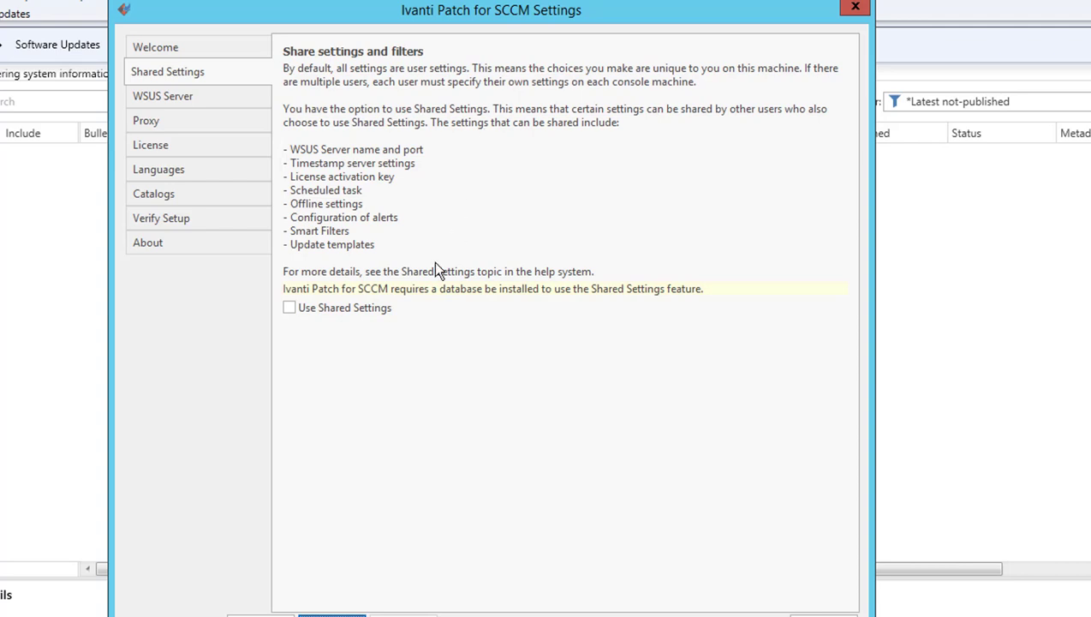
{"action": "mouse_move", "coordinate": [563, 145]}
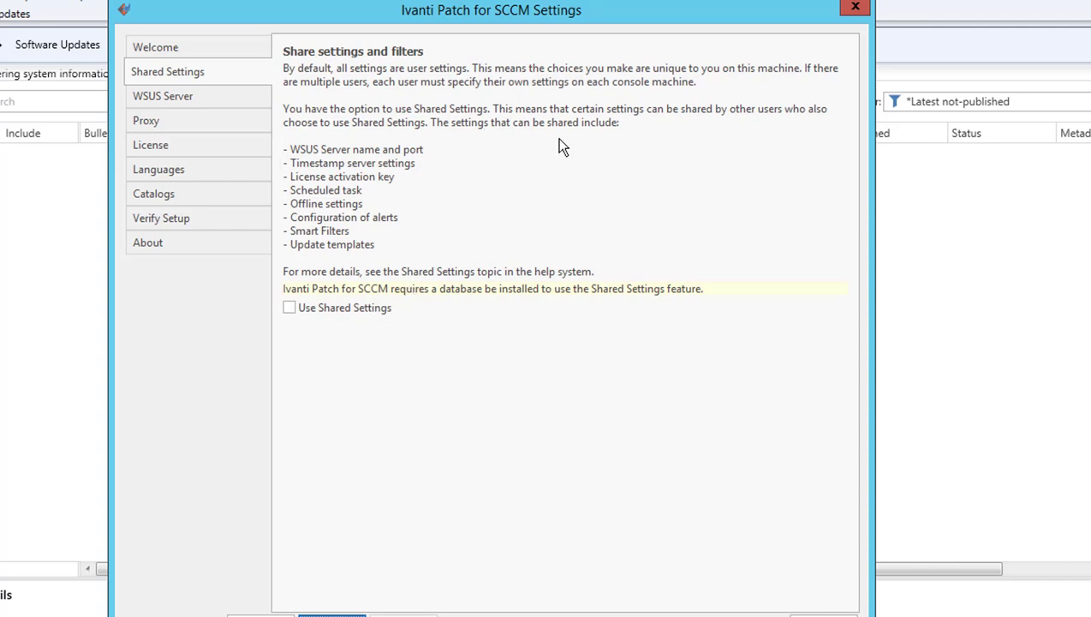
{"action": "mouse_move", "coordinate": [381, 384]}
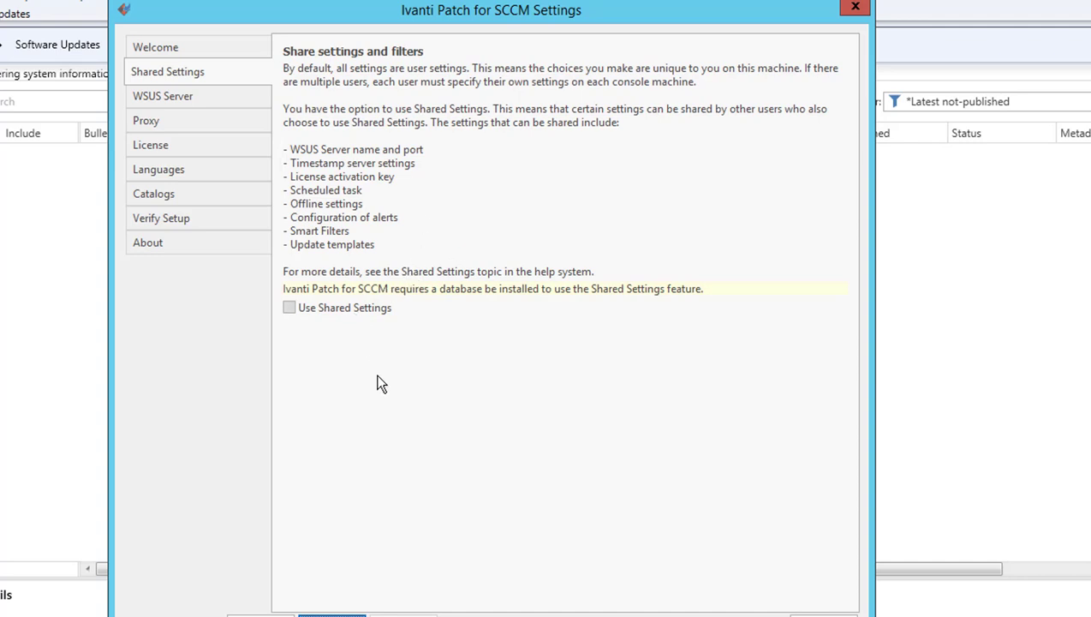
{"action": "mouse_move", "coordinate": [386, 580]}
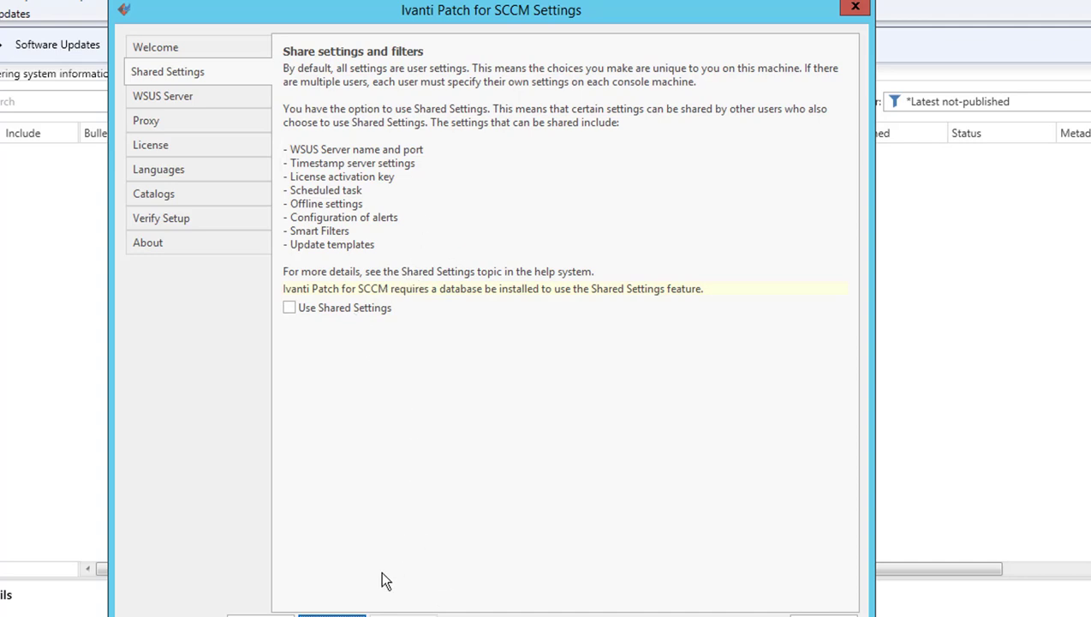
{"action": "left_click", "coordinate": [163, 95]}
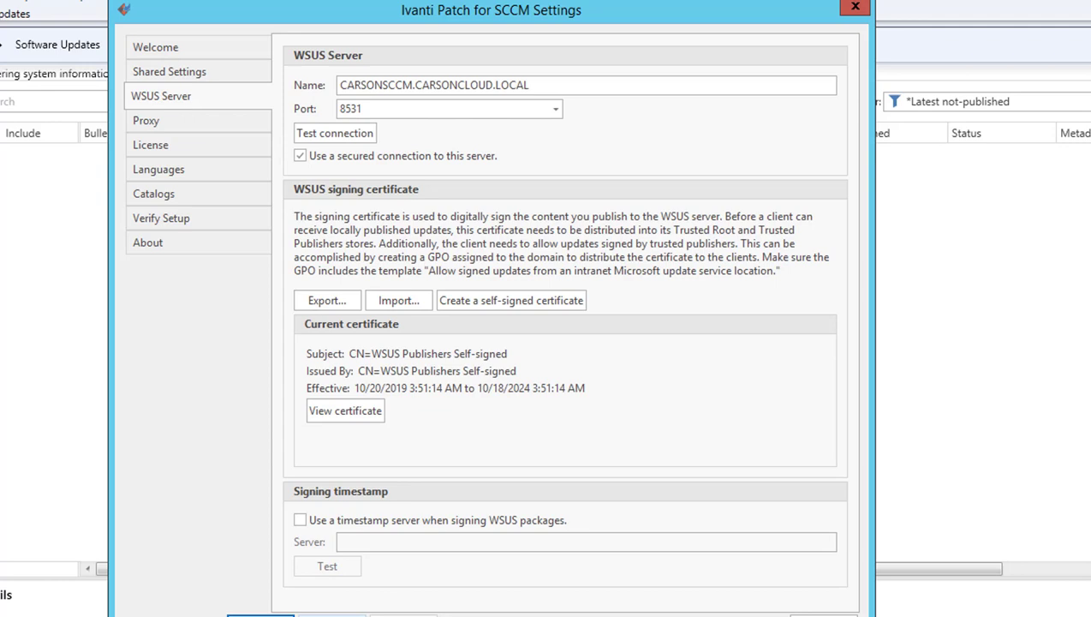
{"action": "mouse_move", "coordinate": [677, 122]}
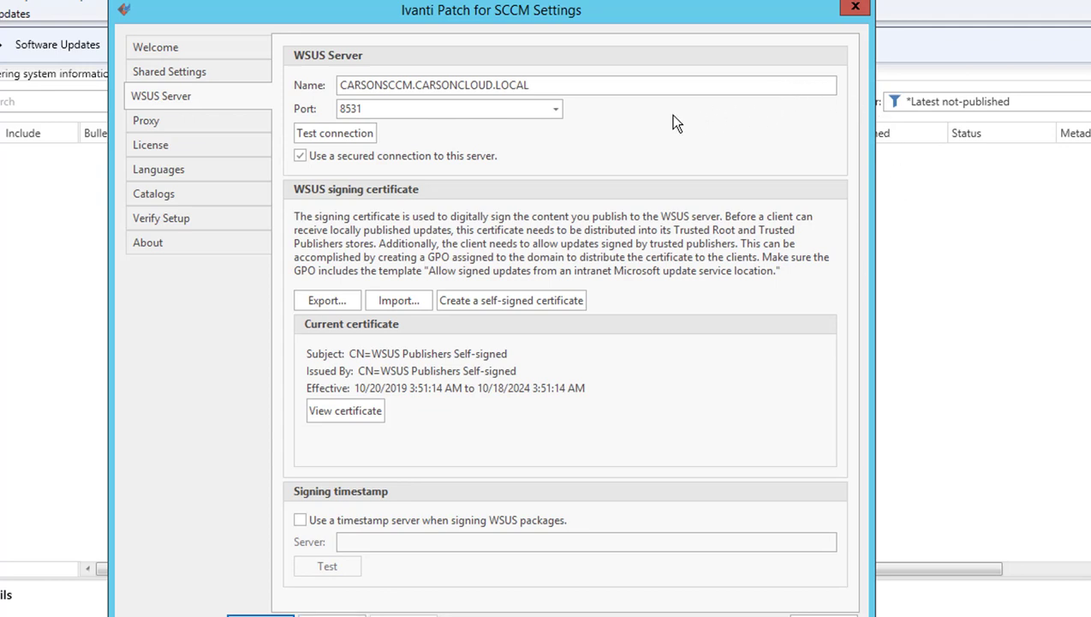
{"action": "mouse_move", "coordinate": [681, 134]}
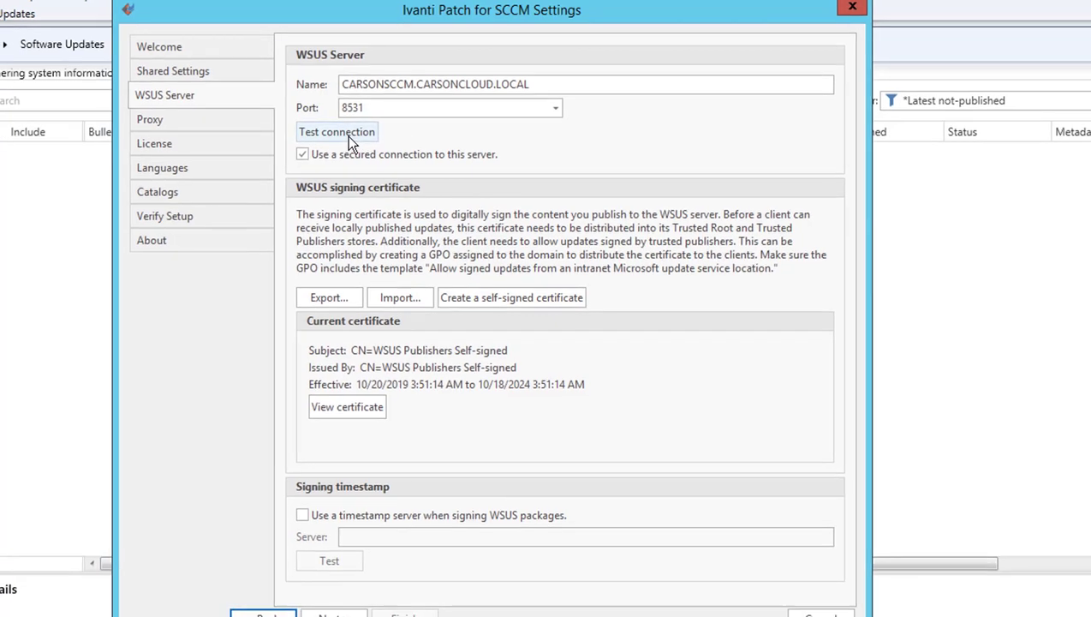
{"action": "left_click", "coordinate": [336, 131]}
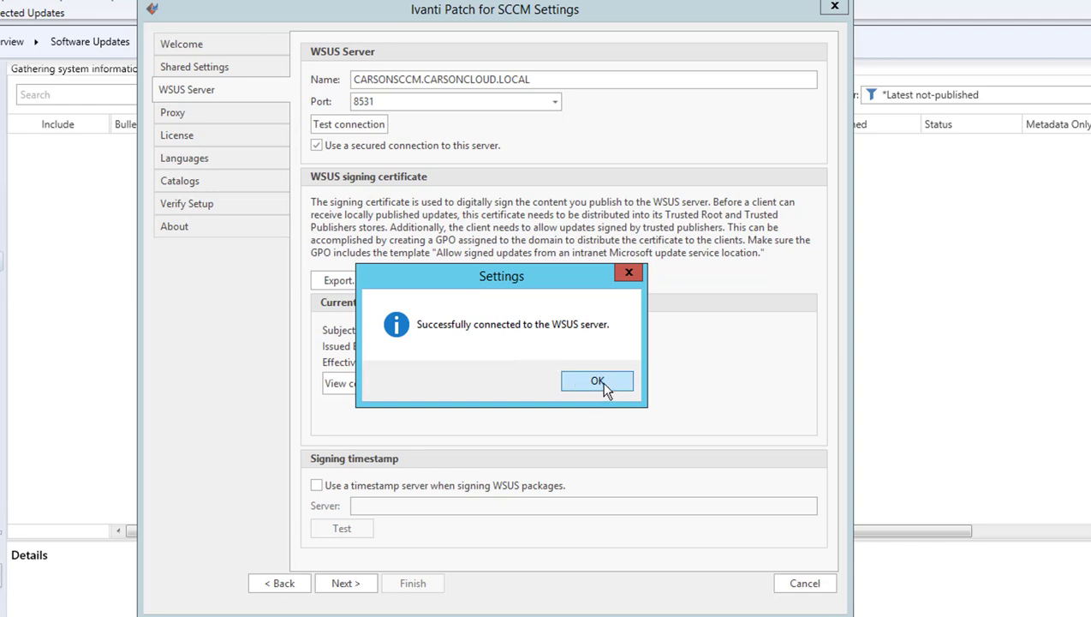
{"action": "left_click", "coordinate": [597, 381]}
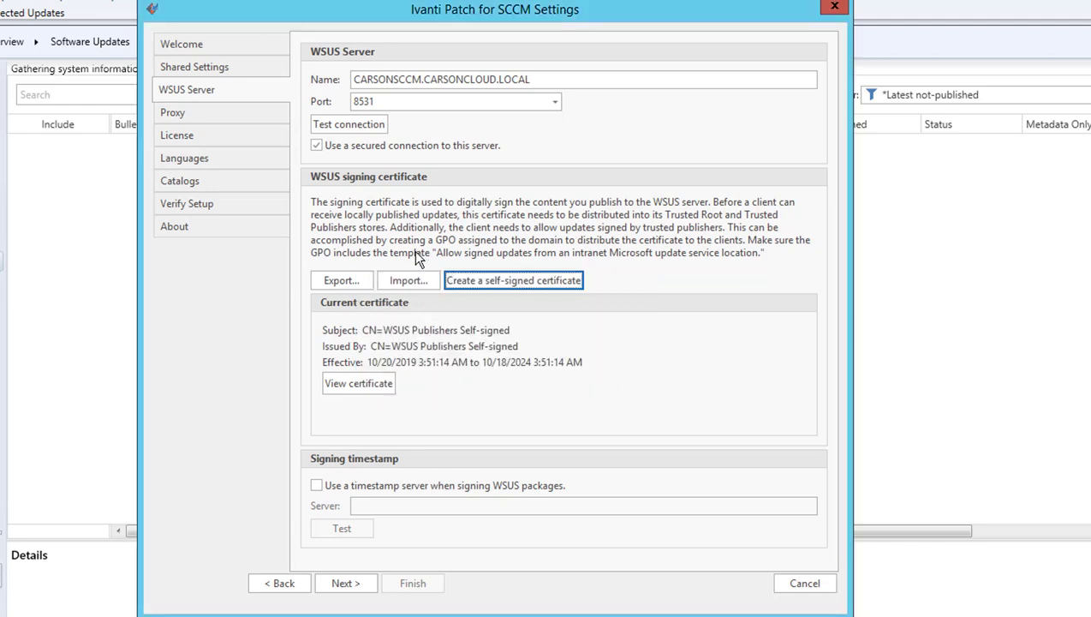
{"action": "mouse_move", "coordinate": [332, 200]}
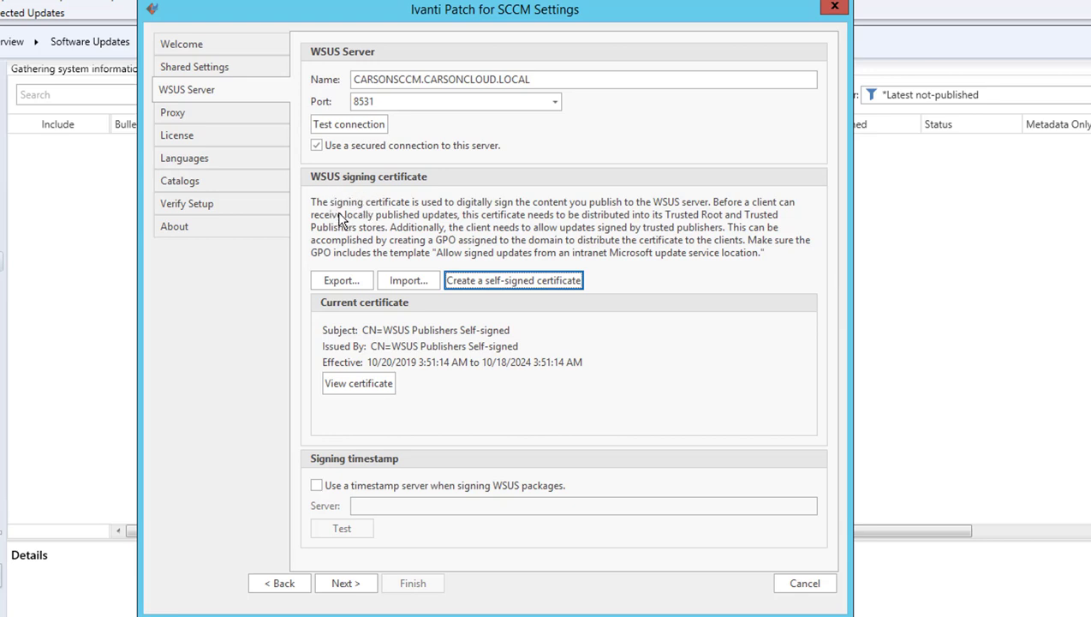
{"action": "mouse_move", "coordinate": [492, 286]}
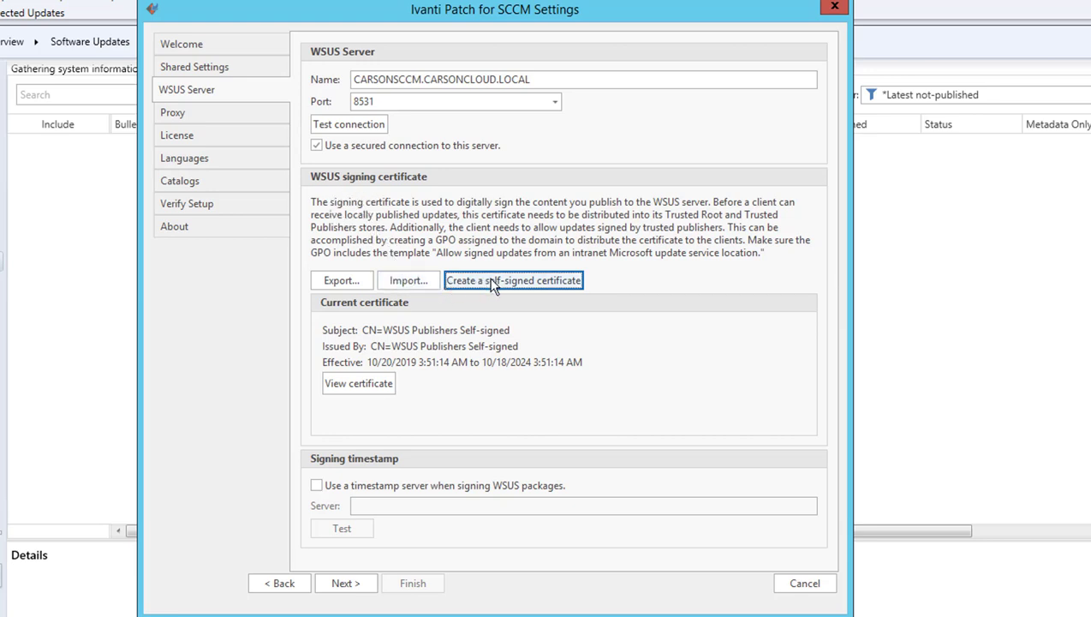
{"action": "mouse_move", "coordinate": [342, 280]}
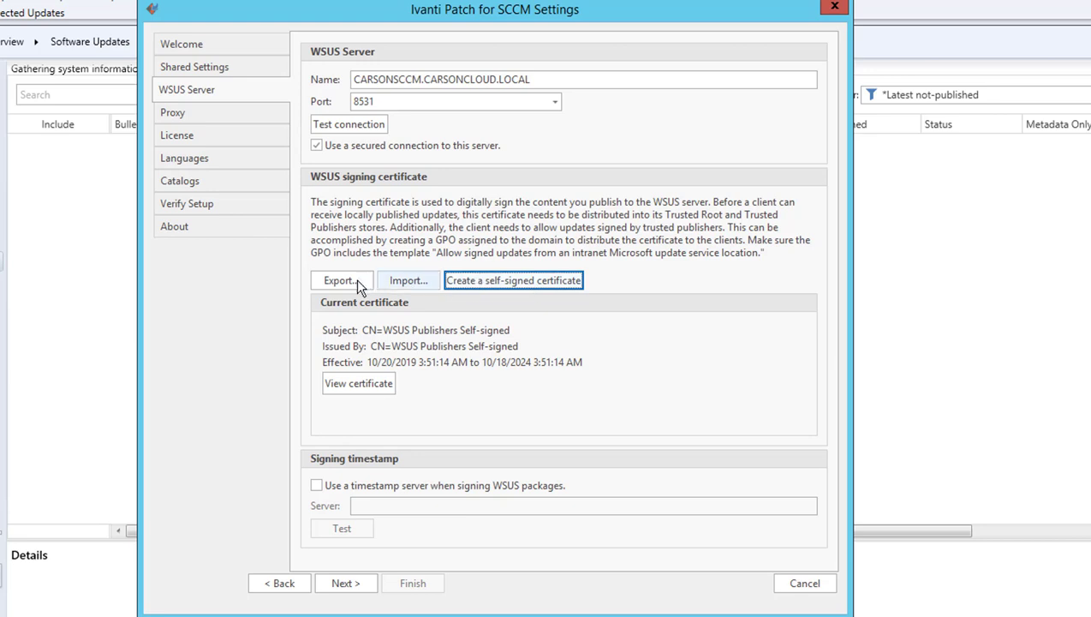
{"action": "mouse_move", "coordinate": [409, 280]}
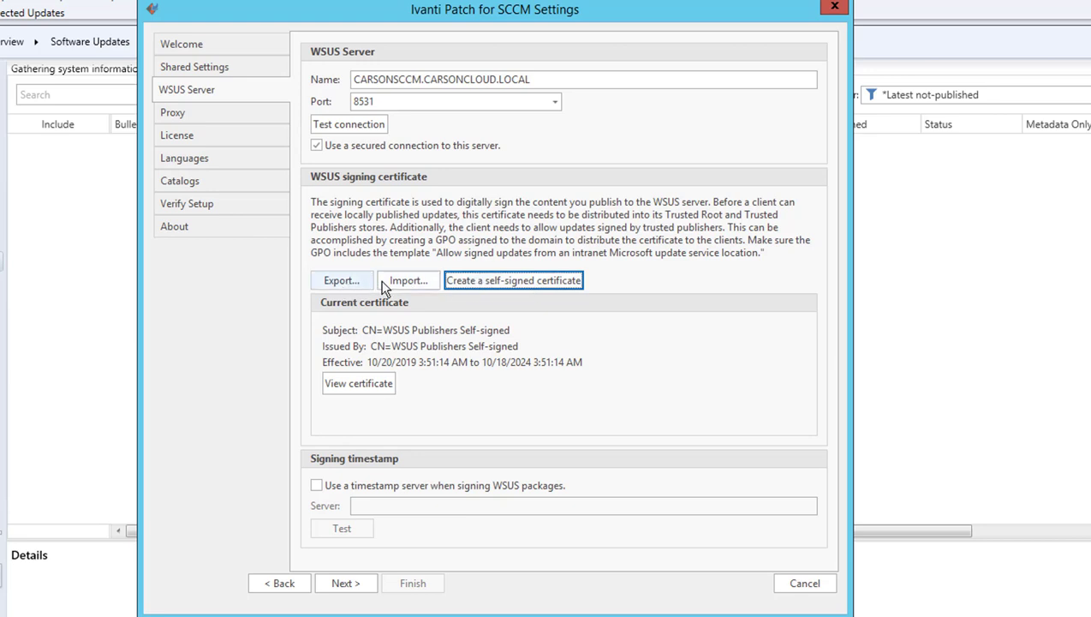
{"action": "mouse_move", "coordinate": [357, 260]}
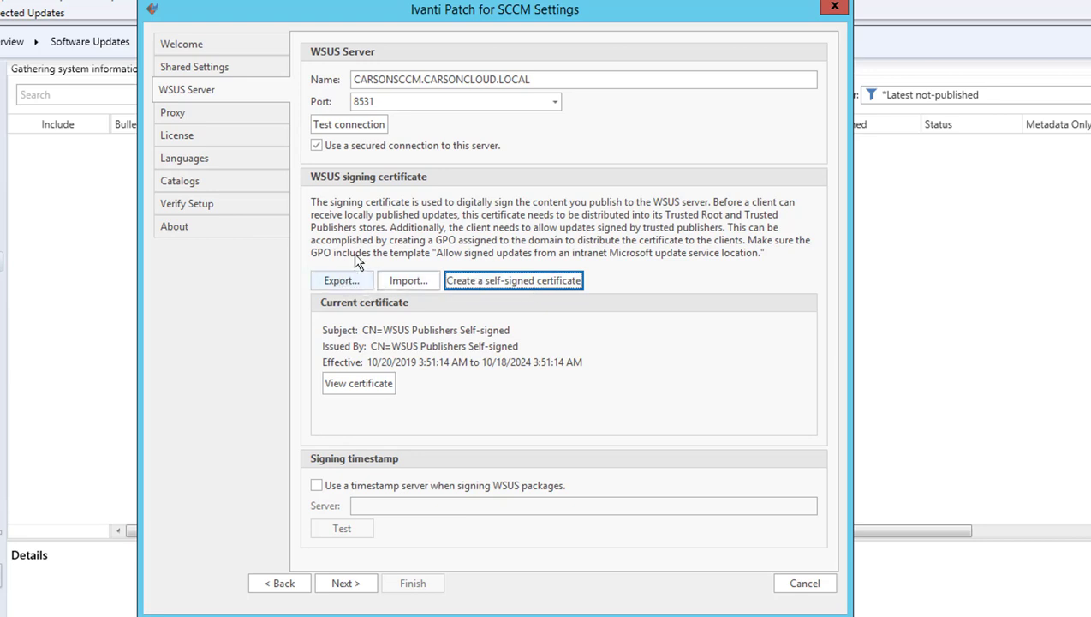
{"action": "mouse_move", "coordinate": [621, 225]}
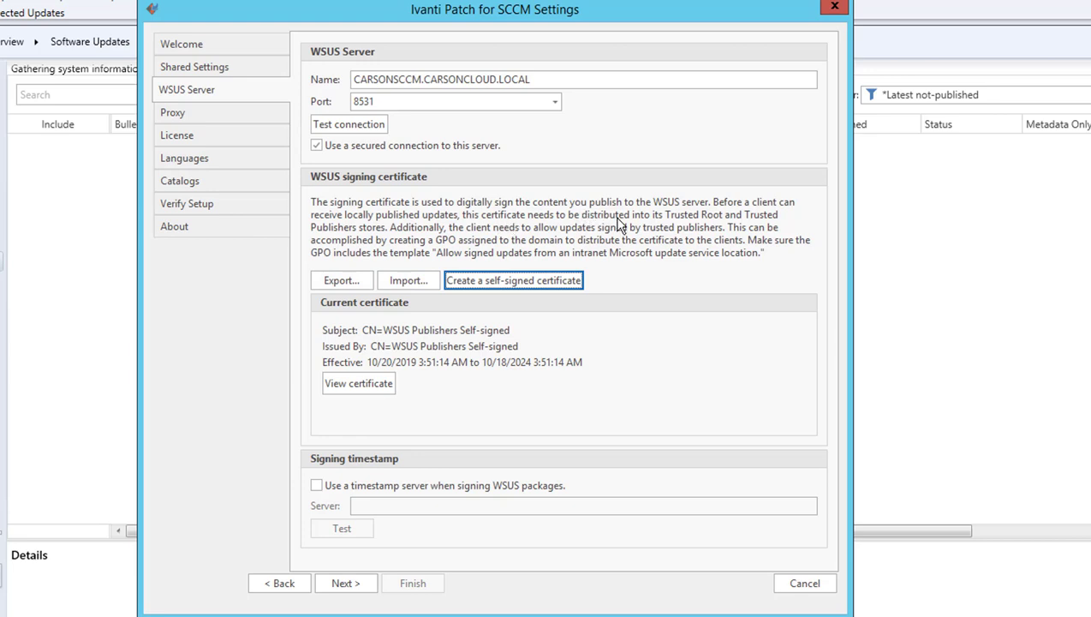
{"action": "mouse_move", "coordinate": [564, 249]}
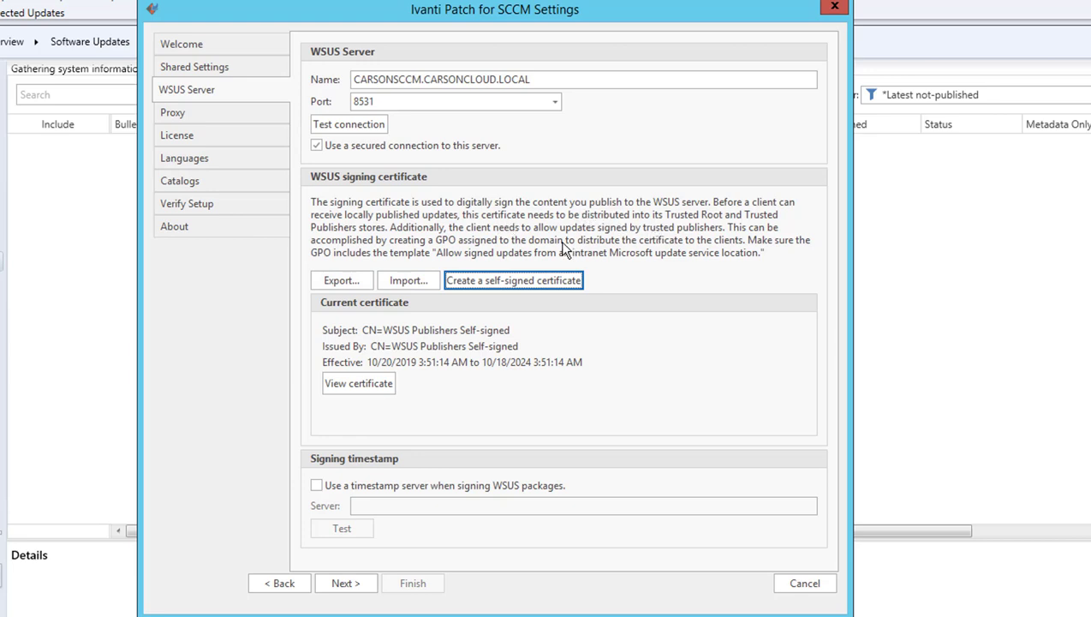
{"action": "mouse_move", "coordinate": [412, 231]}
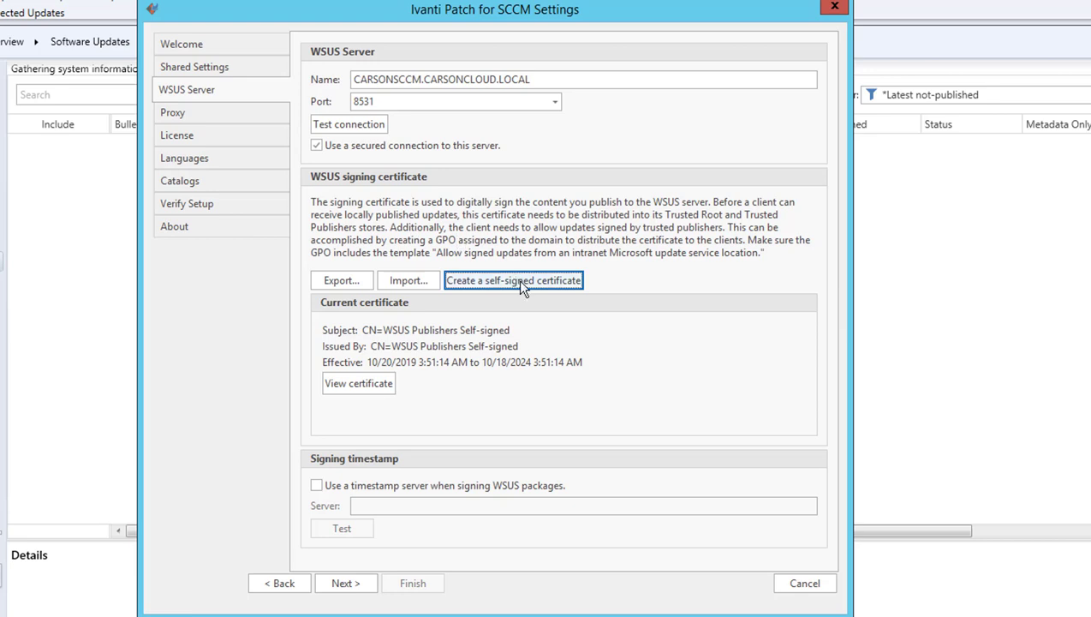
Step: Create a self-signed WSUS signing certificate, confirming the replacement and deployment warnings
{"action": "left_click", "coordinate": [513, 280]}
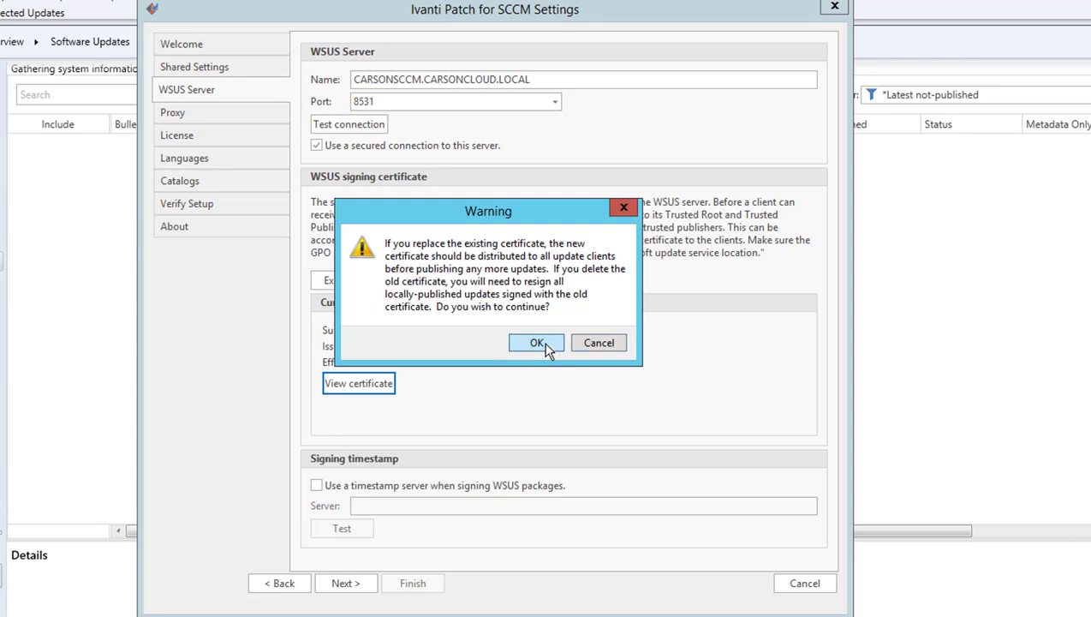
{"action": "left_click", "coordinate": [536, 341]}
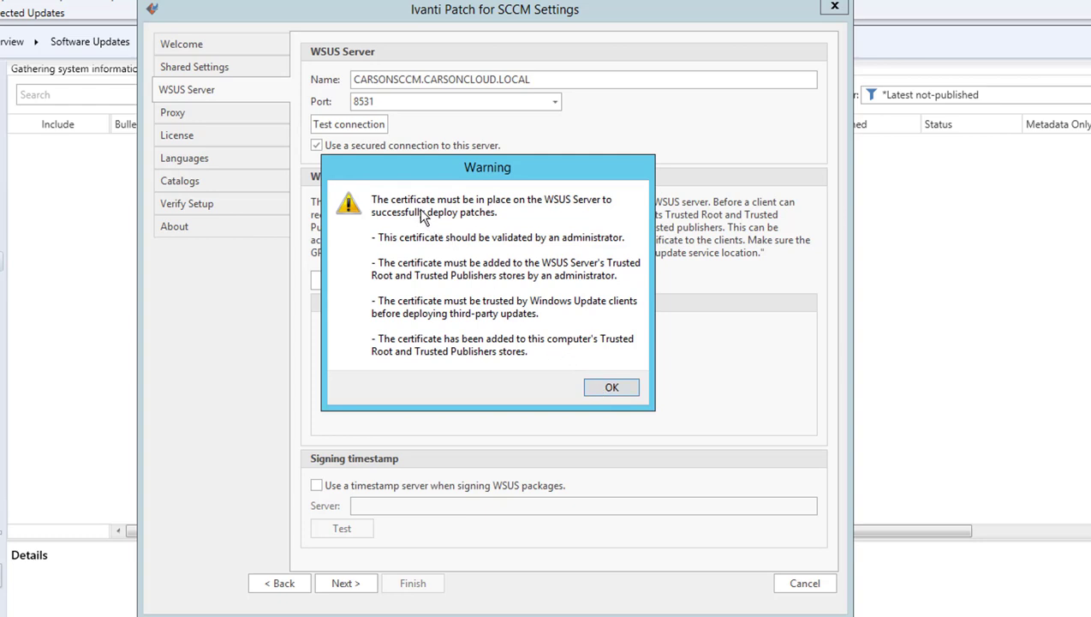
{"action": "mouse_move", "coordinate": [462, 227]}
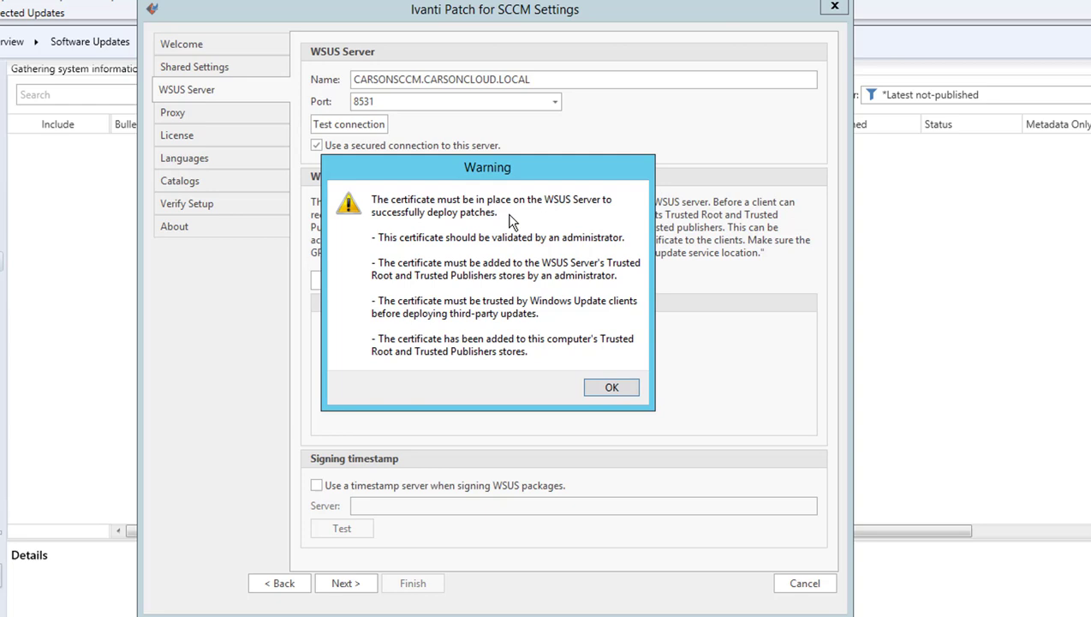
{"action": "mouse_move", "coordinate": [411, 251]}
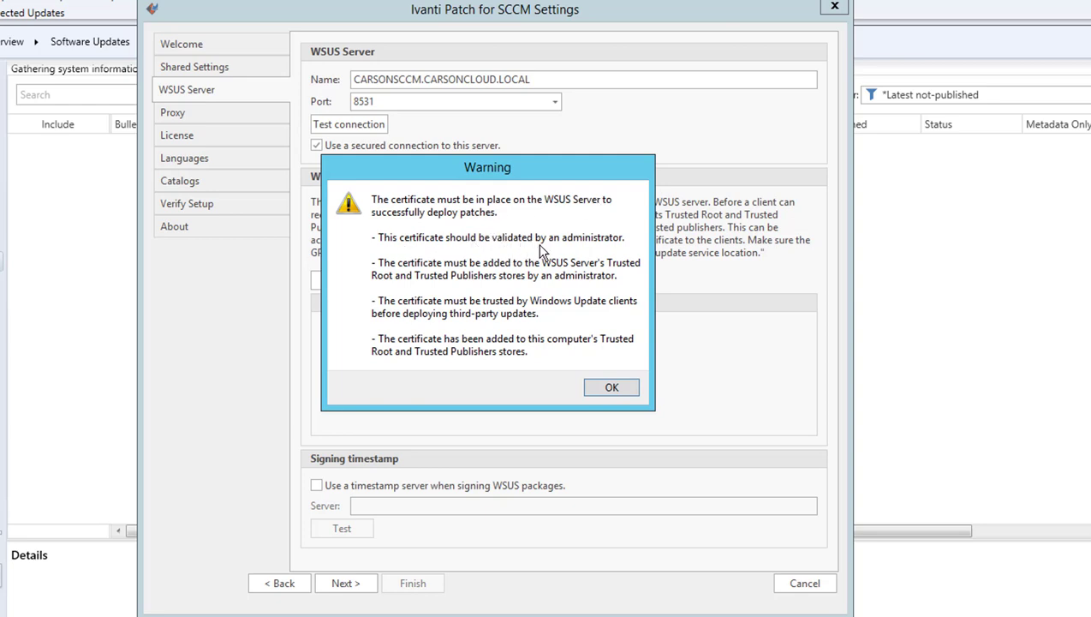
{"action": "mouse_move", "coordinate": [429, 285]}
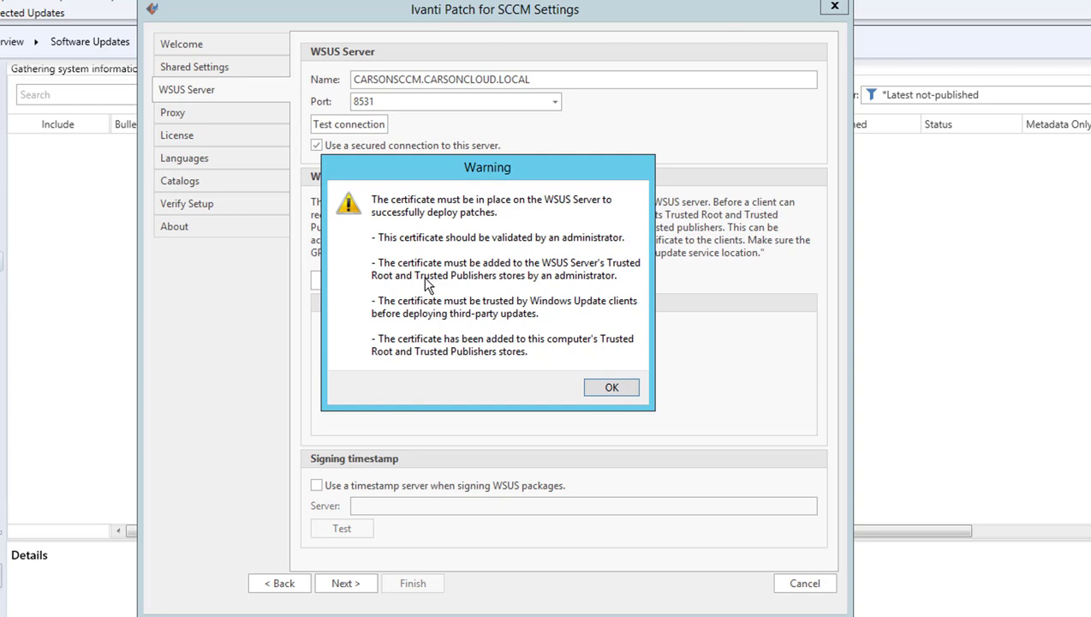
{"action": "mouse_move", "coordinate": [413, 293]}
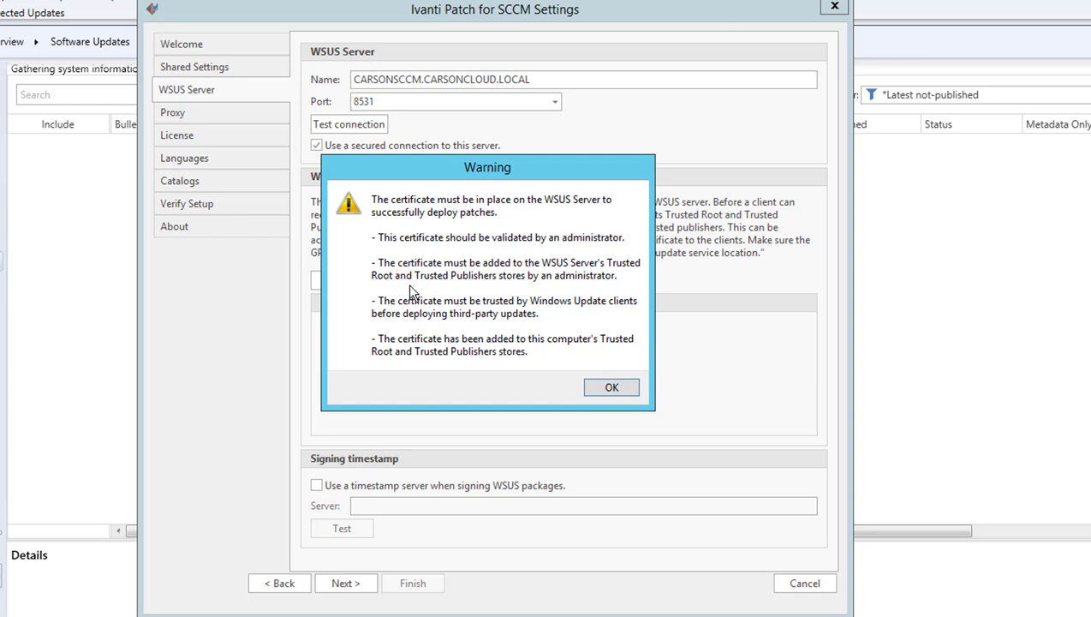
{"action": "mouse_move", "coordinate": [508, 362]}
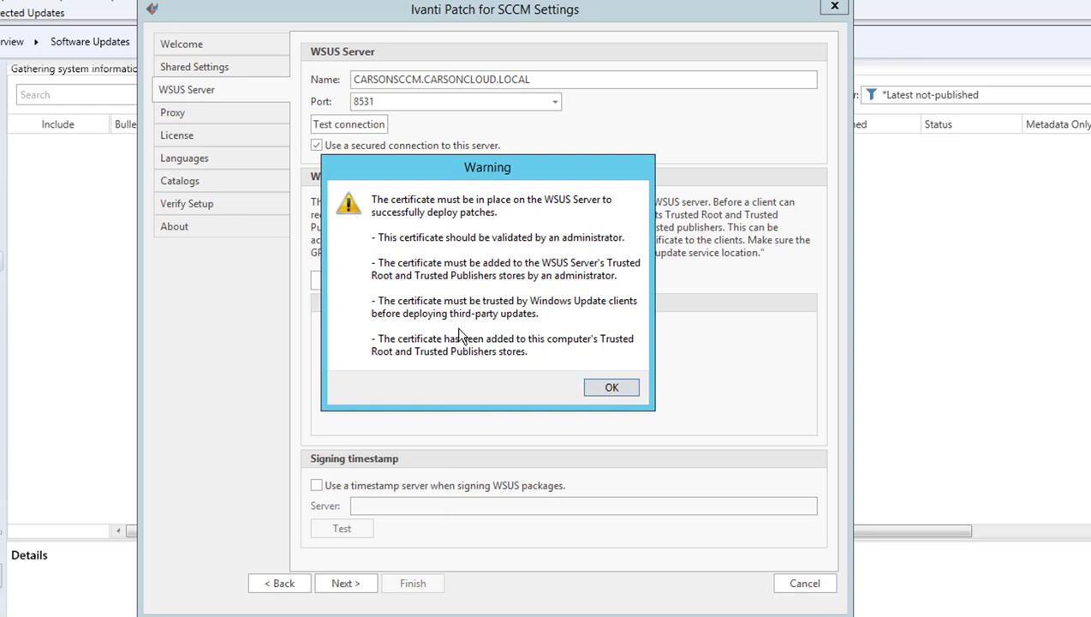
{"action": "mouse_move", "coordinate": [497, 308]}
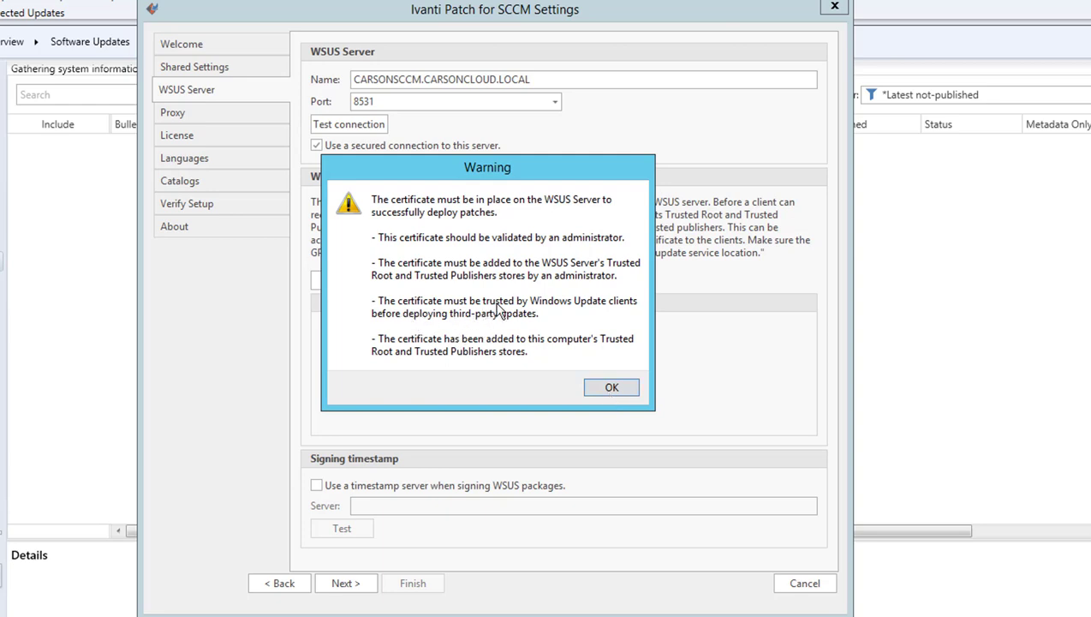
{"action": "mouse_move", "coordinate": [624, 308]}
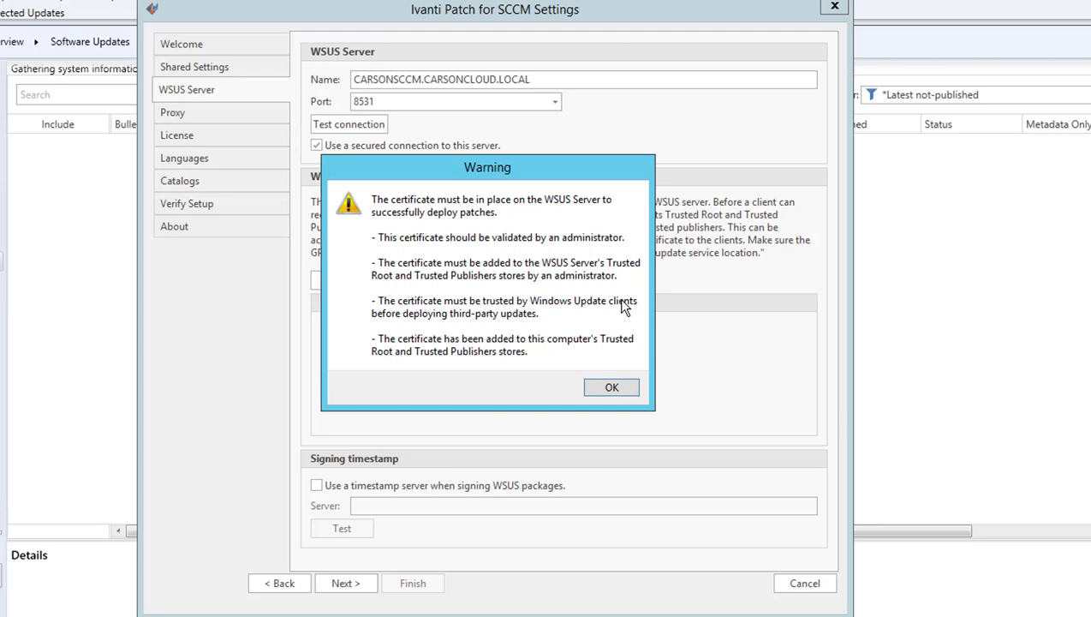
{"action": "mouse_move", "coordinate": [510, 324]}
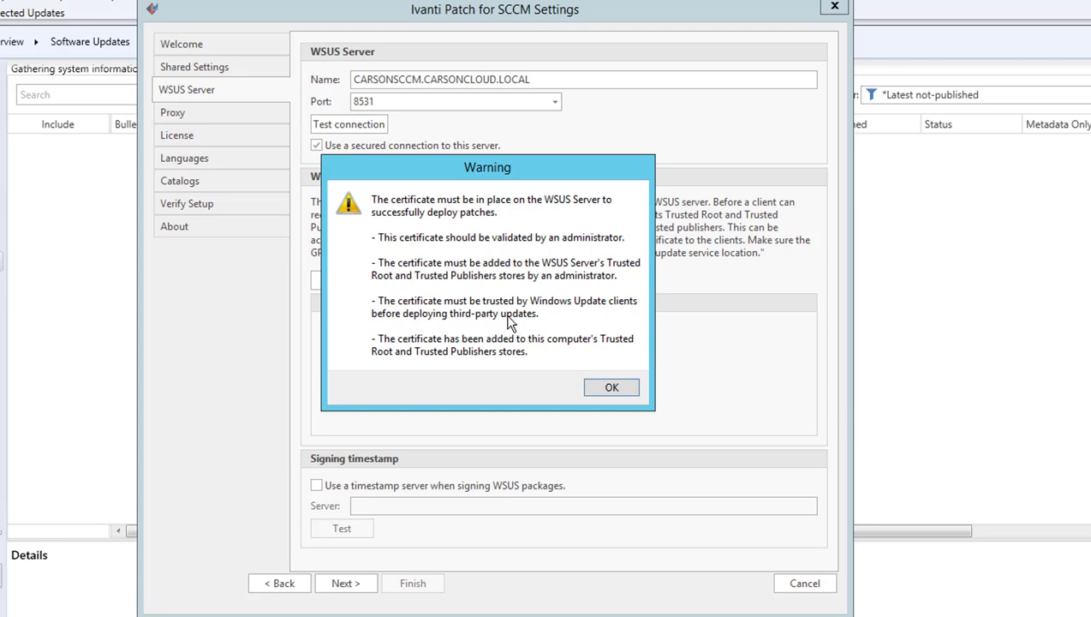
{"action": "mouse_move", "coordinate": [501, 321]}
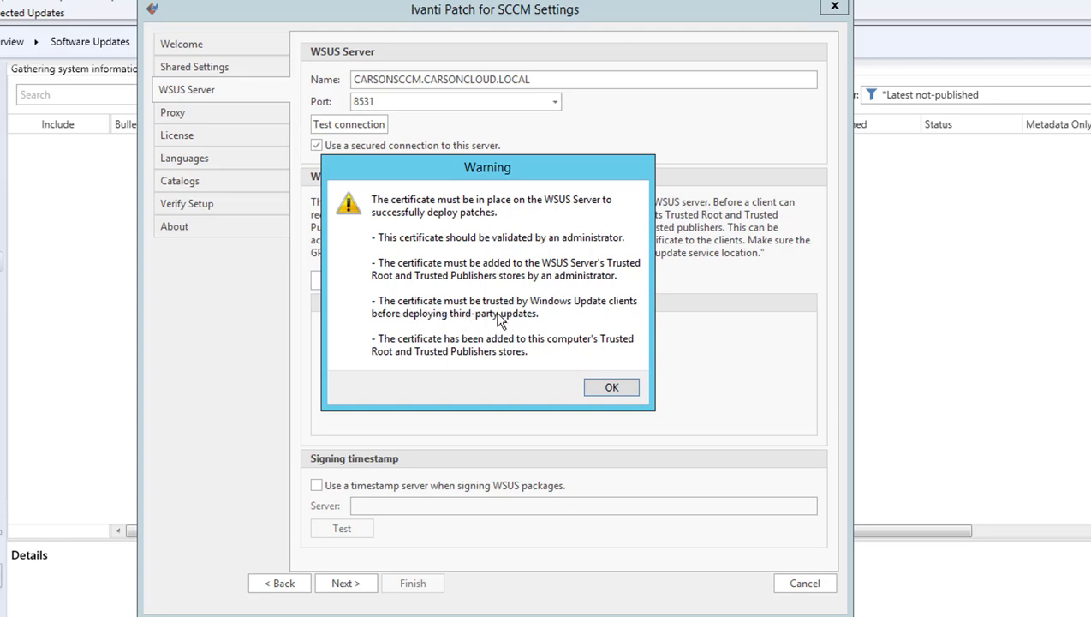
{"action": "mouse_move", "coordinate": [518, 312]}
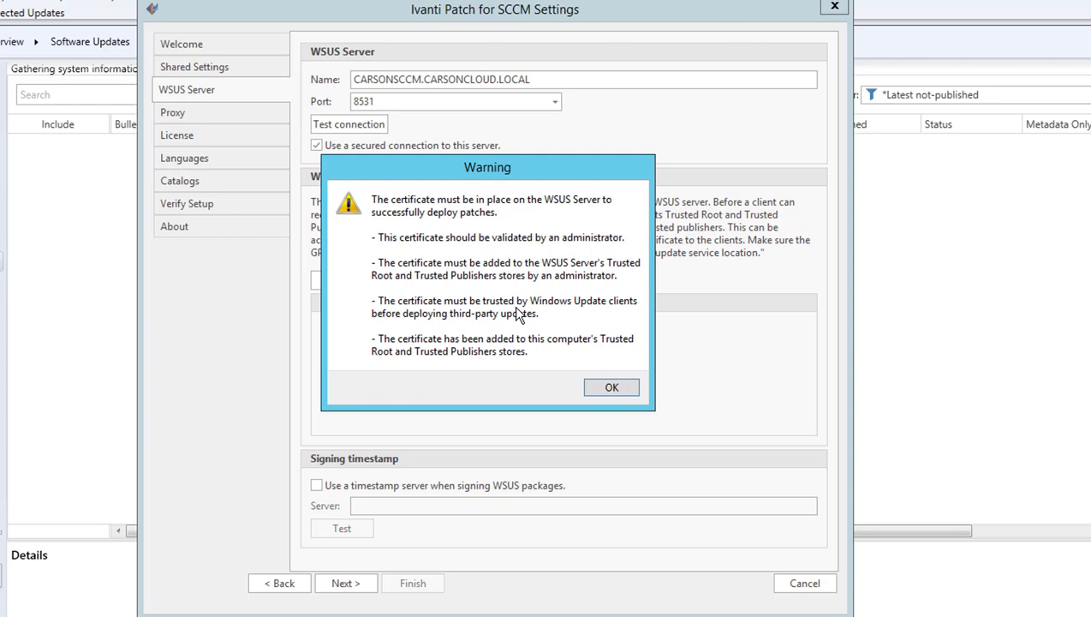
{"action": "mouse_move", "coordinate": [556, 332]}
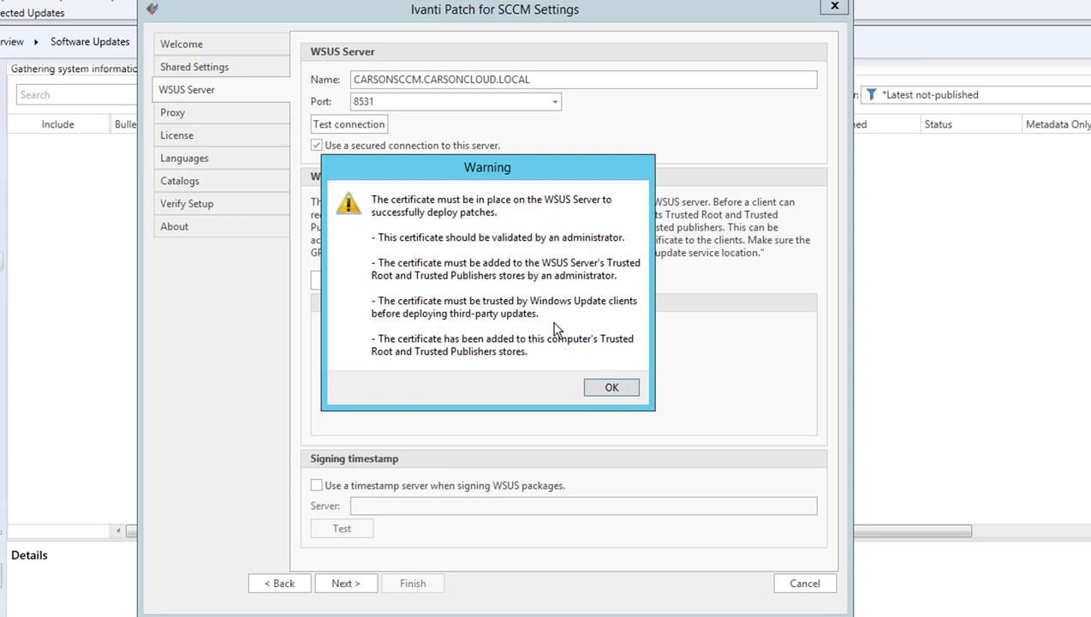
{"action": "left_click", "coordinate": [611, 386]}
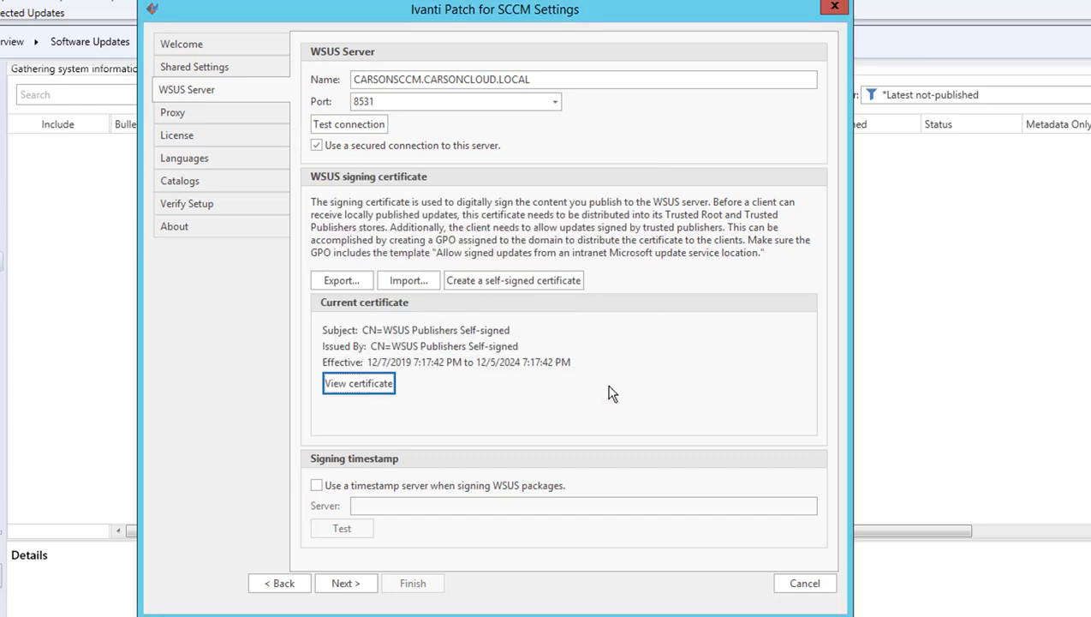
{"action": "mouse_move", "coordinate": [482, 426]}
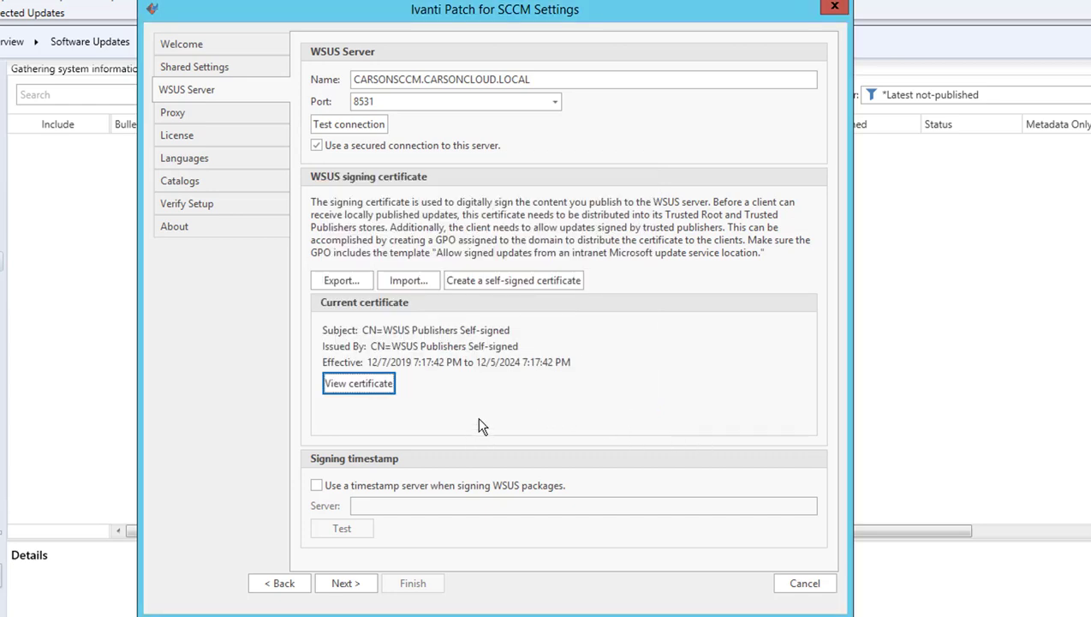
{"action": "mouse_move", "coordinate": [444, 326]}
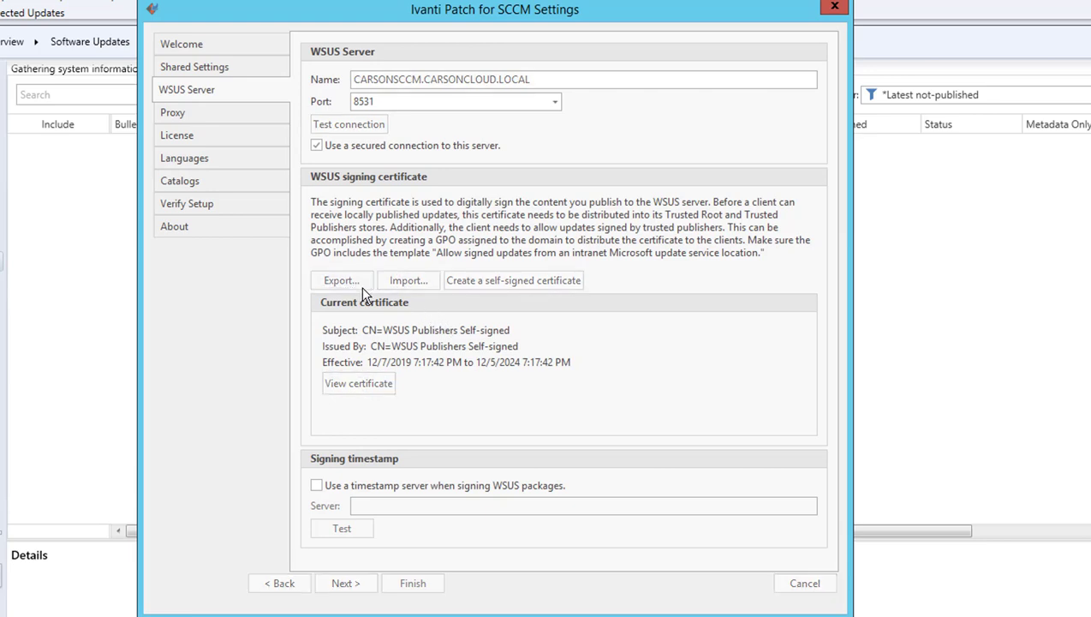
Step: Export the WSUS signing certificate as wsusself into a new D:\Cert folder
{"action": "left_click", "coordinate": [341, 280]}
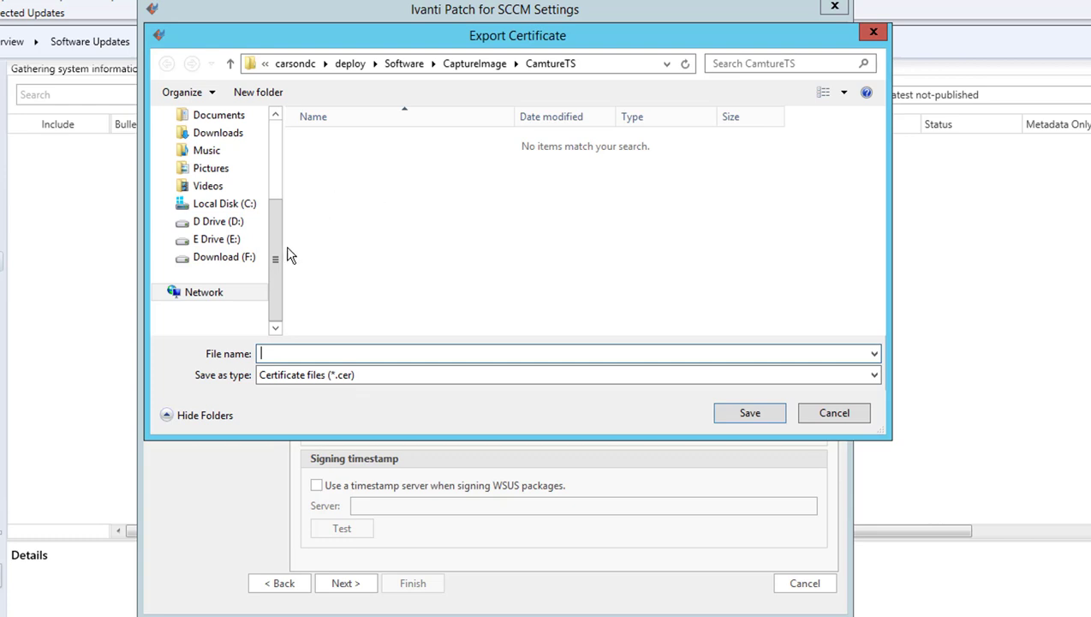
{"action": "left_click", "coordinate": [218, 221]}
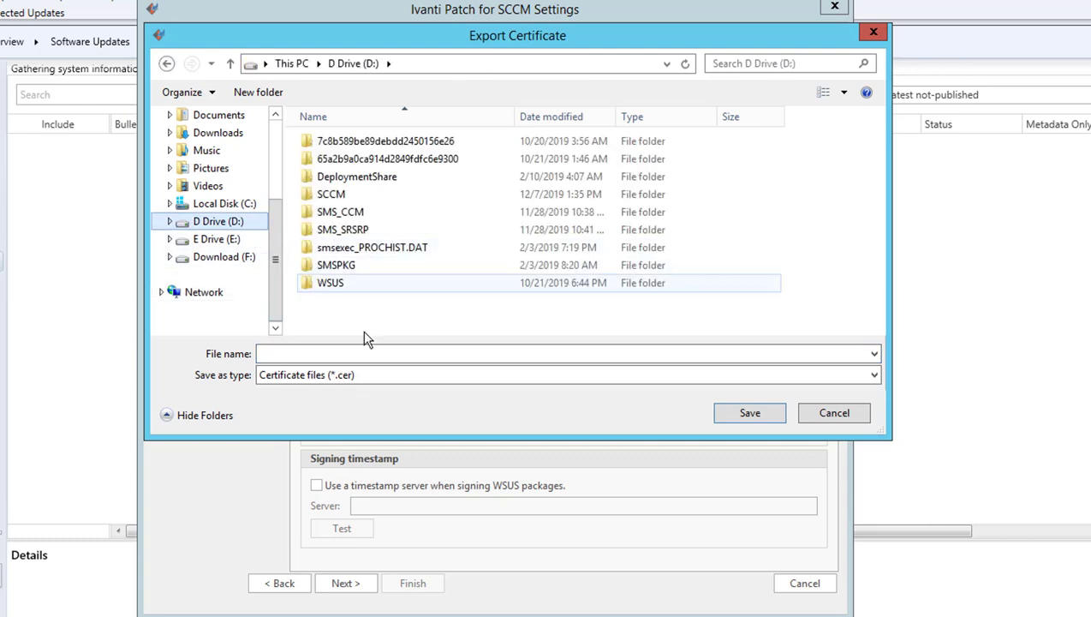
{"action": "left_click", "coordinate": [258, 92]}
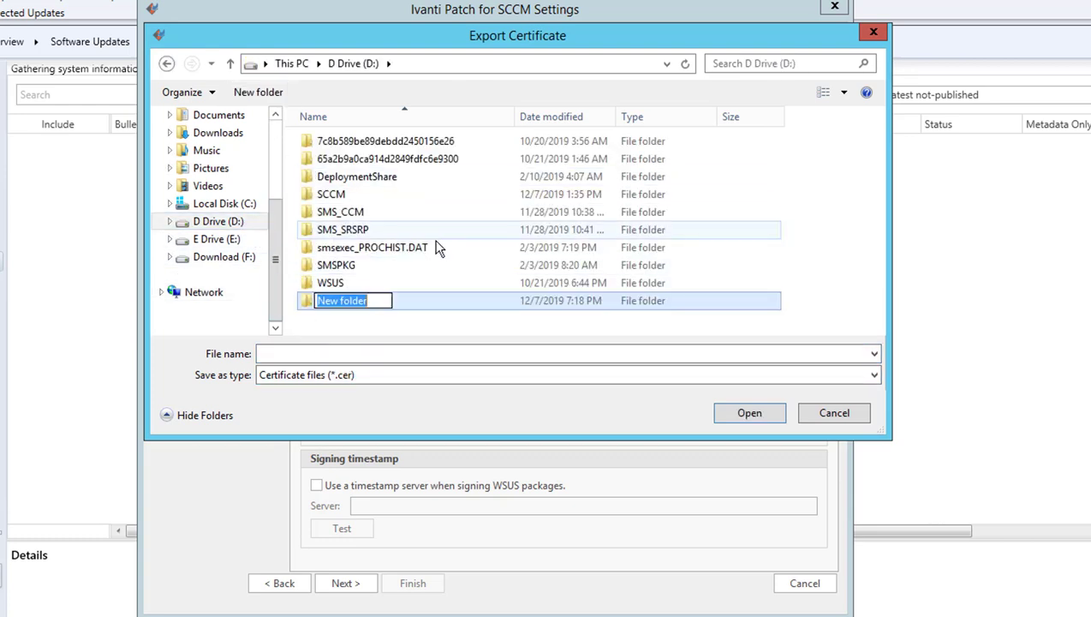
{"action": "type", "text": "Cert"}
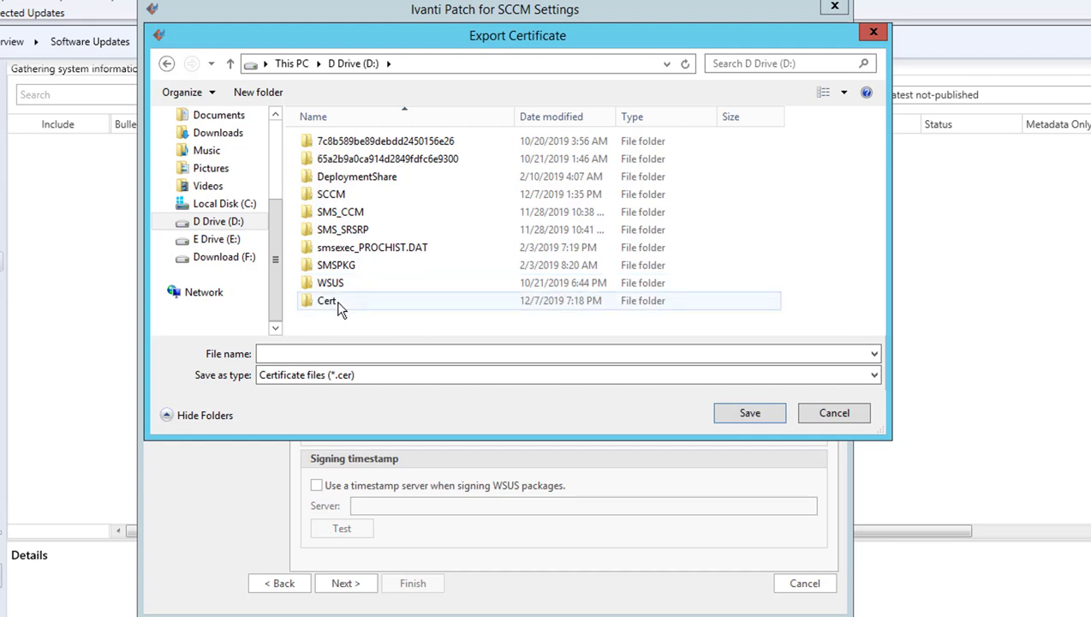
{"action": "double_click", "coordinate": [327, 300]}
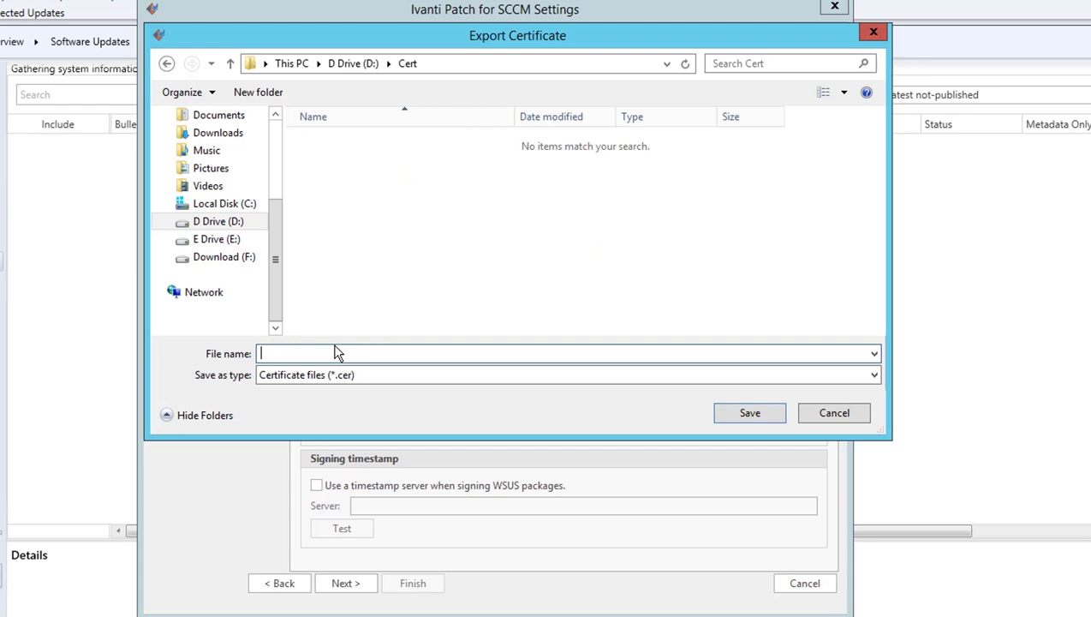
{"action": "type", "text": "sel"}
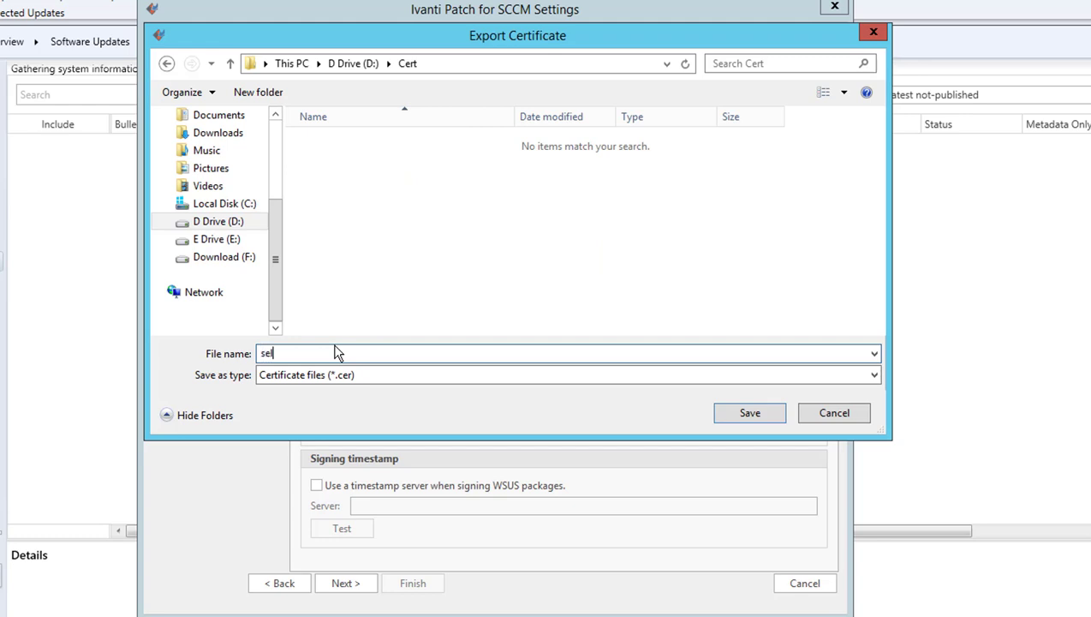
{"action": "type", "text": "wsus"}
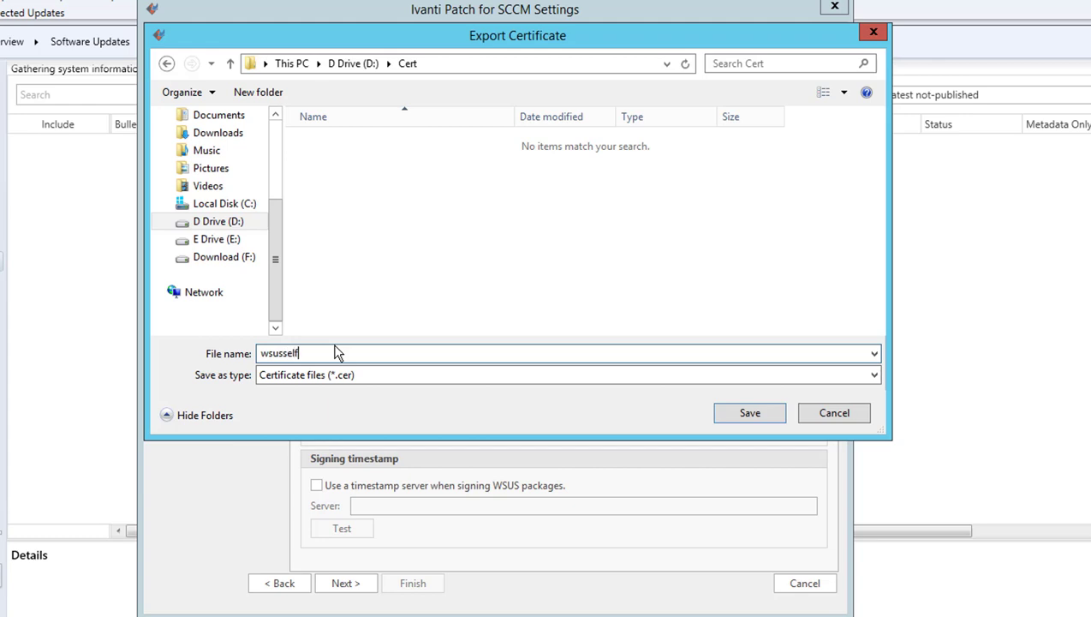
{"action": "key", "text": "BackSpace"}
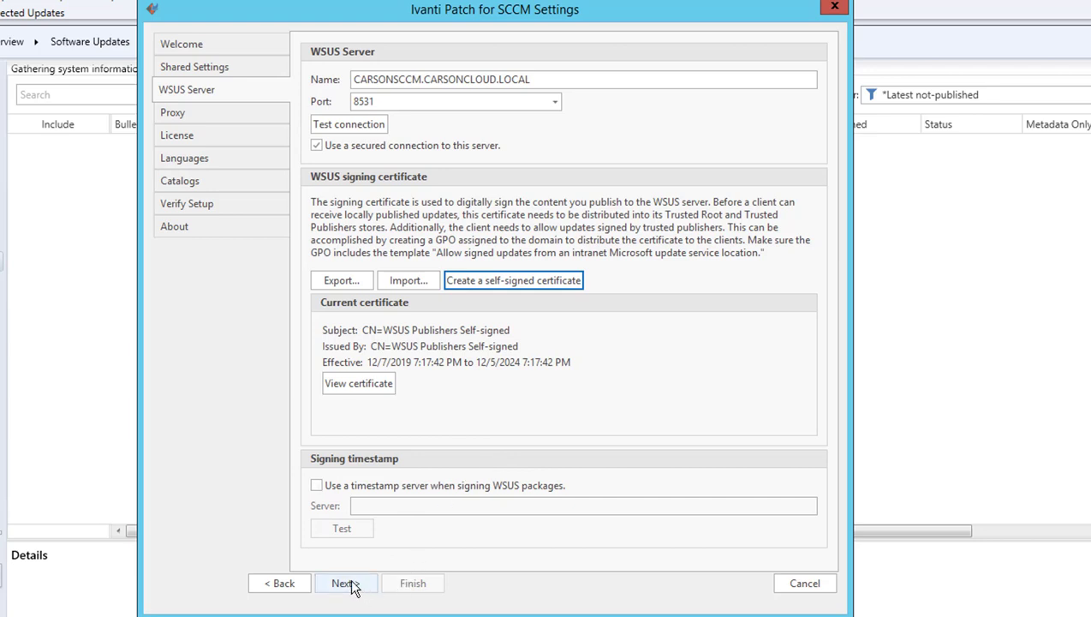
{"action": "left_click", "coordinate": [345, 582]}
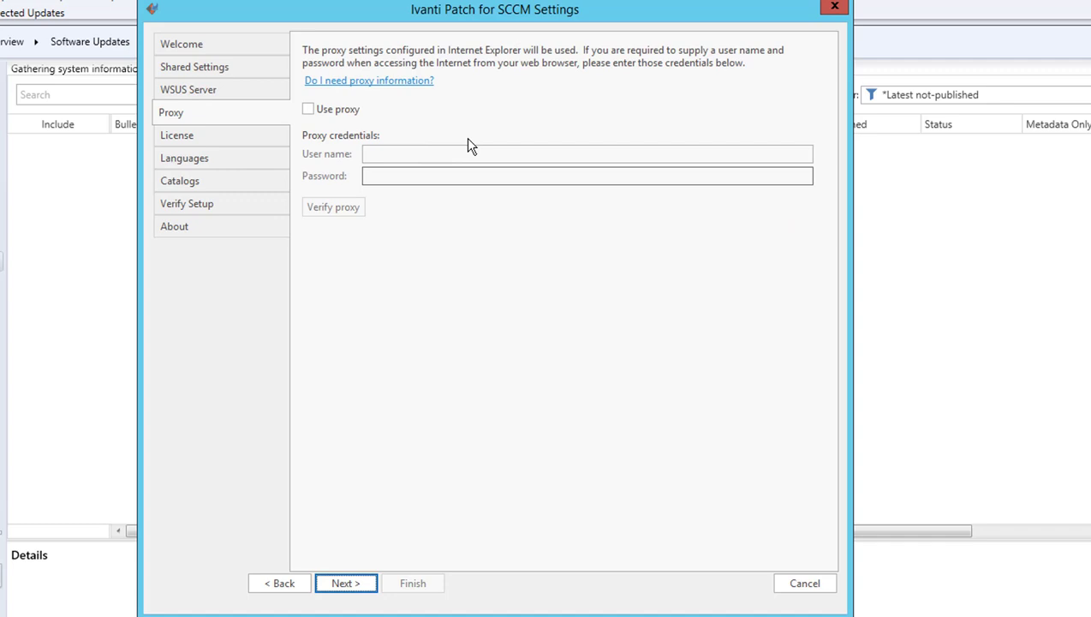
{"action": "mouse_move", "coordinate": [392, 137]}
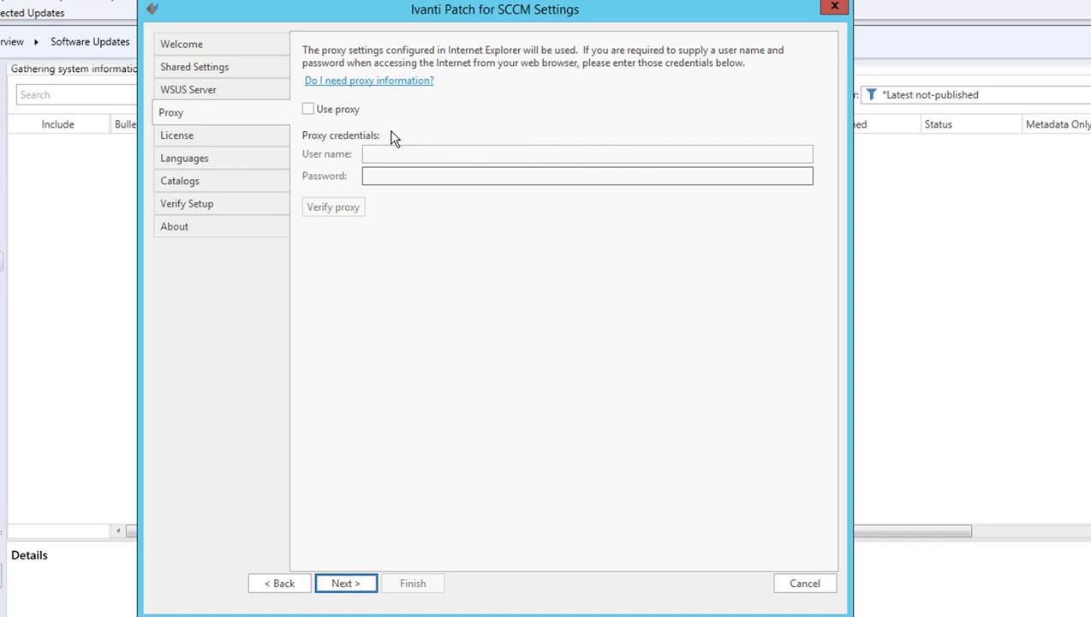
{"action": "mouse_move", "coordinate": [657, 85]}
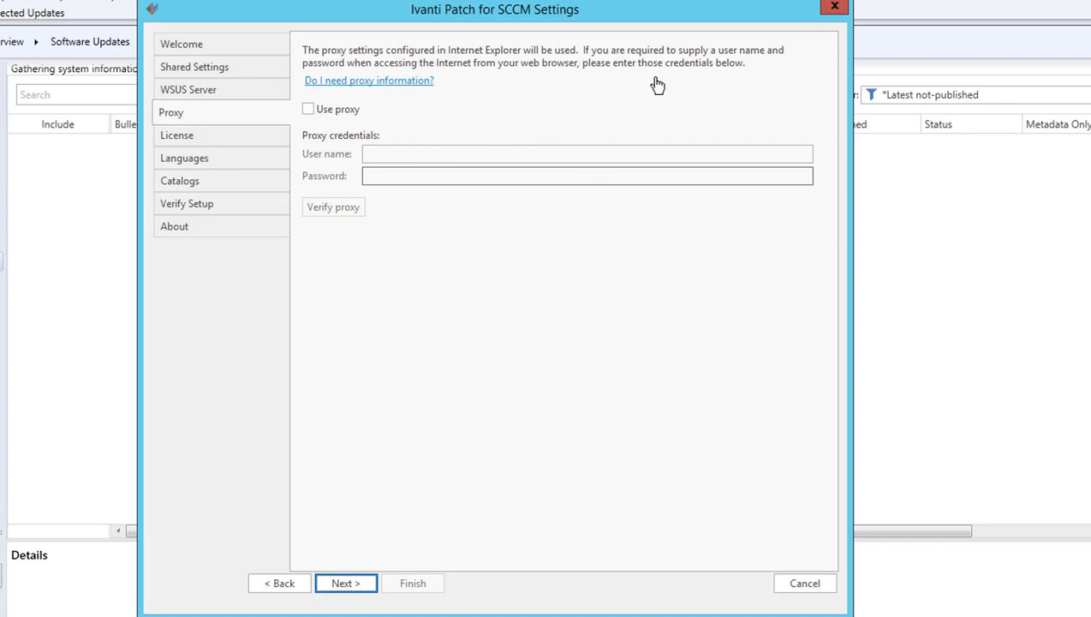
{"action": "mouse_move", "coordinate": [508, 115]}
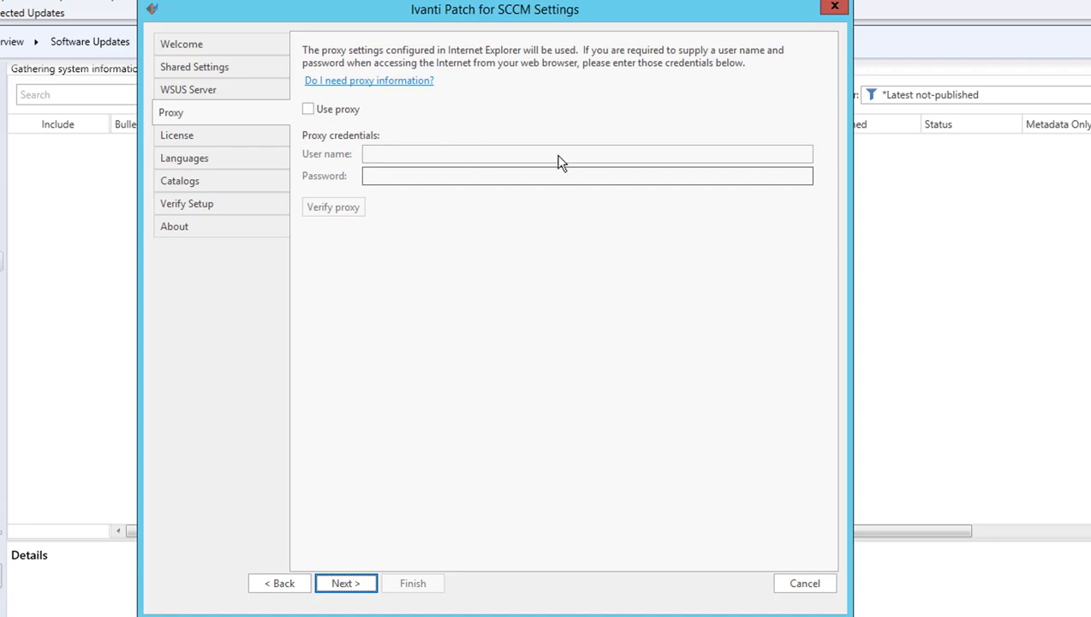
{"action": "mouse_move", "coordinate": [341, 96]}
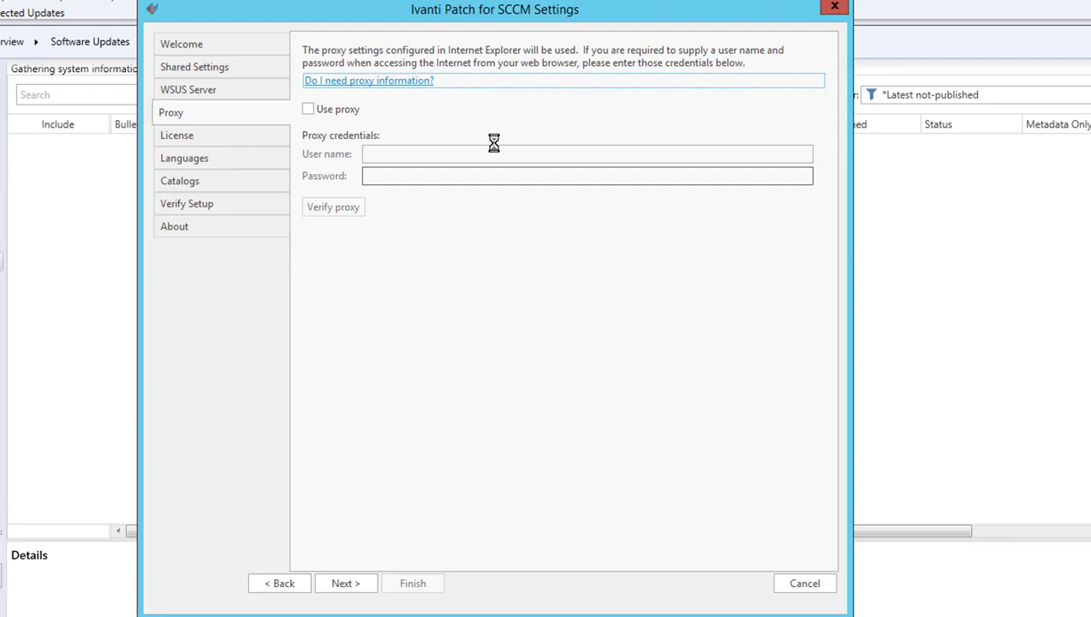
{"action": "left_click", "coordinate": [333, 207]}
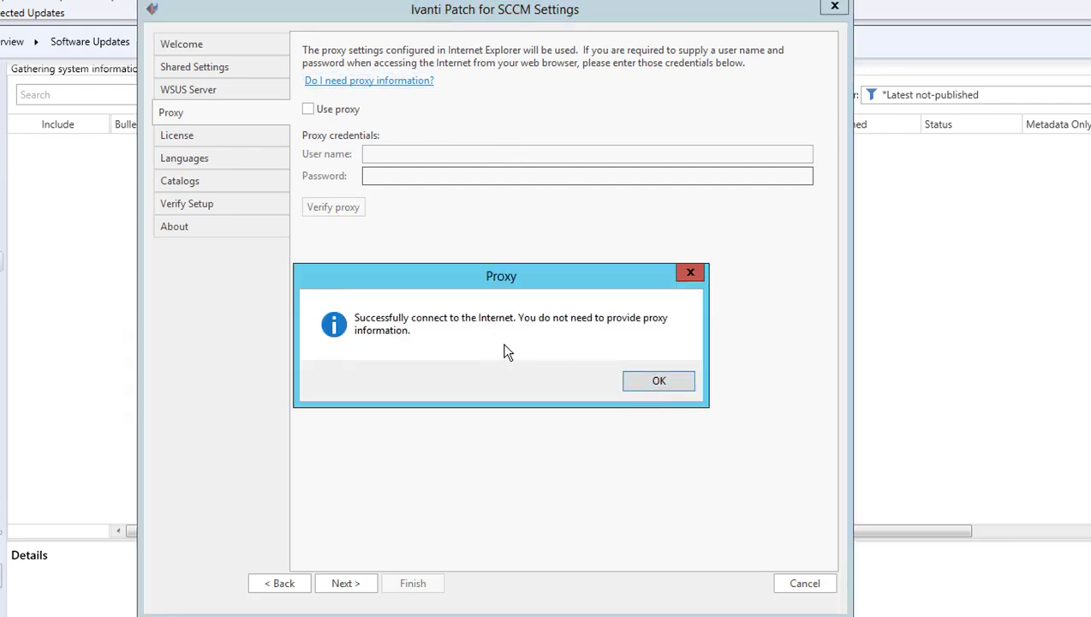
{"action": "left_click", "coordinate": [659, 381]}
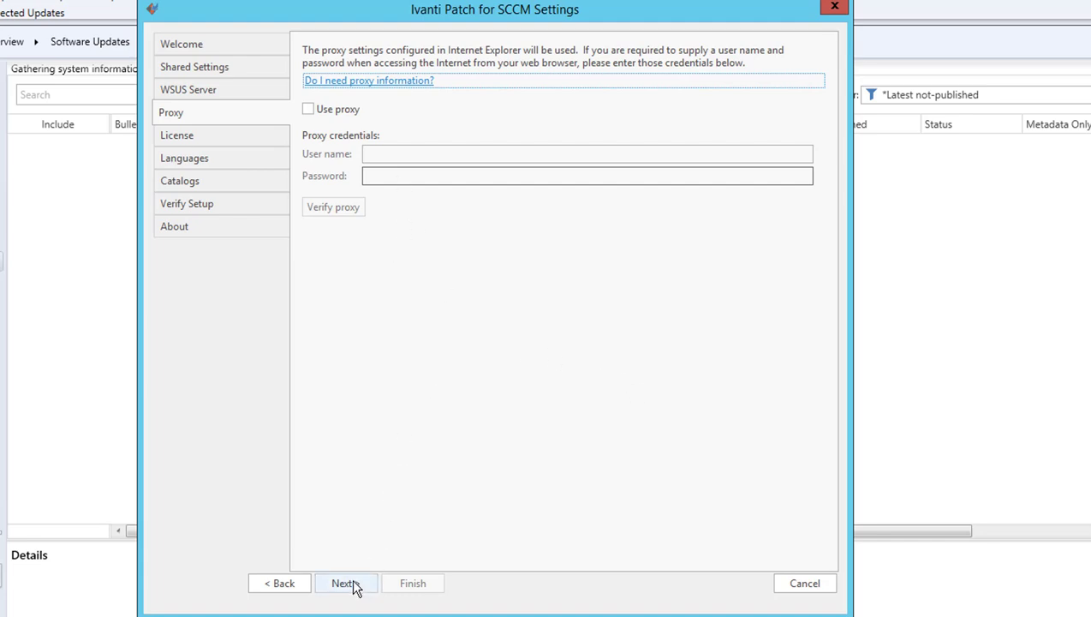
Step: Activate a 50-seat Ivanti Patch trial license online, valid until 2020-02-06
{"action": "left_click", "coordinate": [345, 583]}
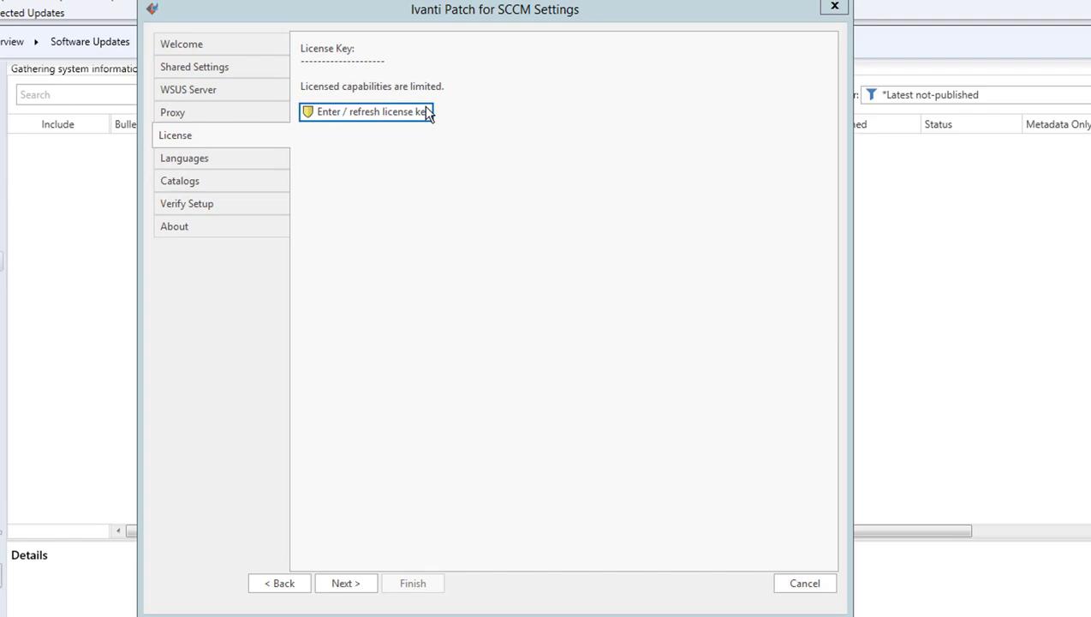
{"action": "left_click", "coordinate": [366, 112]}
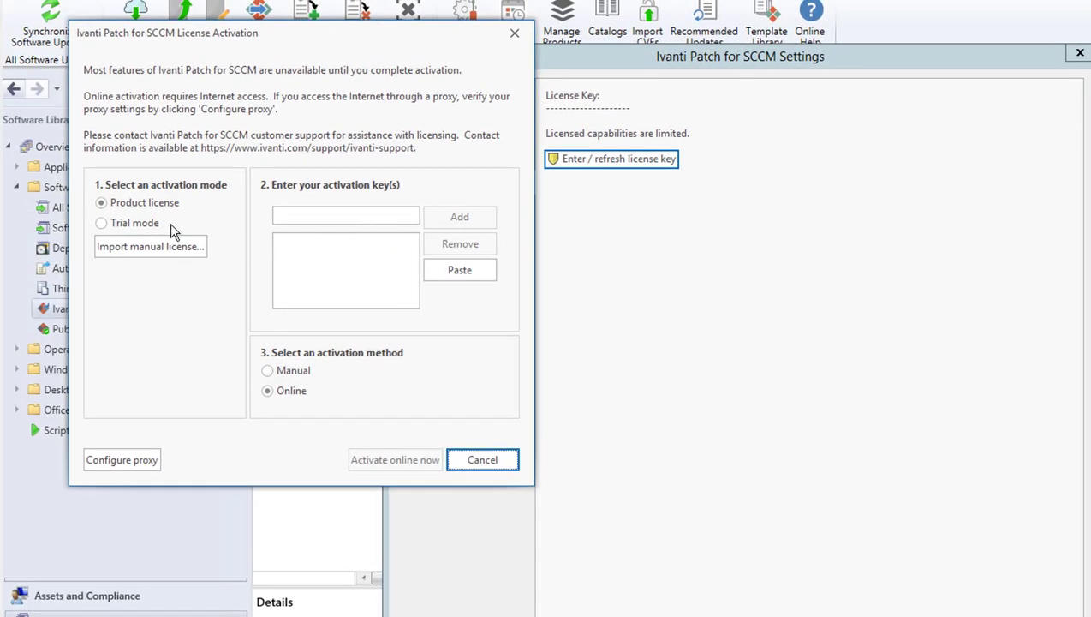
{"action": "mouse_move", "coordinate": [244, 231]}
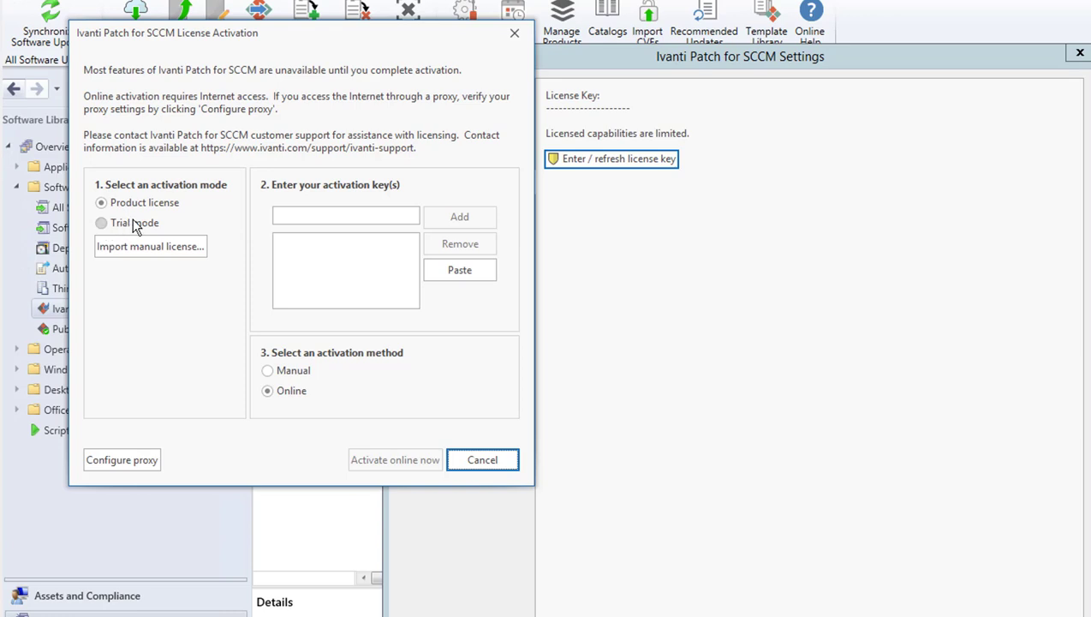
{"action": "mouse_move", "coordinate": [151, 223]}
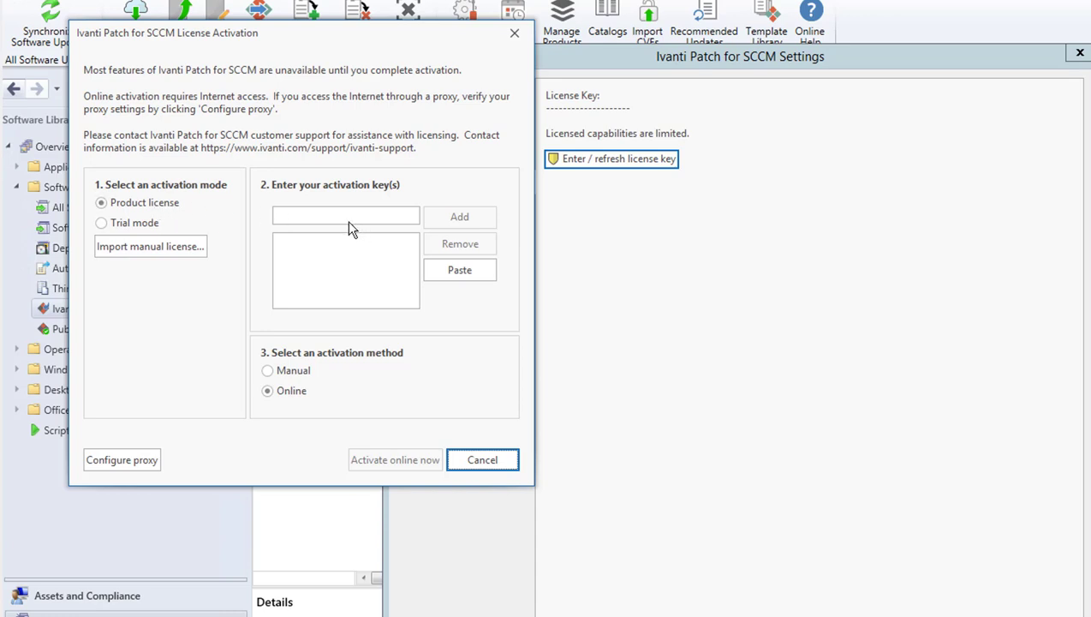
{"action": "mouse_move", "coordinate": [322, 381]}
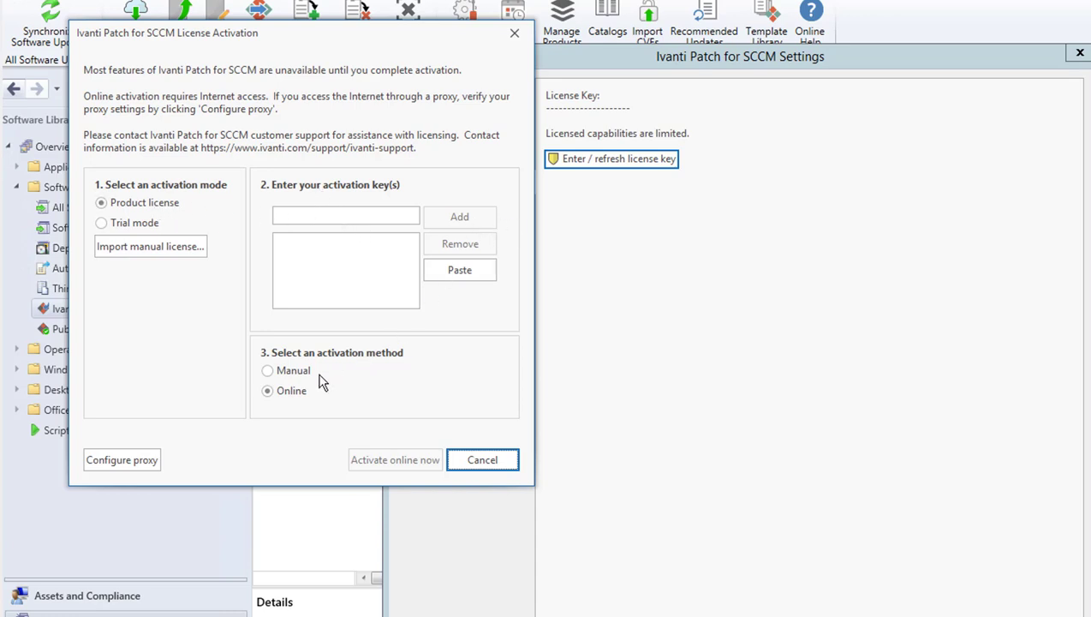
{"action": "mouse_move", "coordinate": [366, 475]}
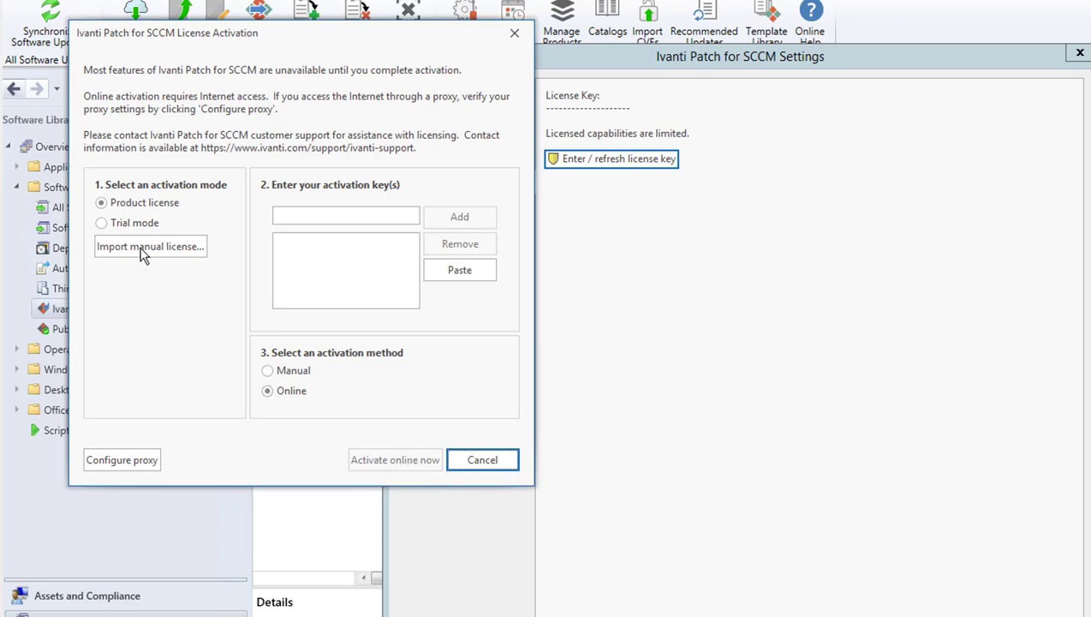
{"action": "left_click", "coordinate": [102, 223]}
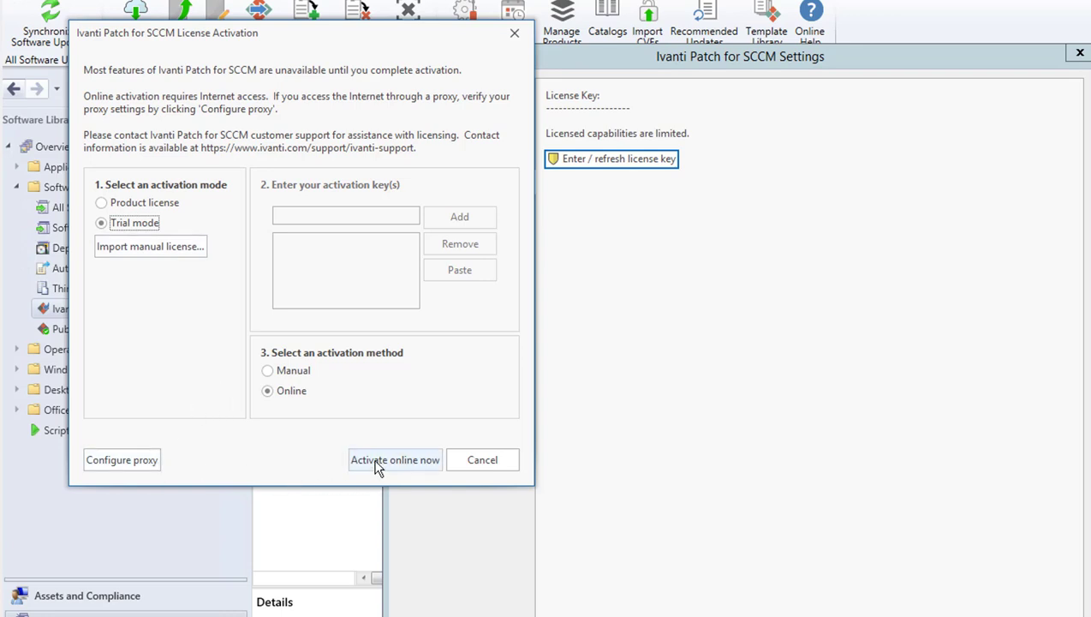
{"action": "left_click", "coordinate": [395, 459]}
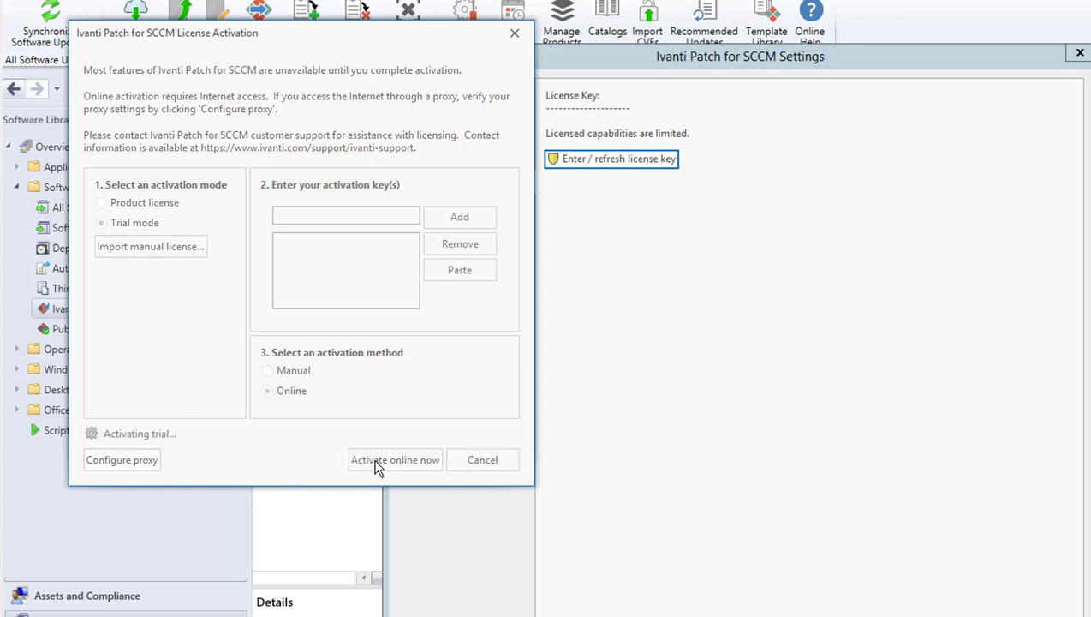
{"action": "left_click", "coordinate": [394, 459]}
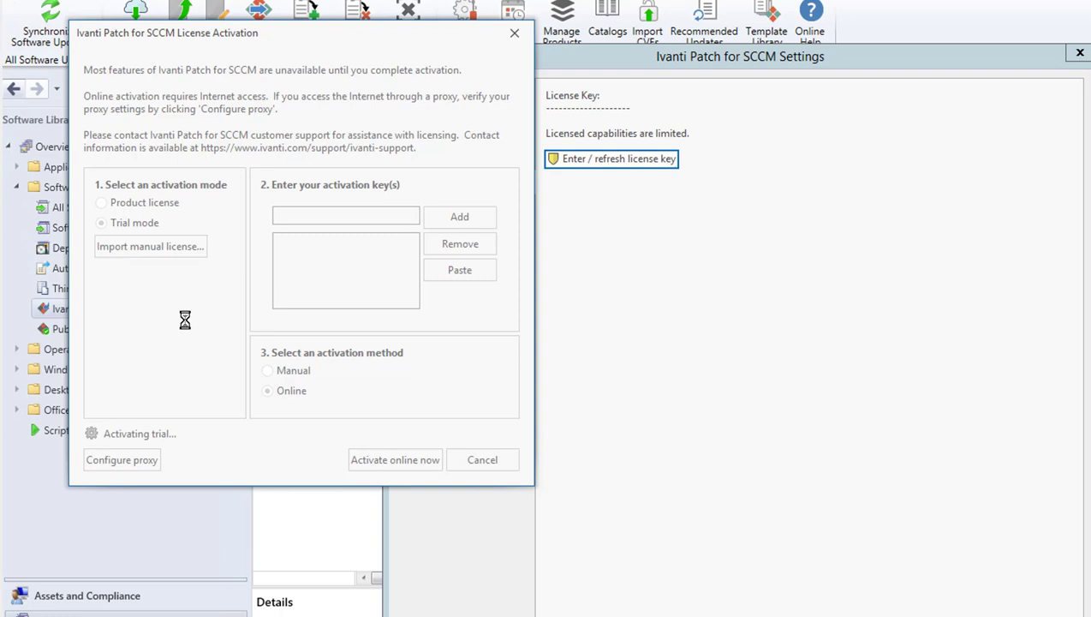
{"action": "mouse_move", "coordinate": [207, 321]}
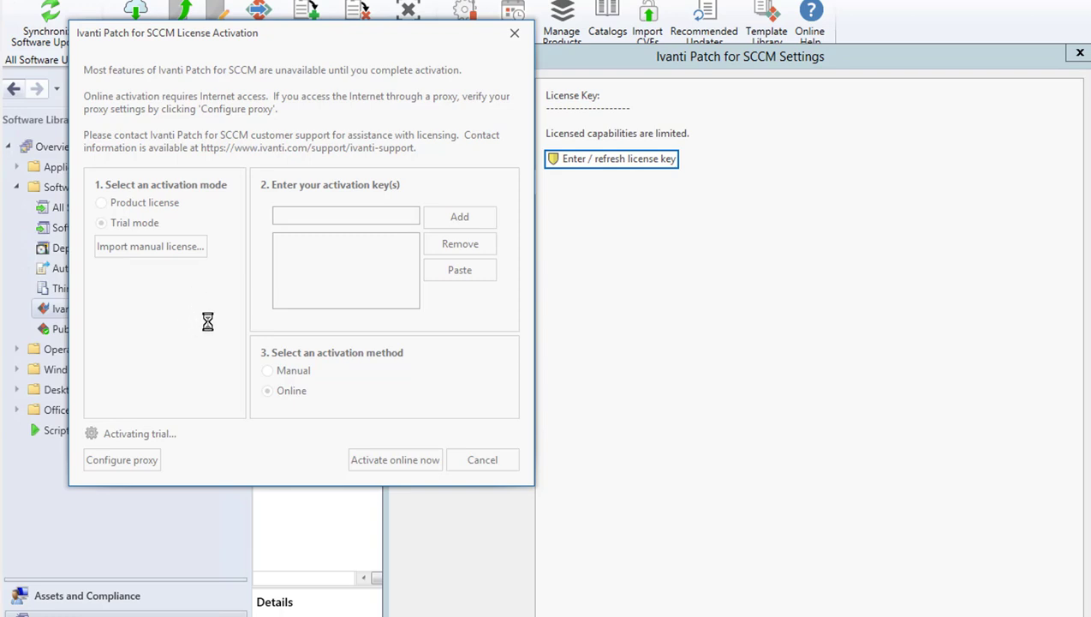
{"action": "mouse_move", "coordinate": [201, 327]}
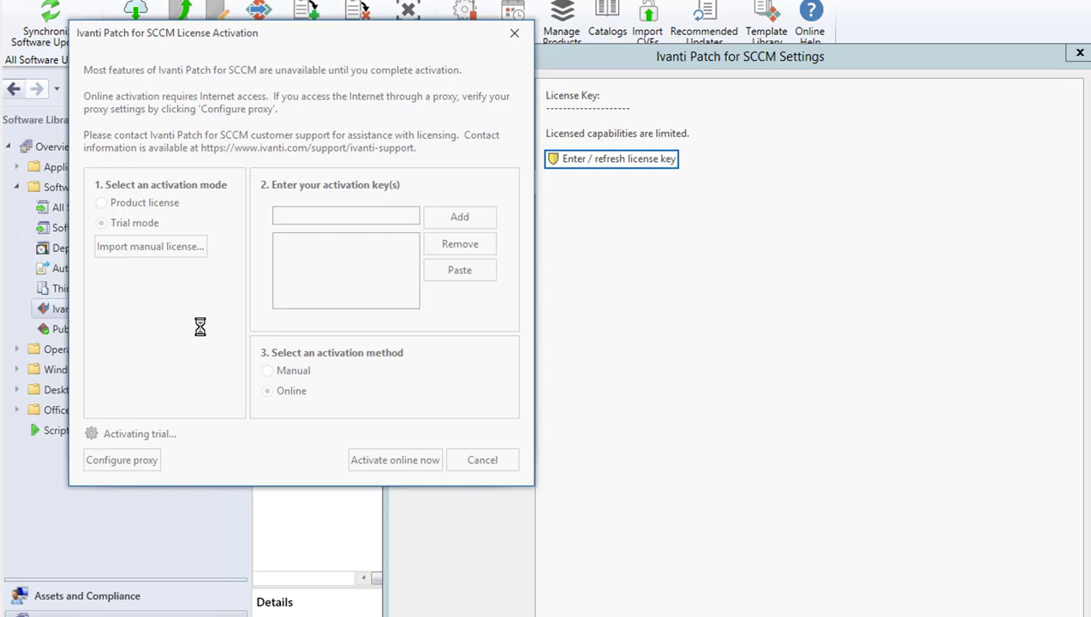
{"action": "left_click", "coordinate": [395, 459]}
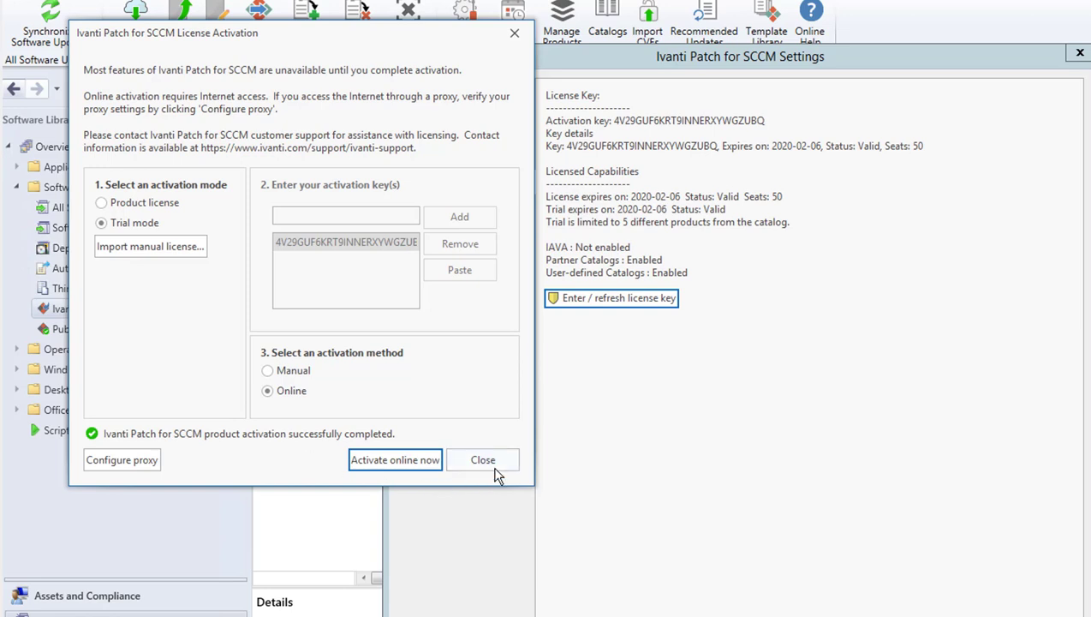
{"action": "left_click", "coordinate": [482, 459]}
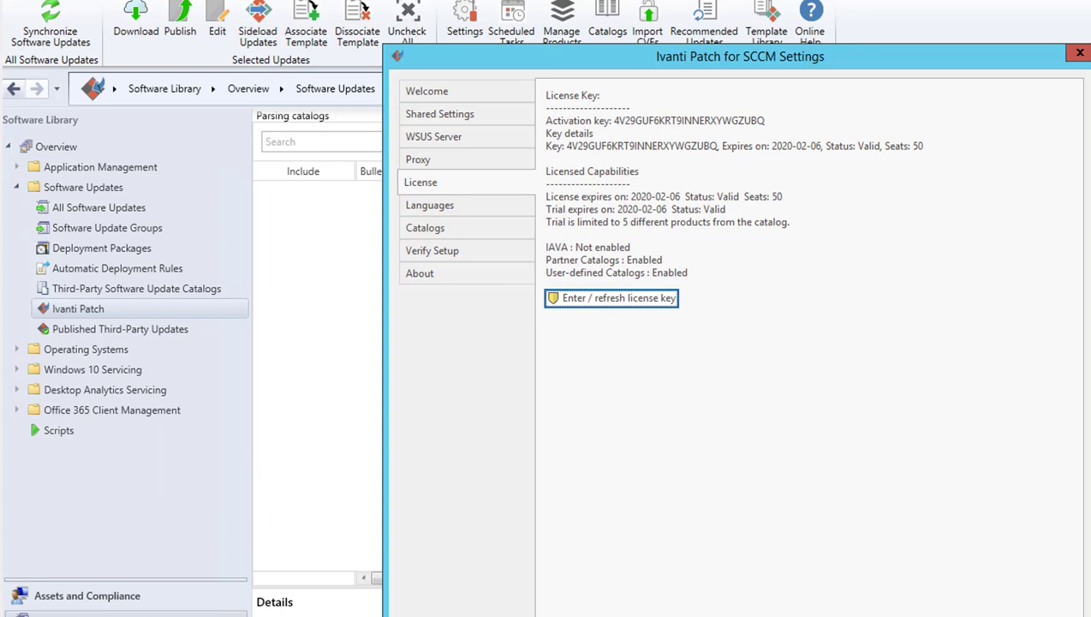
{"action": "left_click", "coordinate": [429, 205]}
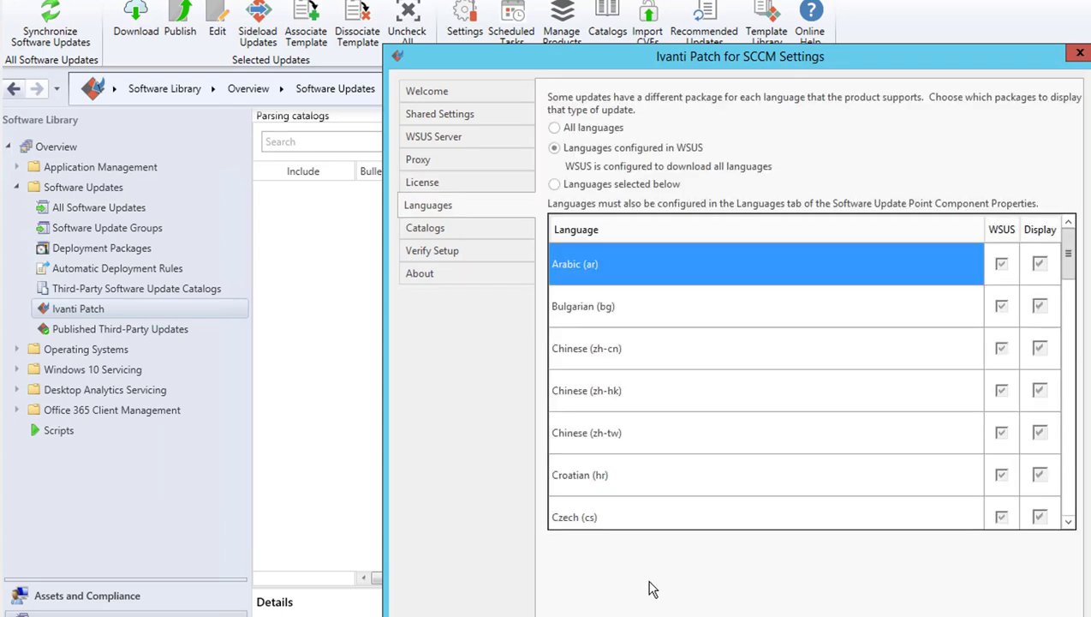
{"action": "mouse_move", "coordinate": [632, 129]}
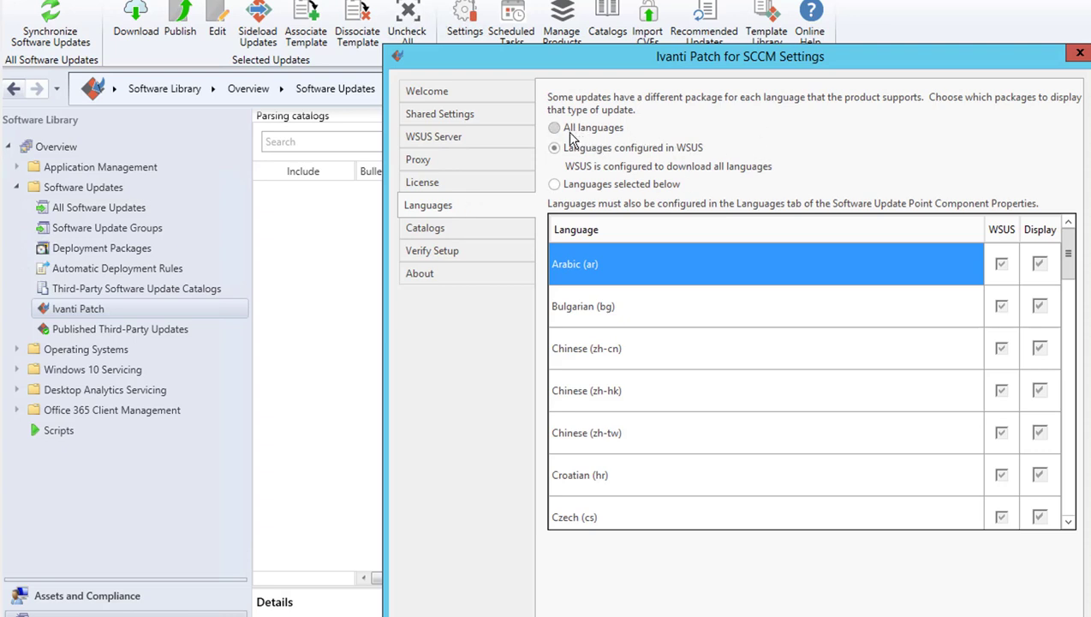
{"action": "left_click", "coordinate": [554, 148]}
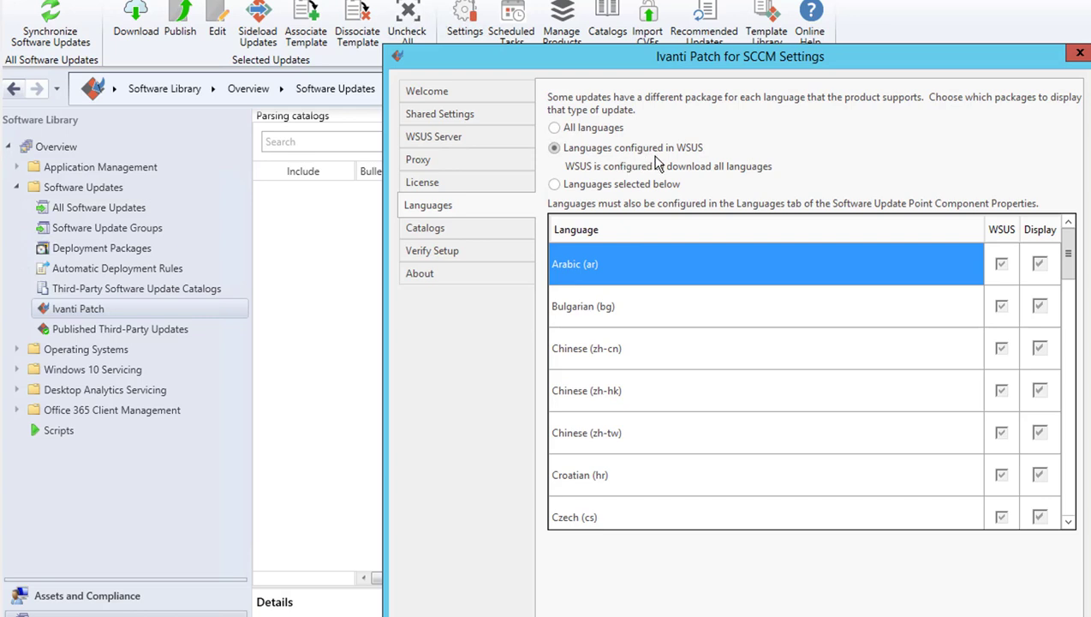
{"action": "mouse_move", "coordinate": [632, 154]}
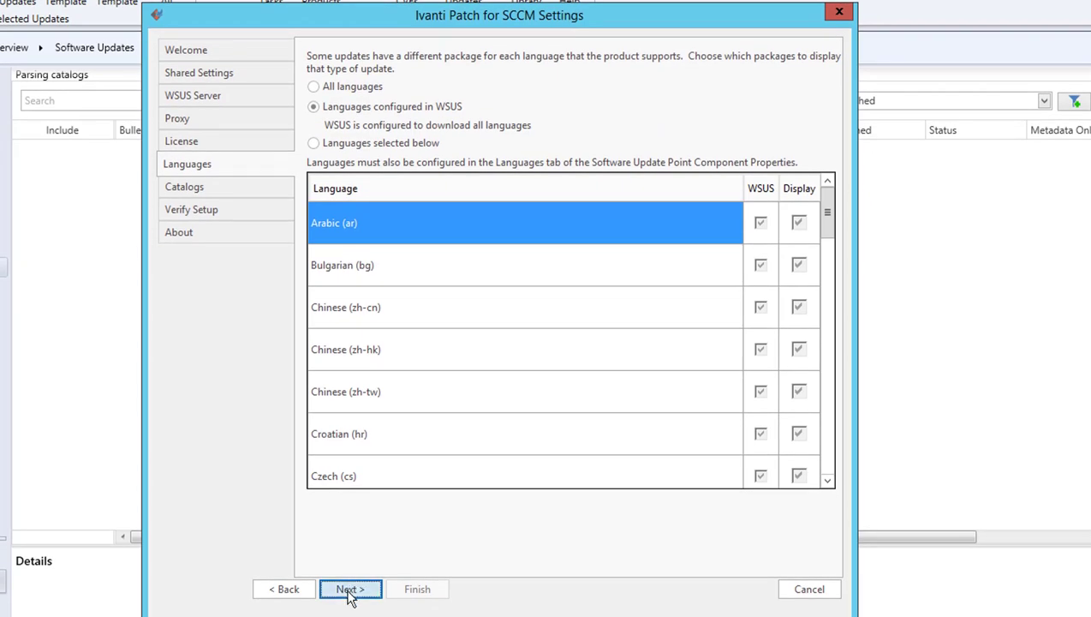
Step: On Catalogs, choose 'Update WSUS metadata without prompting me' and advance to Verify Setup
{"action": "left_click", "coordinate": [350, 589]}
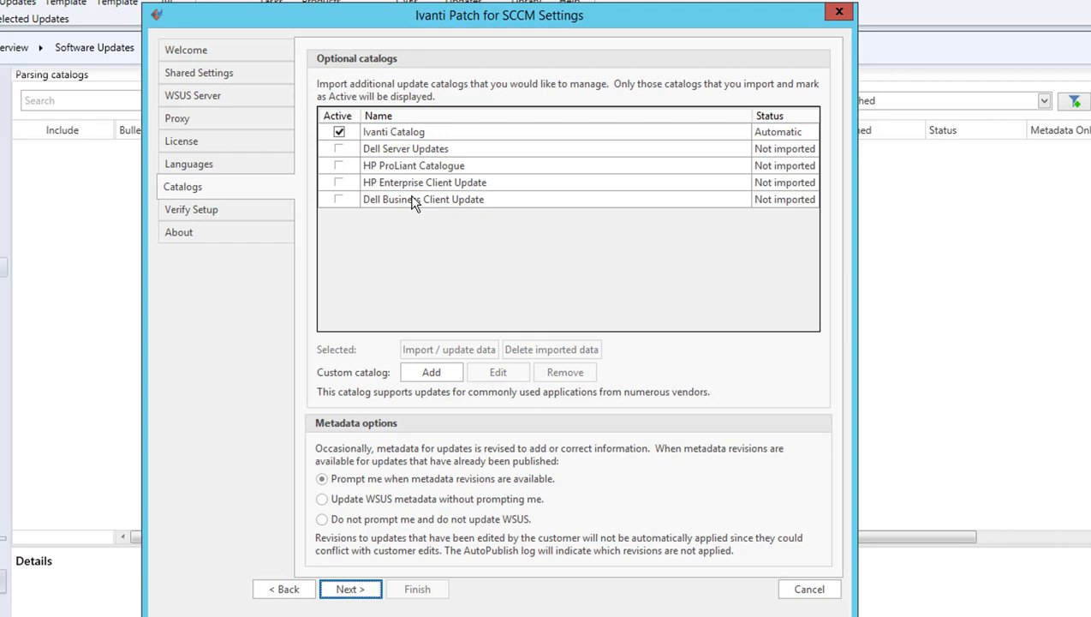
{"action": "mouse_move", "coordinate": [377, 148]}
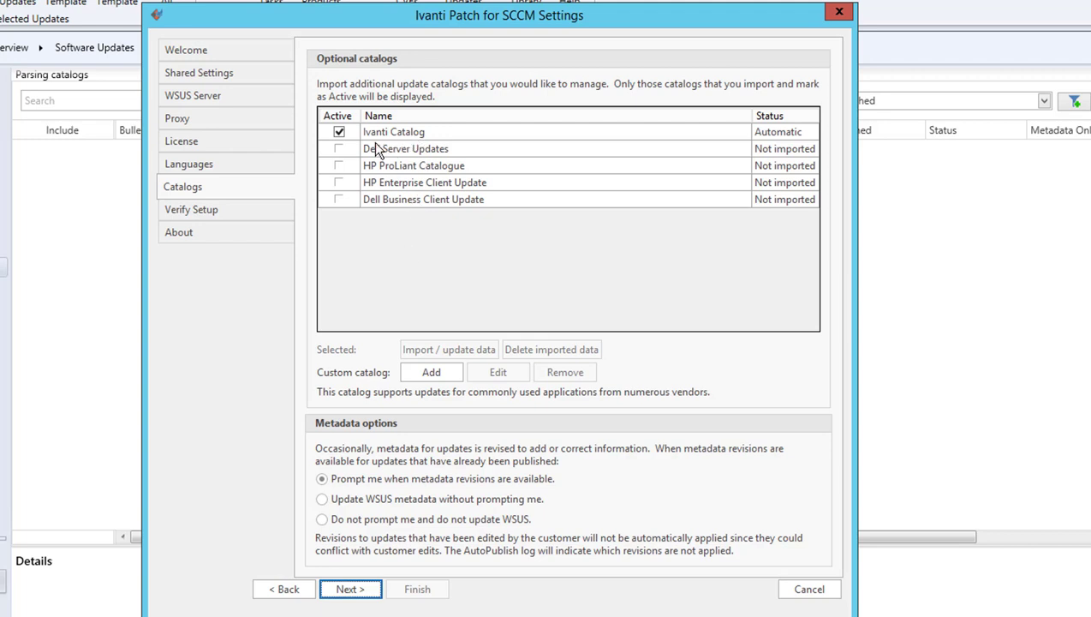
{"action": "mouse_move", "coordinate": [358, 152]}
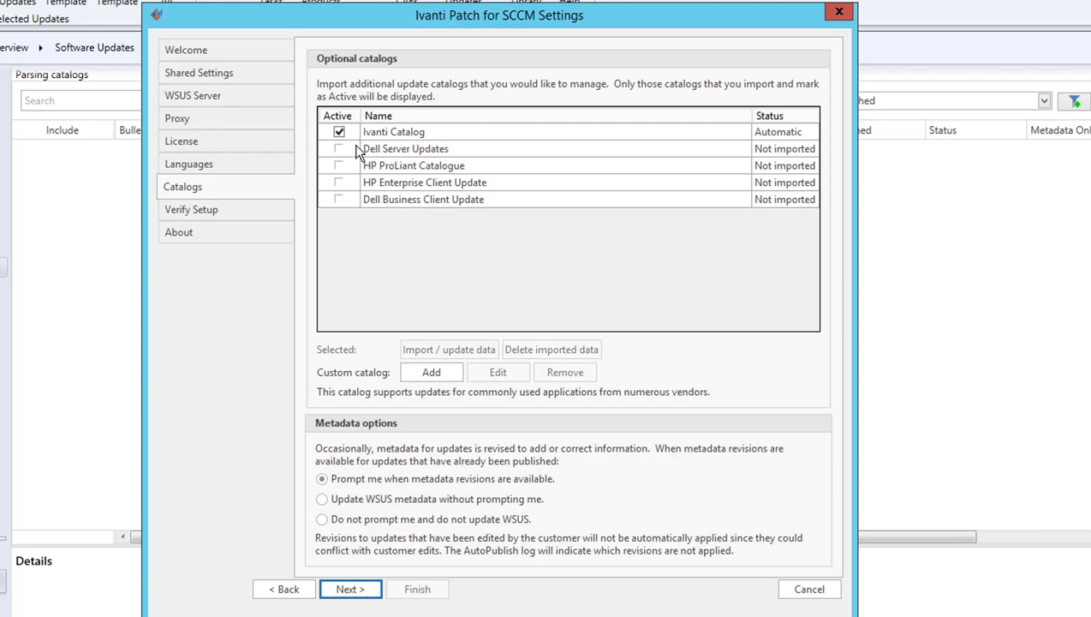
{"action": "mouse_move", "coordinate": [440, 142]}
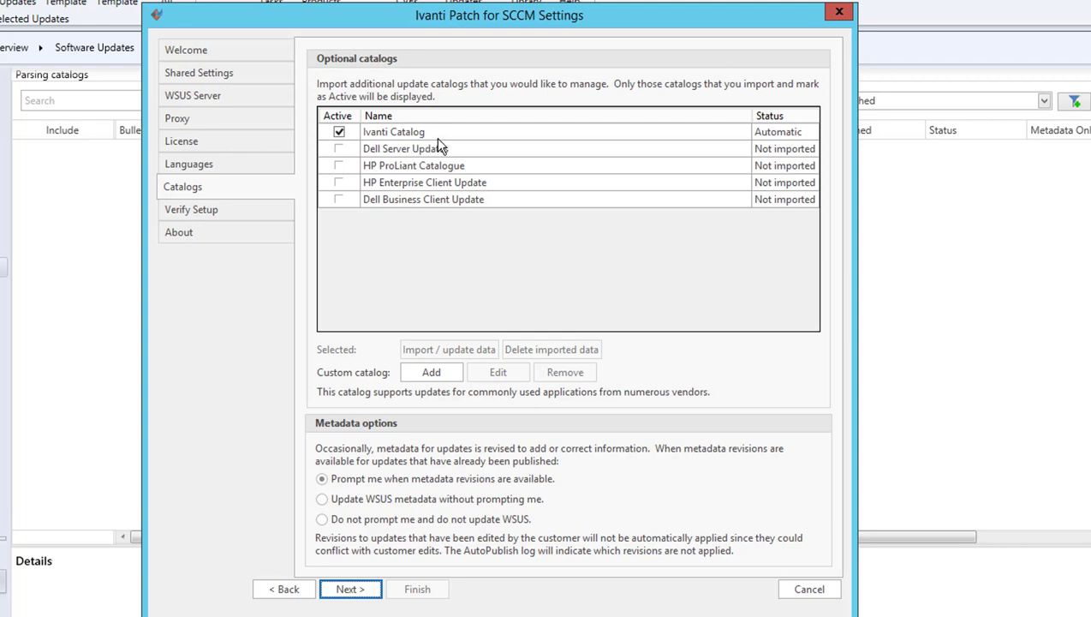
{"action": "mouse_move", "coordinate": [631, 159]}
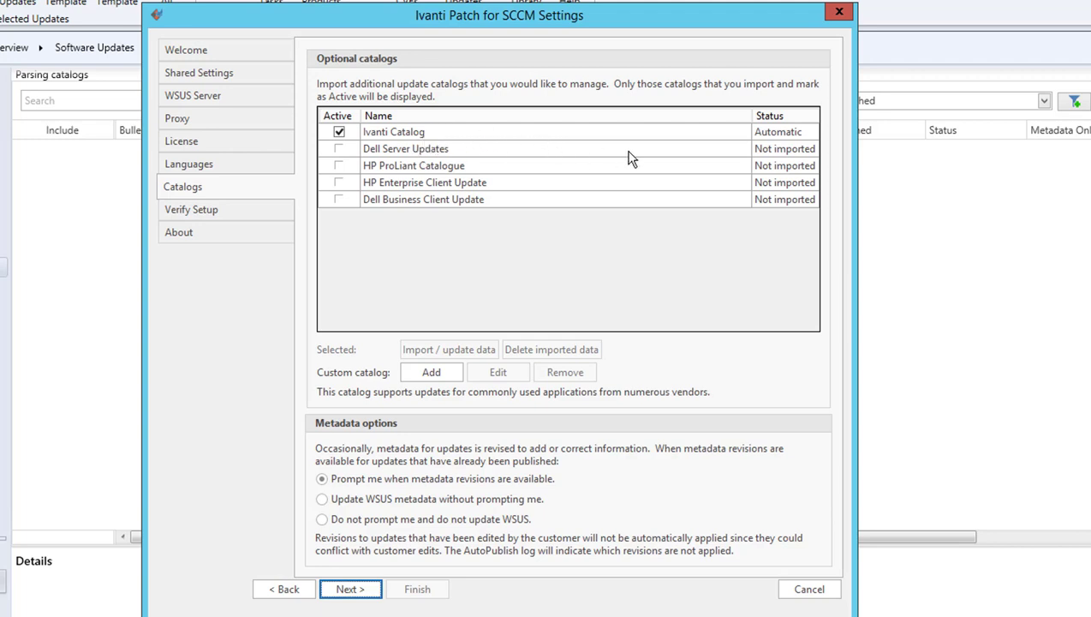
{"action": "mouse_move", "coordinate": [472, 287]}
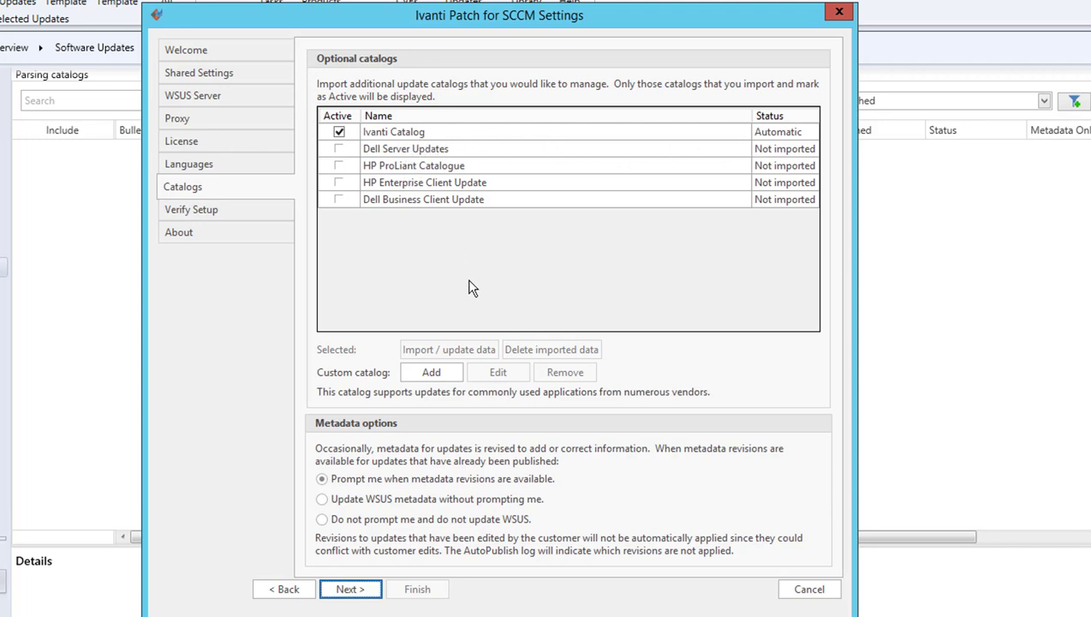
{"action": "mouse_move", "coordinate": [550, 362]}
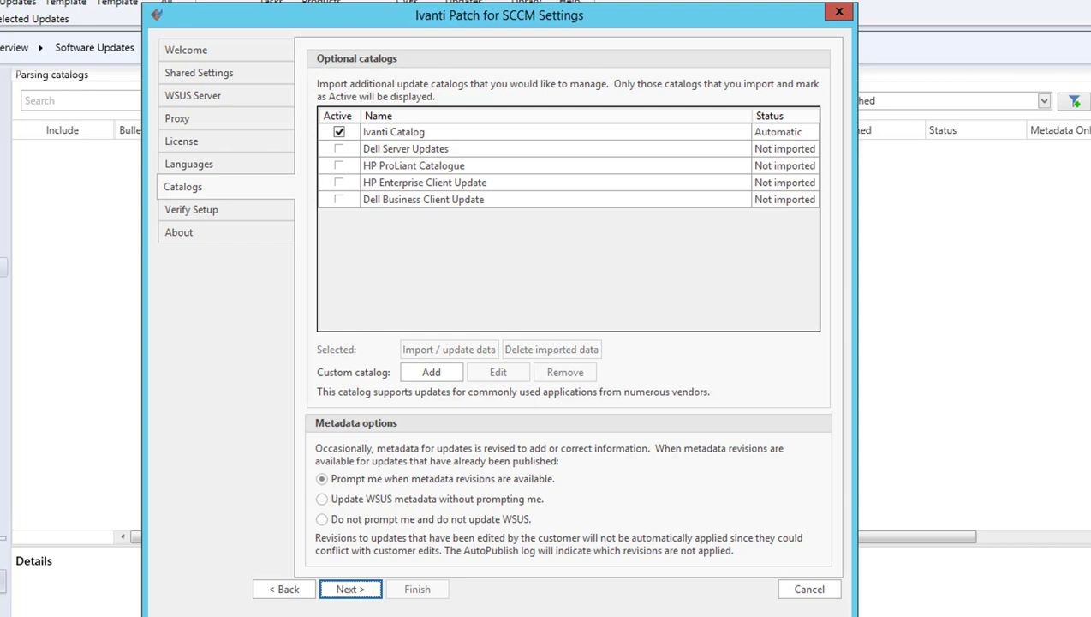
{"action": "mouse_move", "coordinate": [370, 434]}
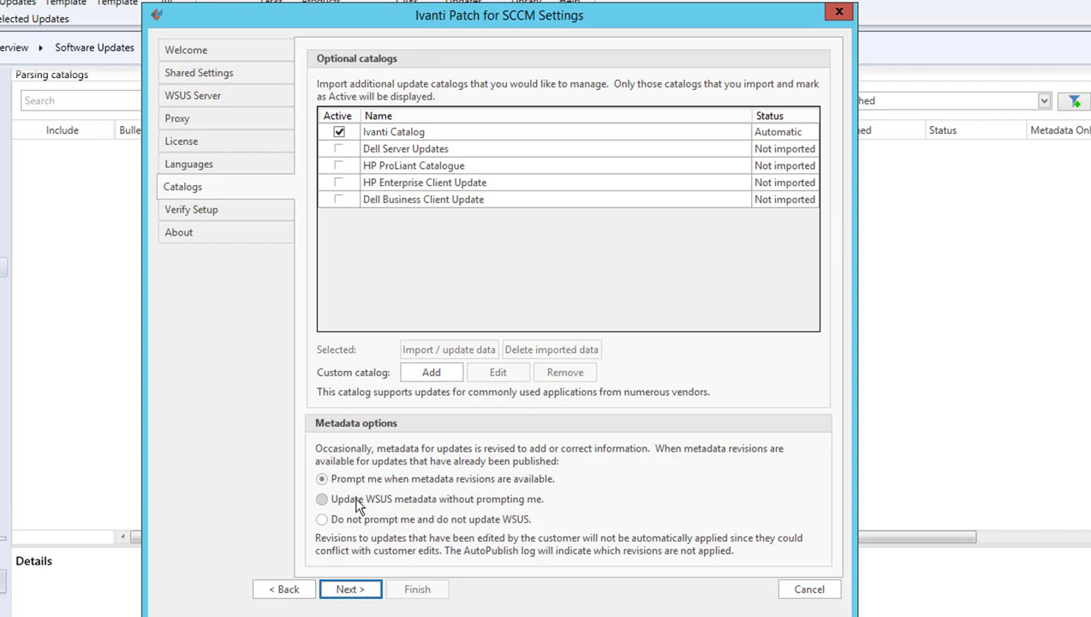
{"action": "mouse_move", "coordinate": [328, 504]}
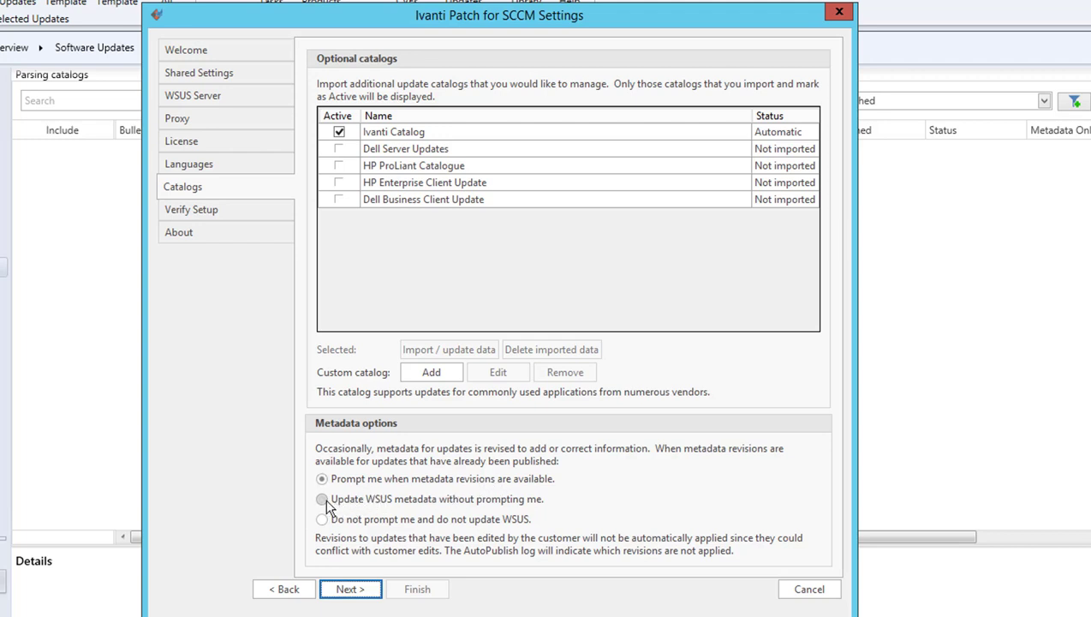
{"action": "left_click", "coordinate": [322, 498]}
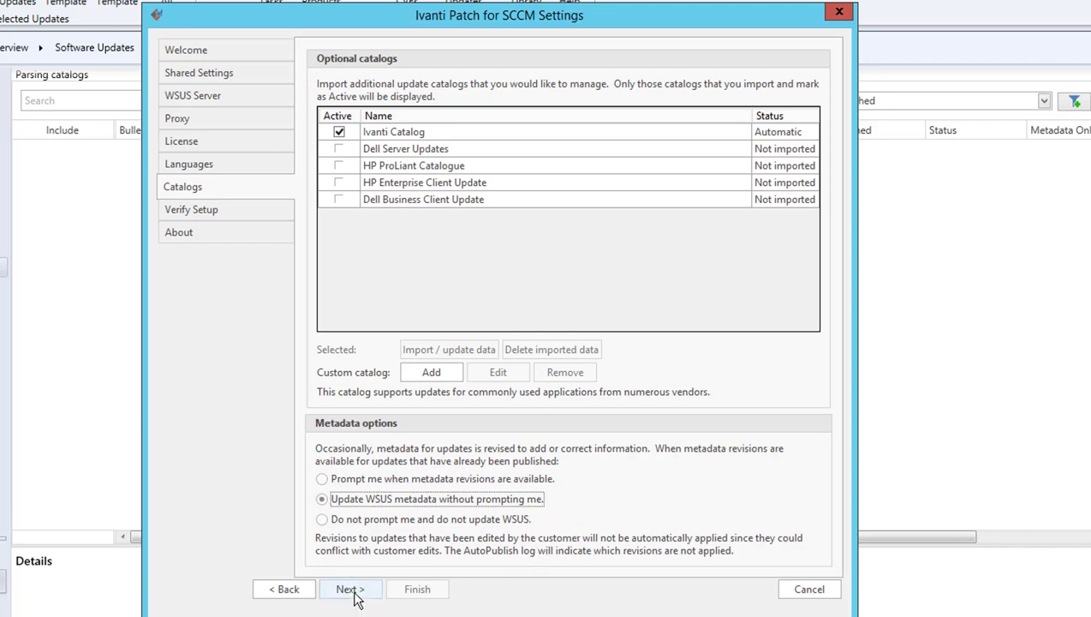
{"action": "left_click", "coordinate": [350, 588]}
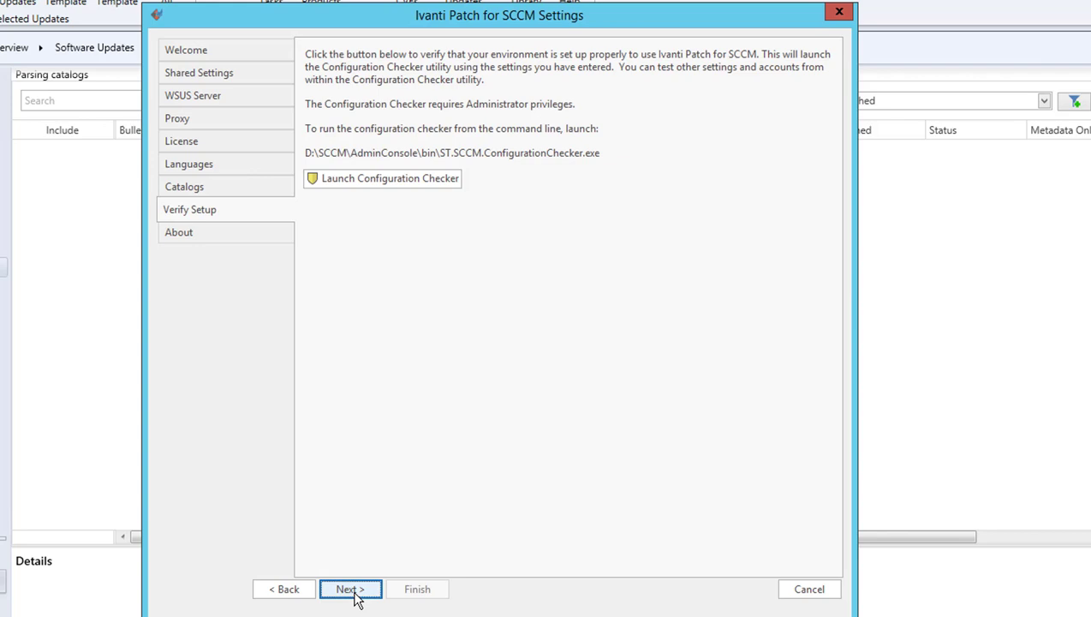
{"action": "mouse_move", "coordinate": [484, 261]}
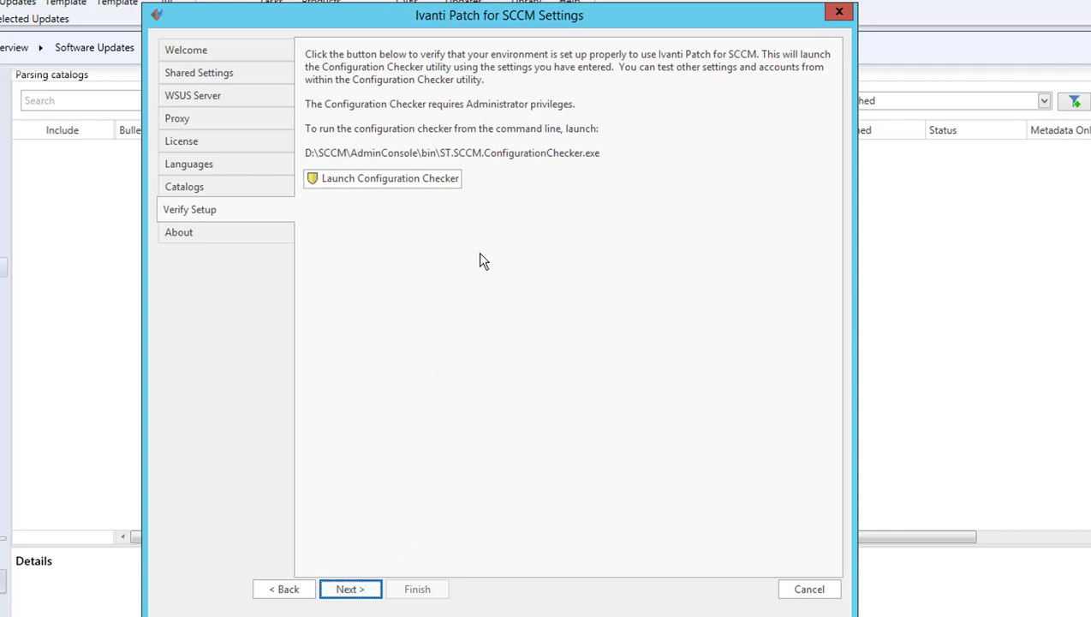
{"action": "mouse_move", "coordinate": [377, 210]}
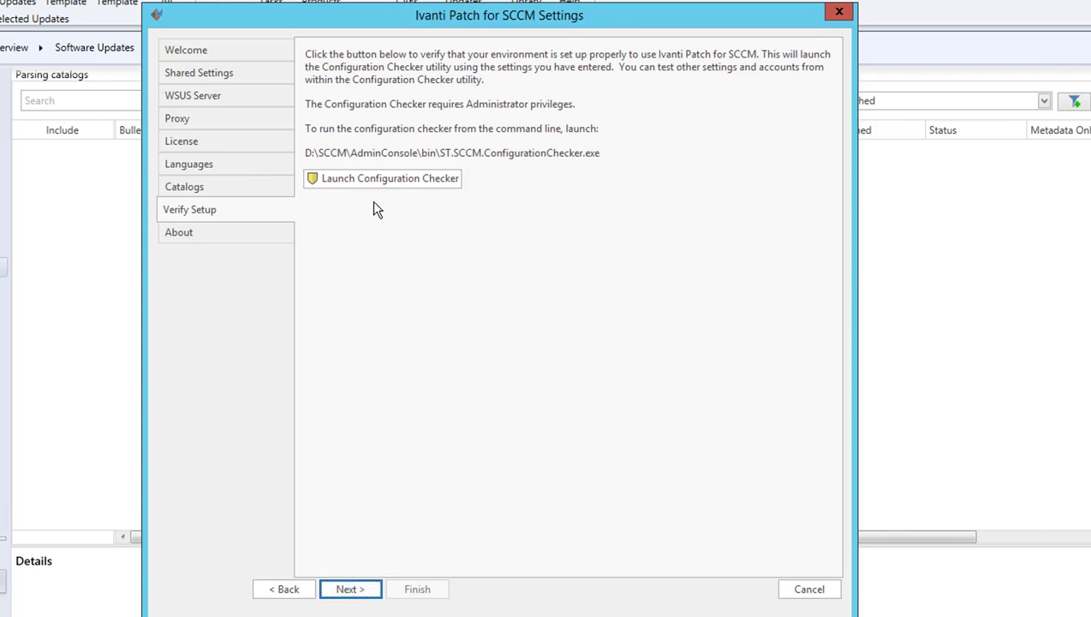
{"action": "mouse_move", "coordinate": [478, 210]}
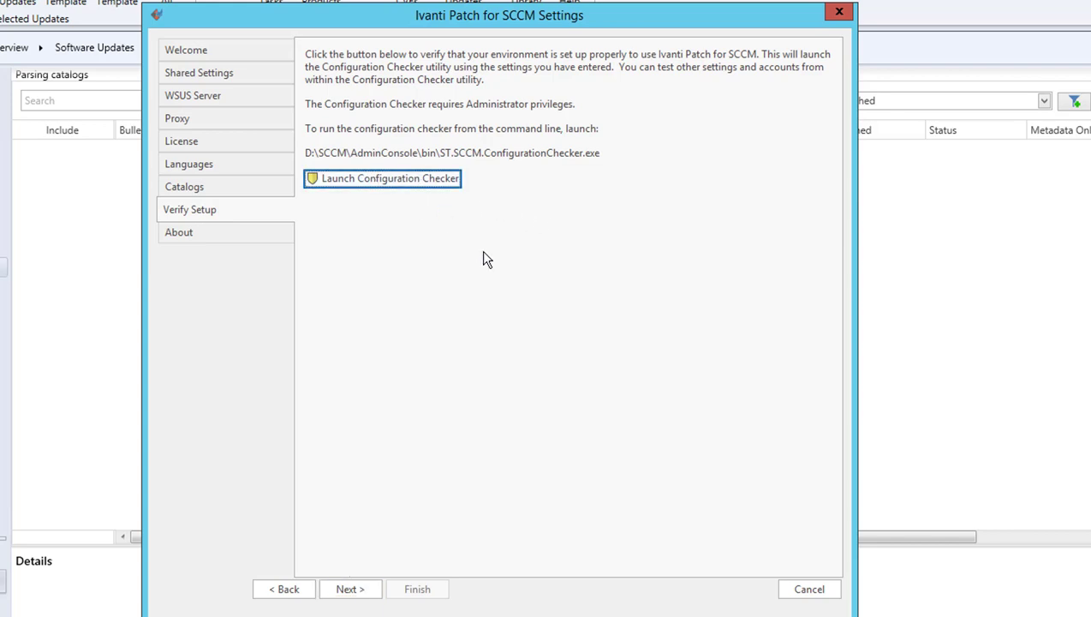
{"action": "mouse_move", "coordinate": [572, 368]}
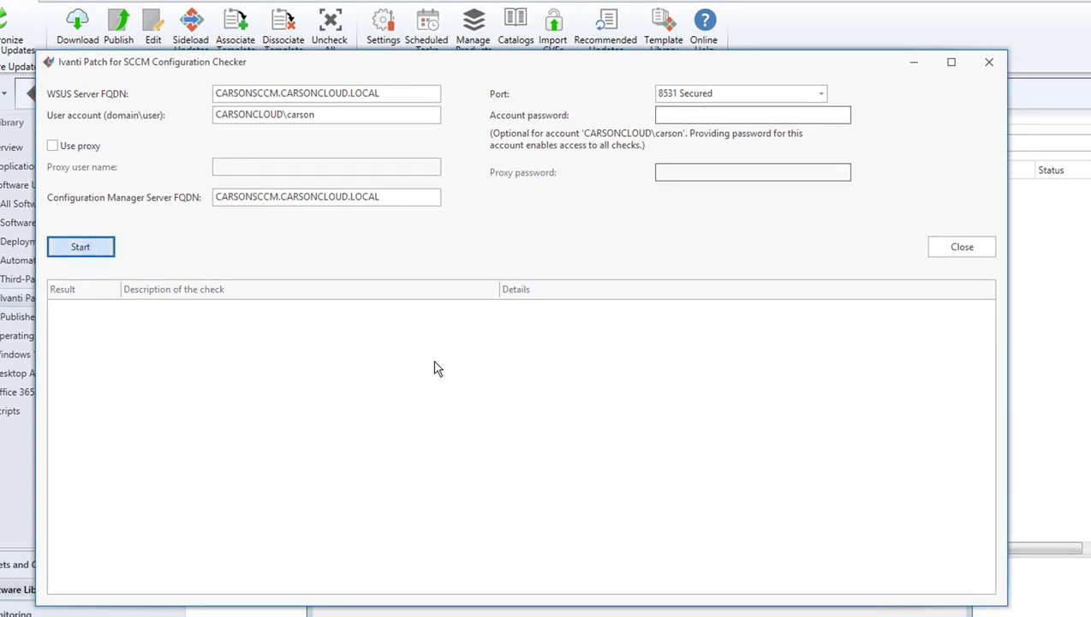
Step: Start the Configuration Checker and let all environment checks finish
{"action": "left_click", "coordinate": [80, 247]}
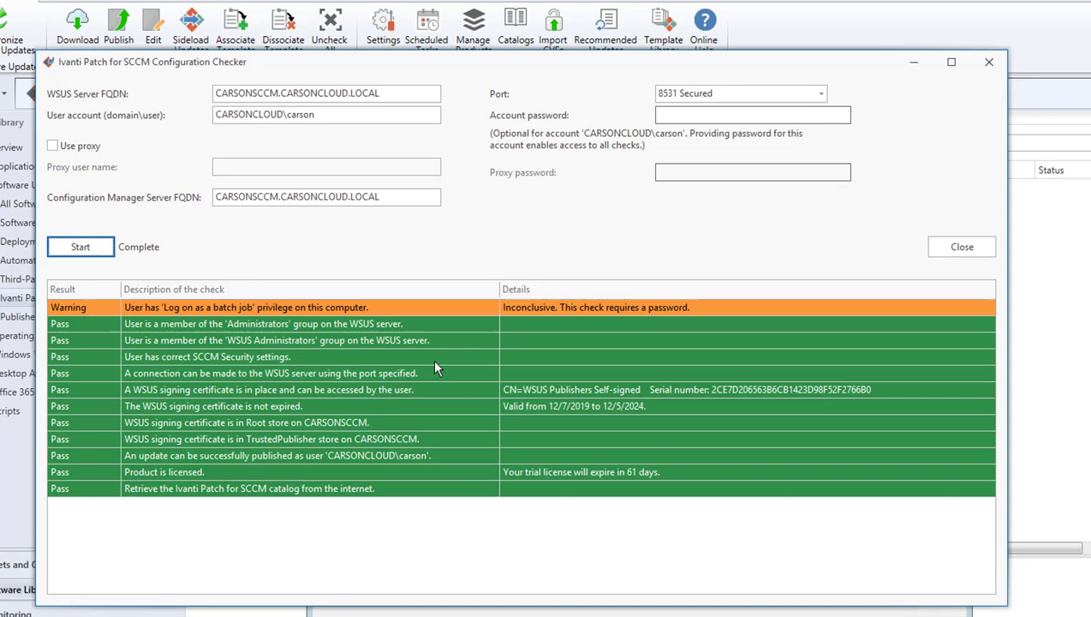
{"action": "mouse_move", "coordinate": [531, 319]}
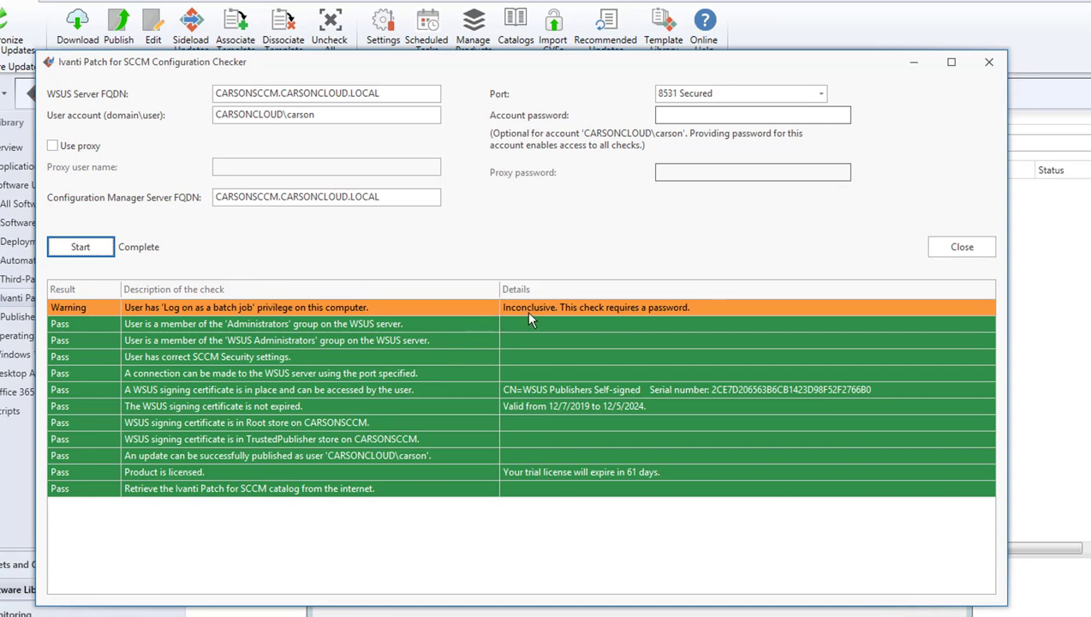
{"action": "mouse_move", "coordinate": [591, 317]}
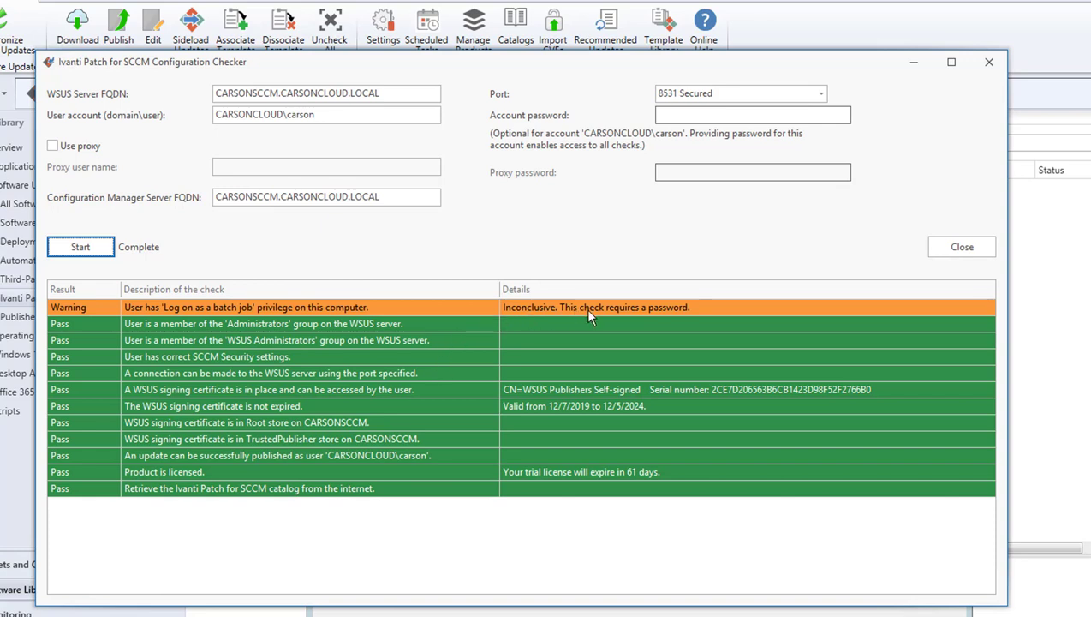
{"action": "mouse_move", "coordinate": [381, 315]}
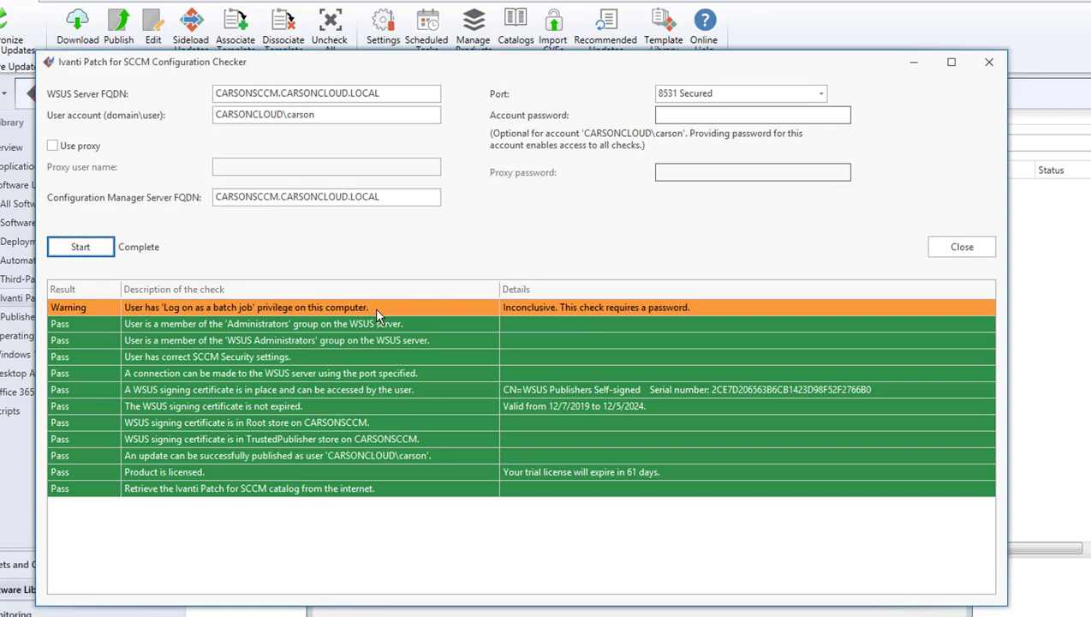
{"action": "mouse_move", "coordinate": [572, 515]}
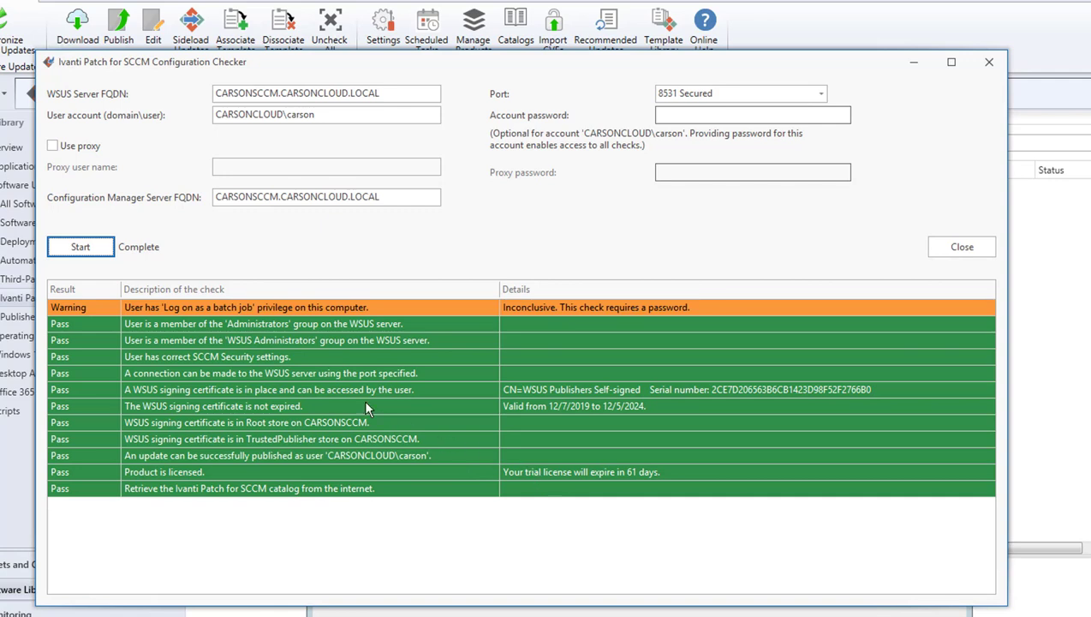
{"action": "mouse_move", "coordinate": [276, 79]}
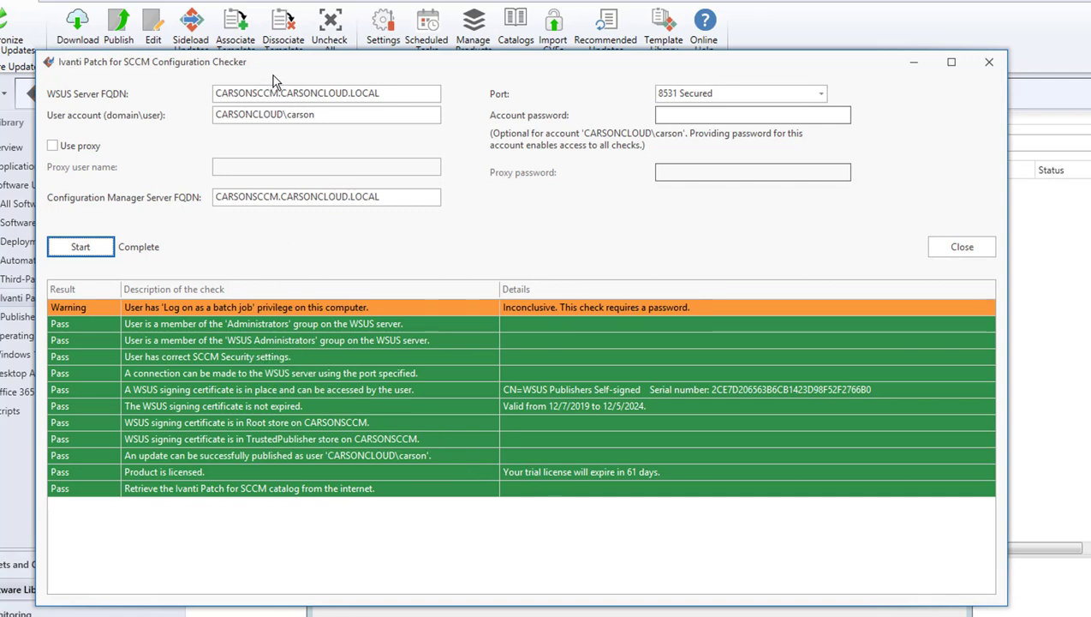
{"action": "mouse_move", "coordinate": [589, 544]}
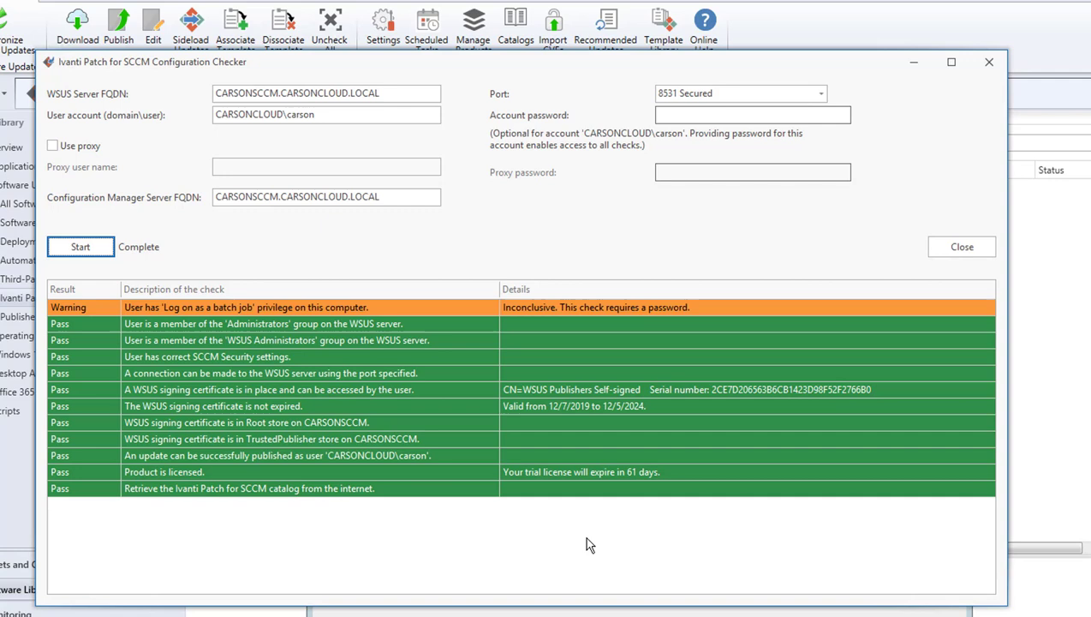
{"action": "mouse_move", "coordinate": [716, 583]}
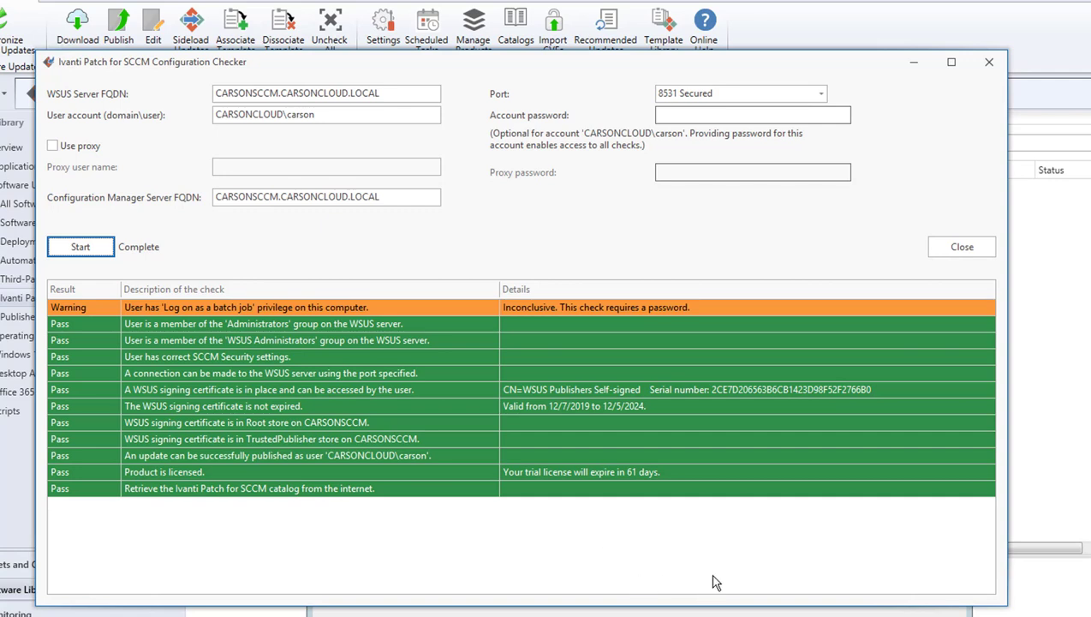